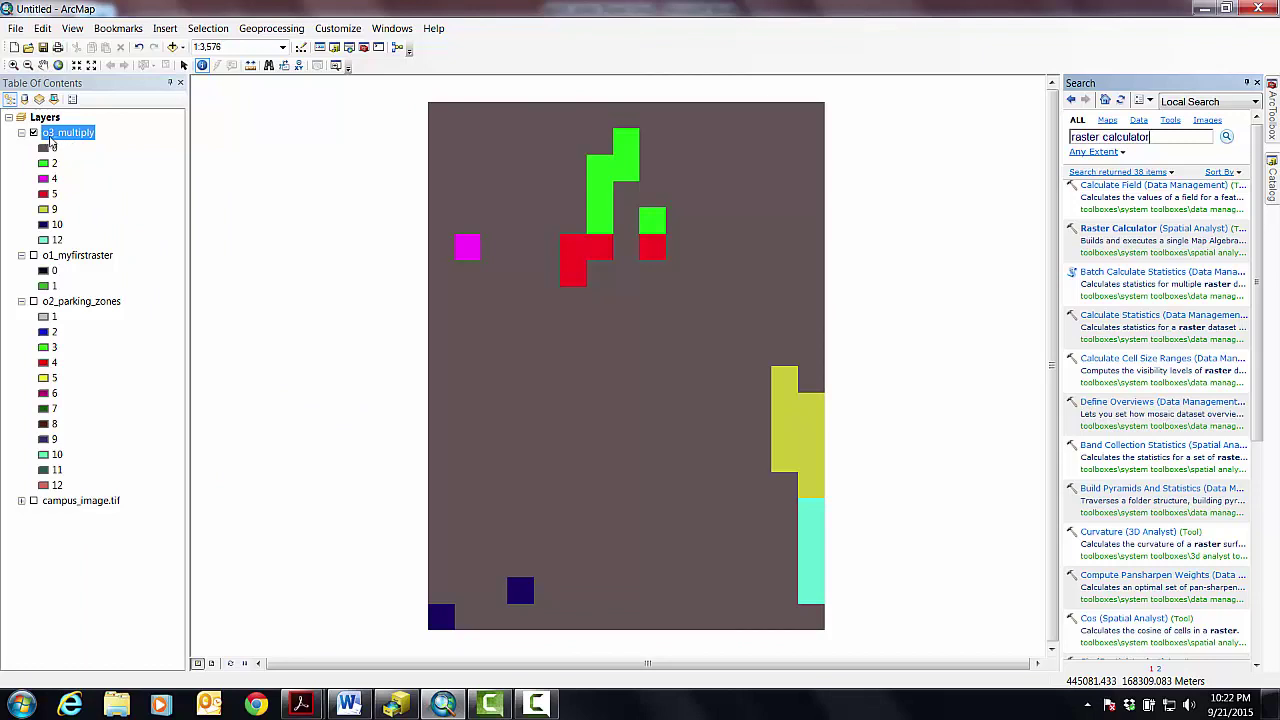
- Rename the o3_multiply layer to '03 Parking in Each Zone' through Layer Properties
{"action": "right_click", "coordinate": [68, 132]}
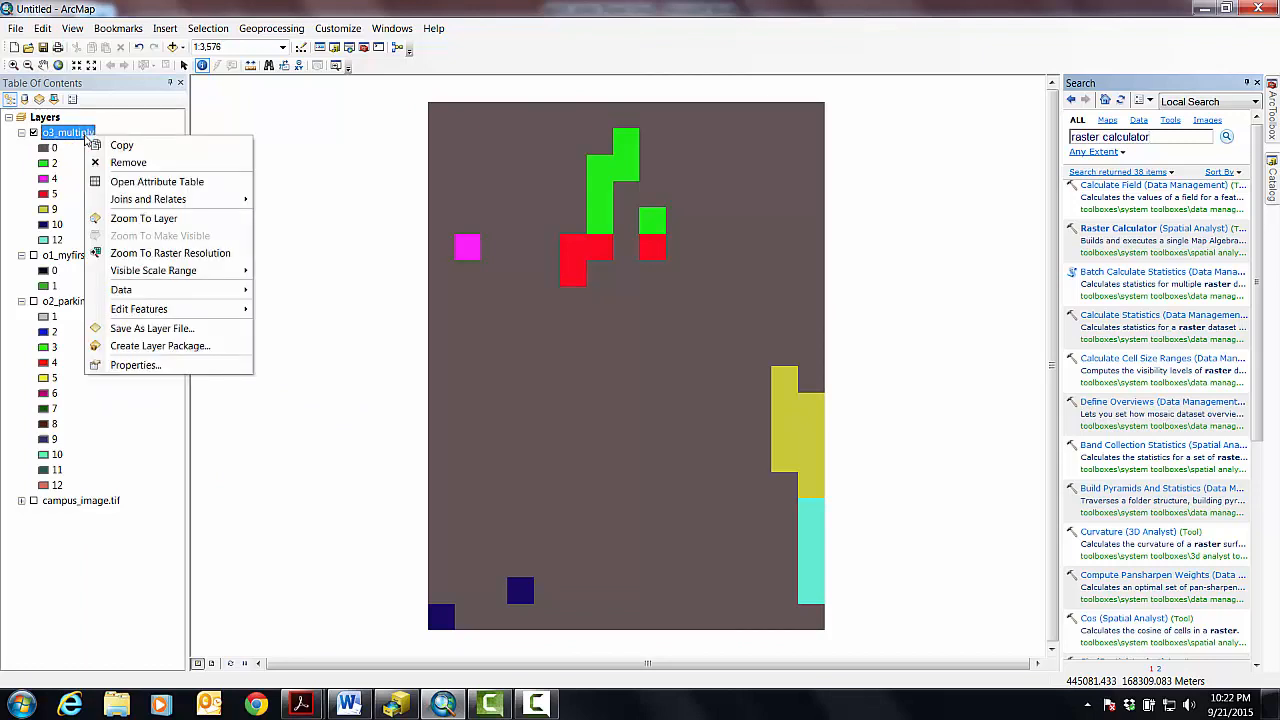
{"action": "mouse_move", "coordinate": [135, 364]}
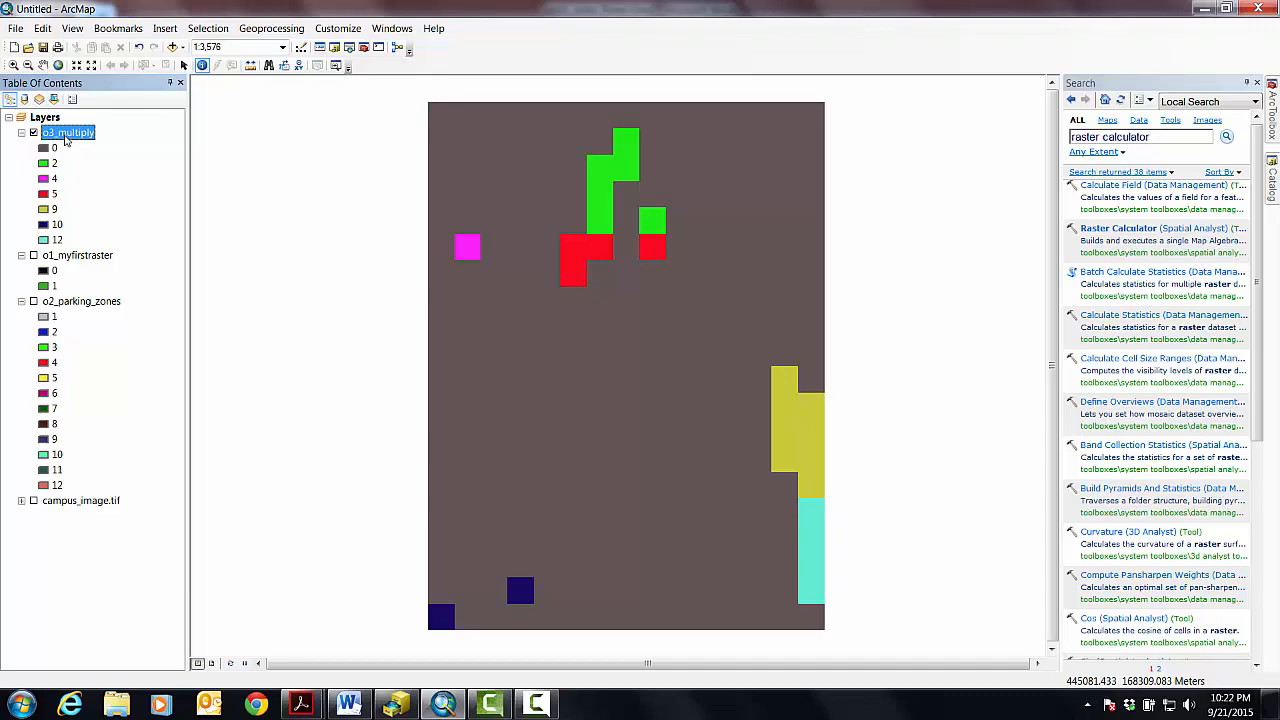
{"action": "double_click", "coordinate": [68, 132]}
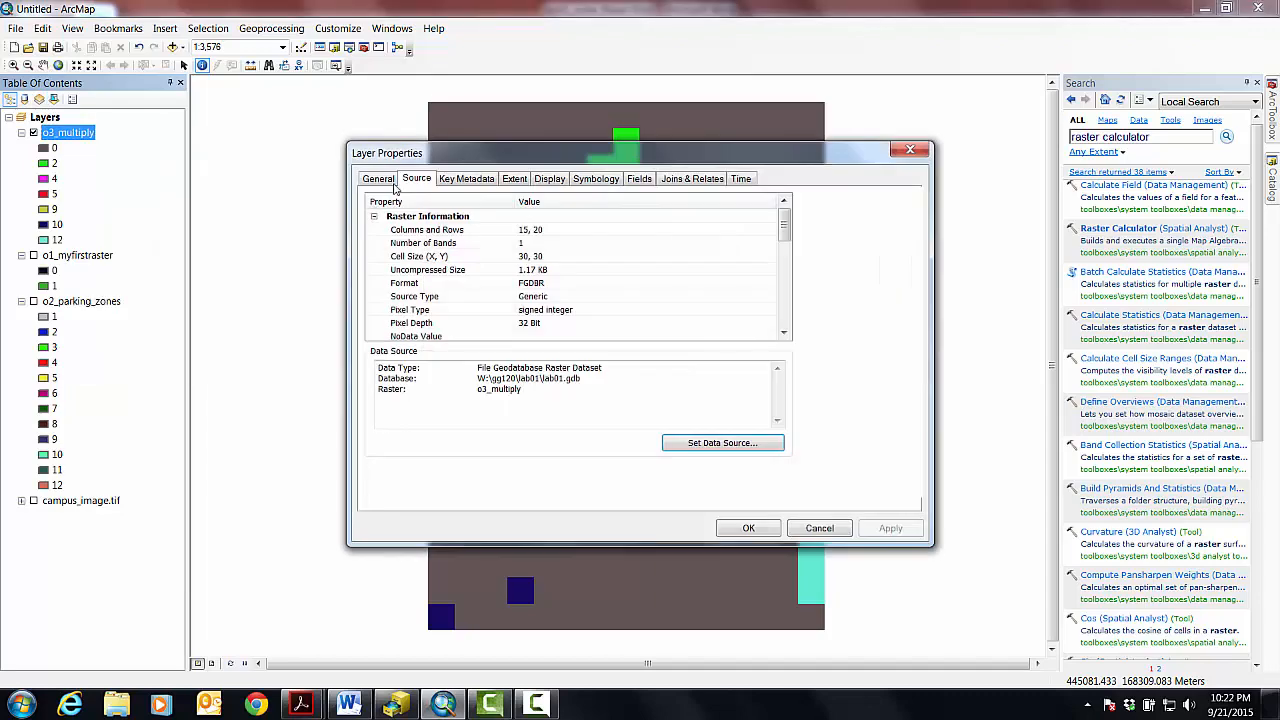
{"action": "left_click", "coordinate": [378, 178]}
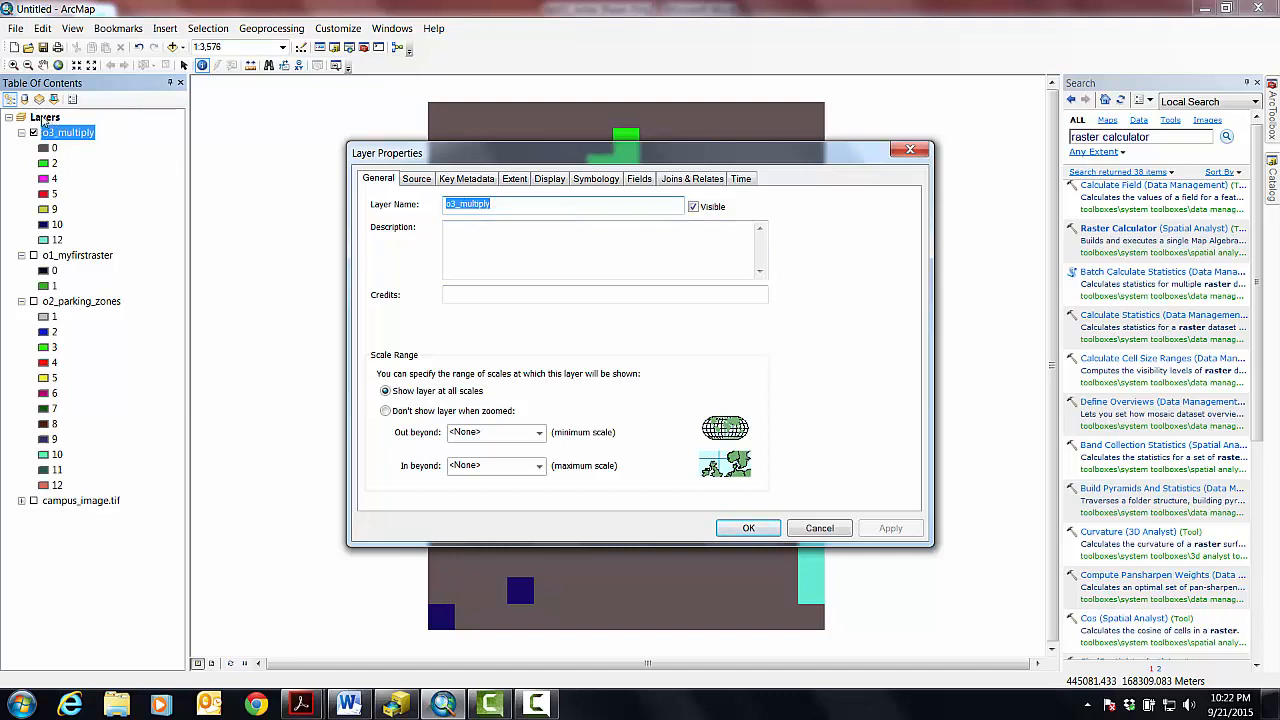
{"action": "mouse_move", "coordinate": [169, 454]}
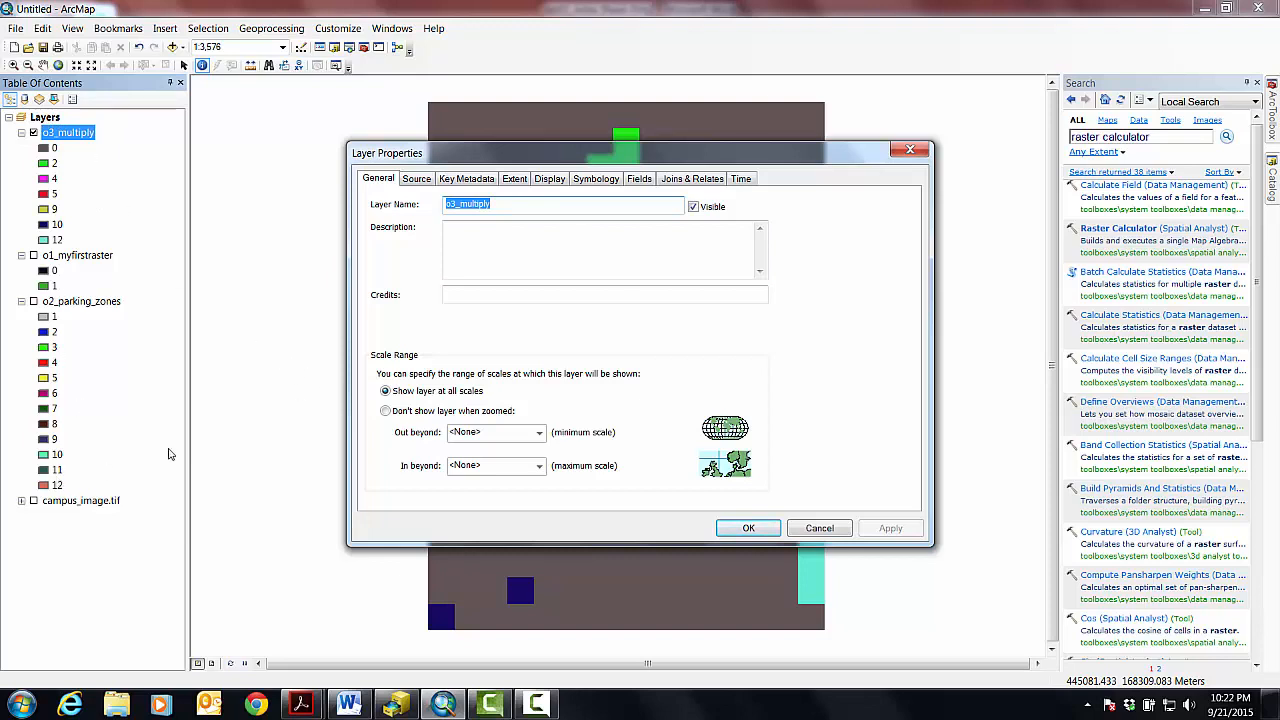
{"action": "mouse_move", "coordinate": [449, 337]}
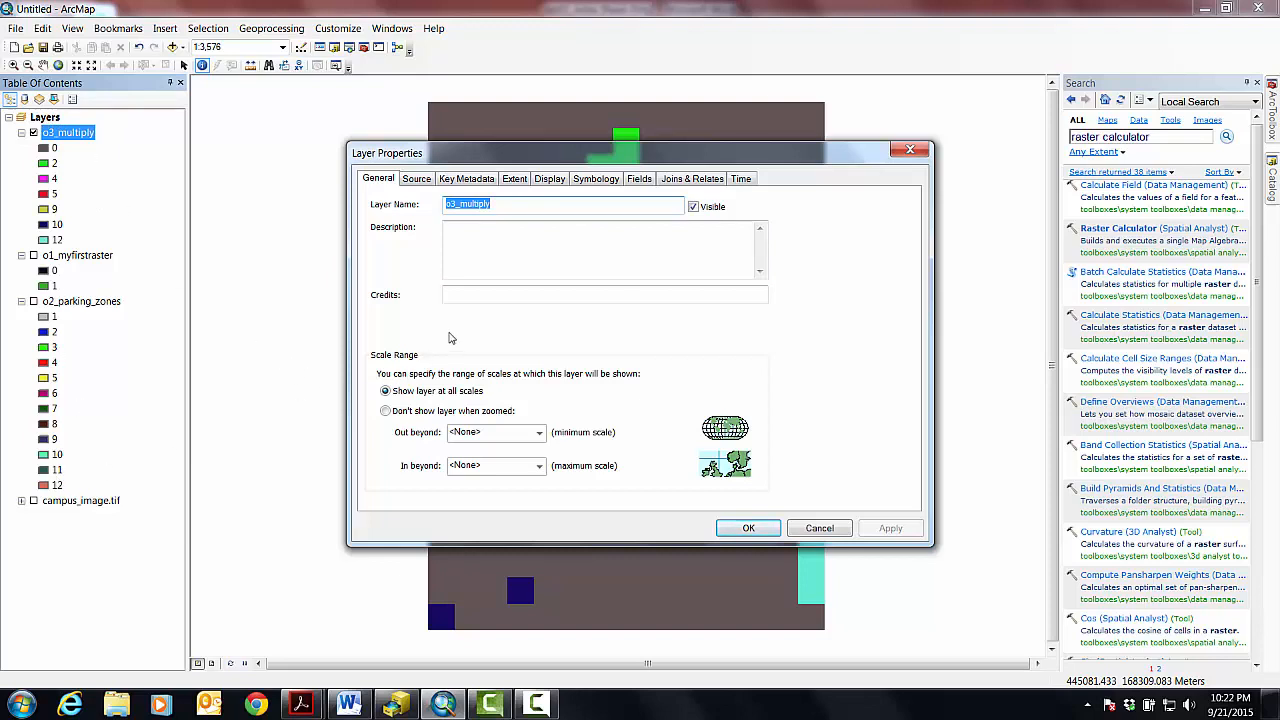
{"action": "type", "text": "o3"}
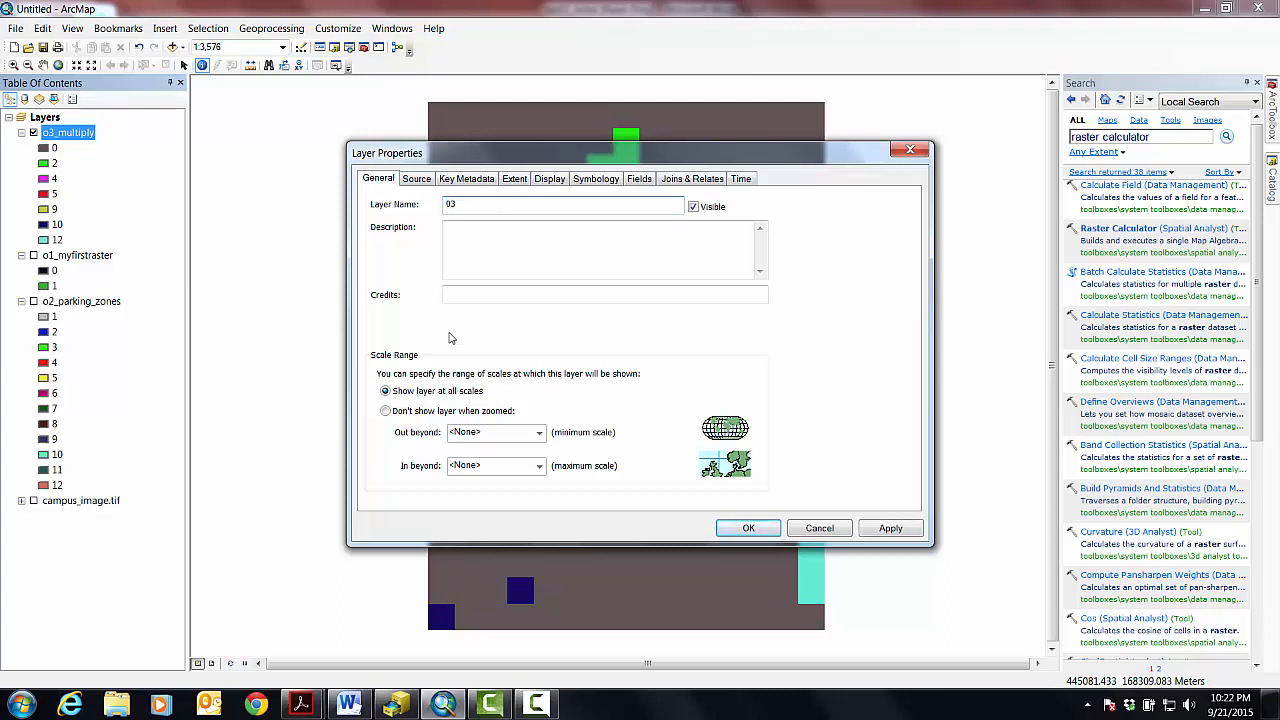
{"action": "type", "text": "Parking"}
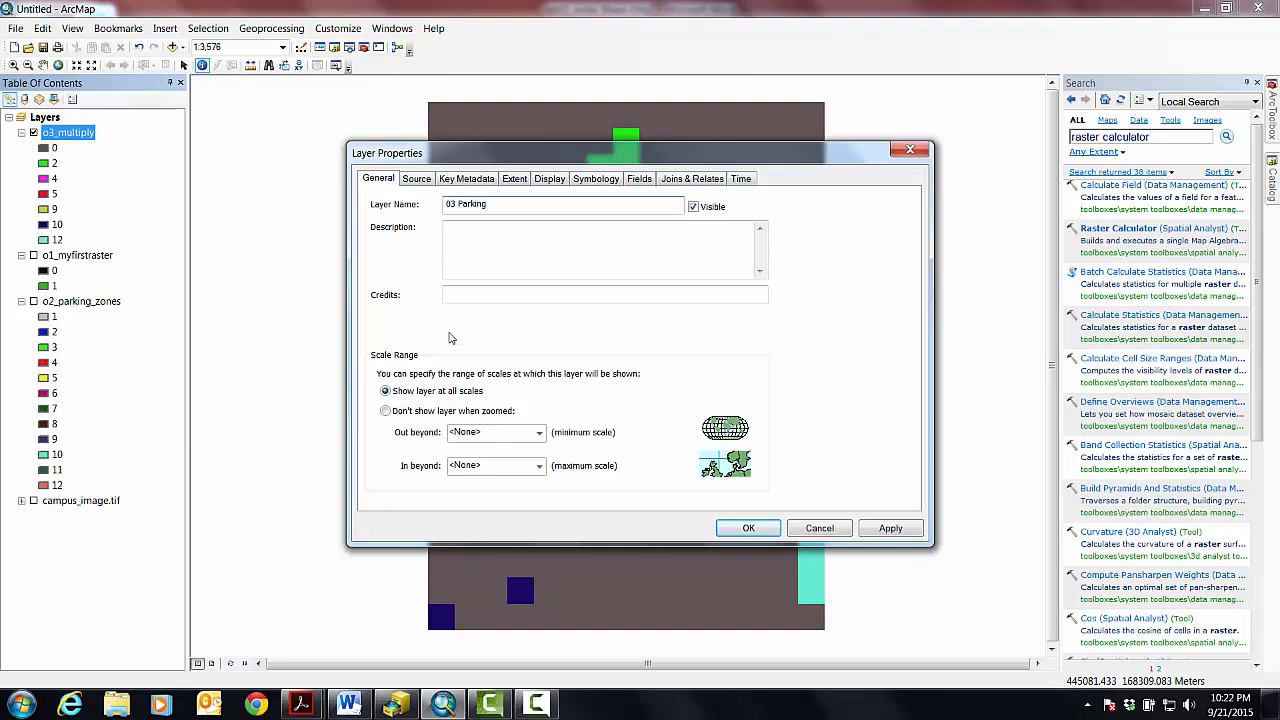
{"action": "type", "text": "in Each"}
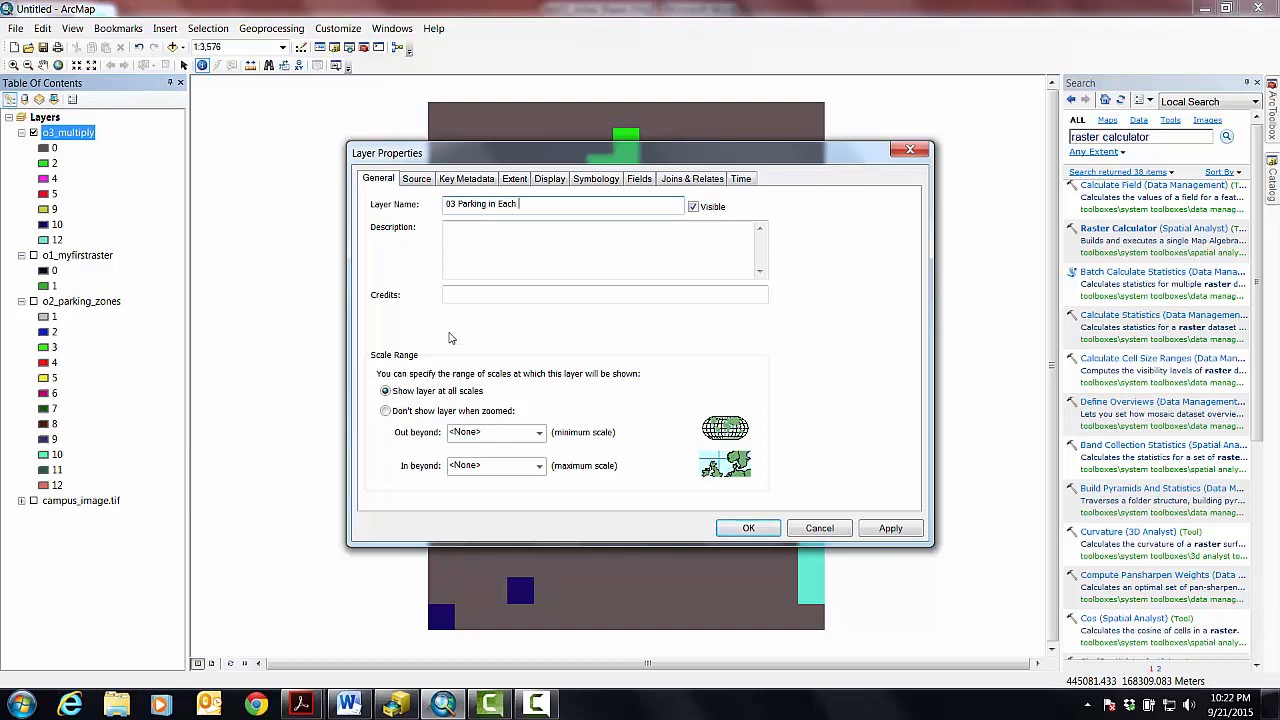
{"action": "left_click", "coordinate": [748, 528]}
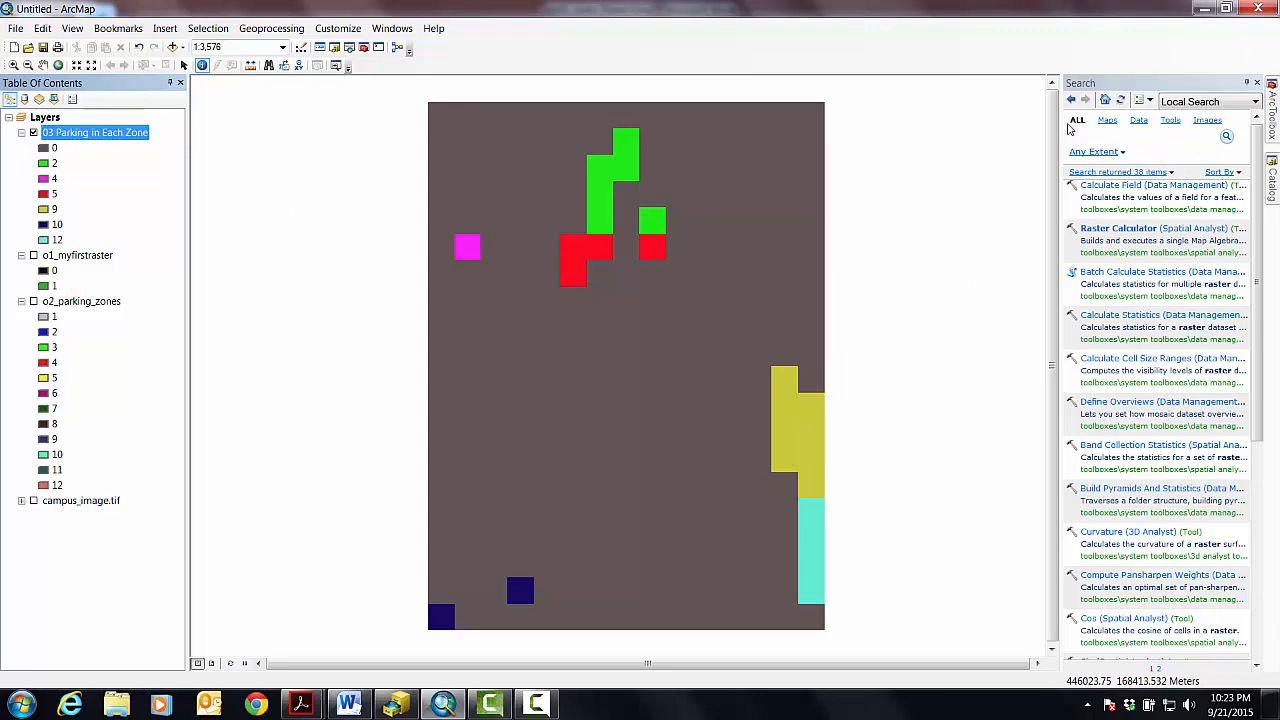
- Search for 'area zone' to find the Zonal Geometry as Table tool
{"action": "type", "text": "area"}
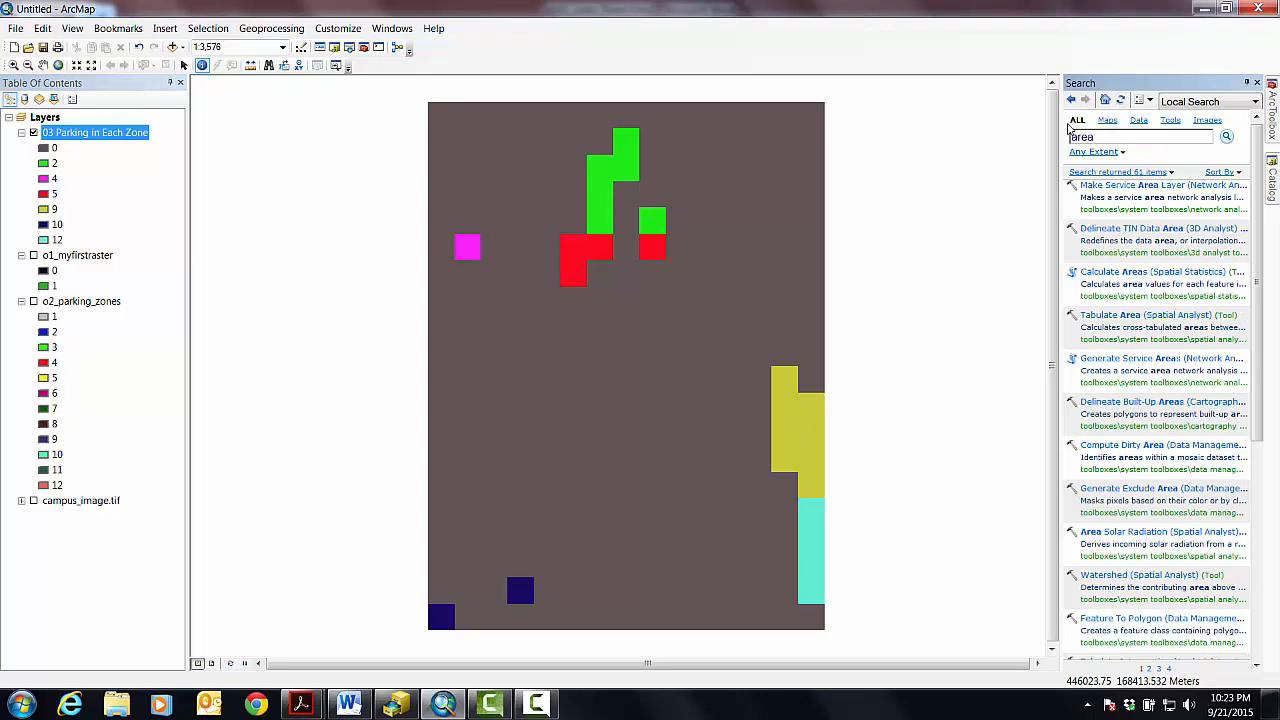
{"action": "type", "text": "zone"}
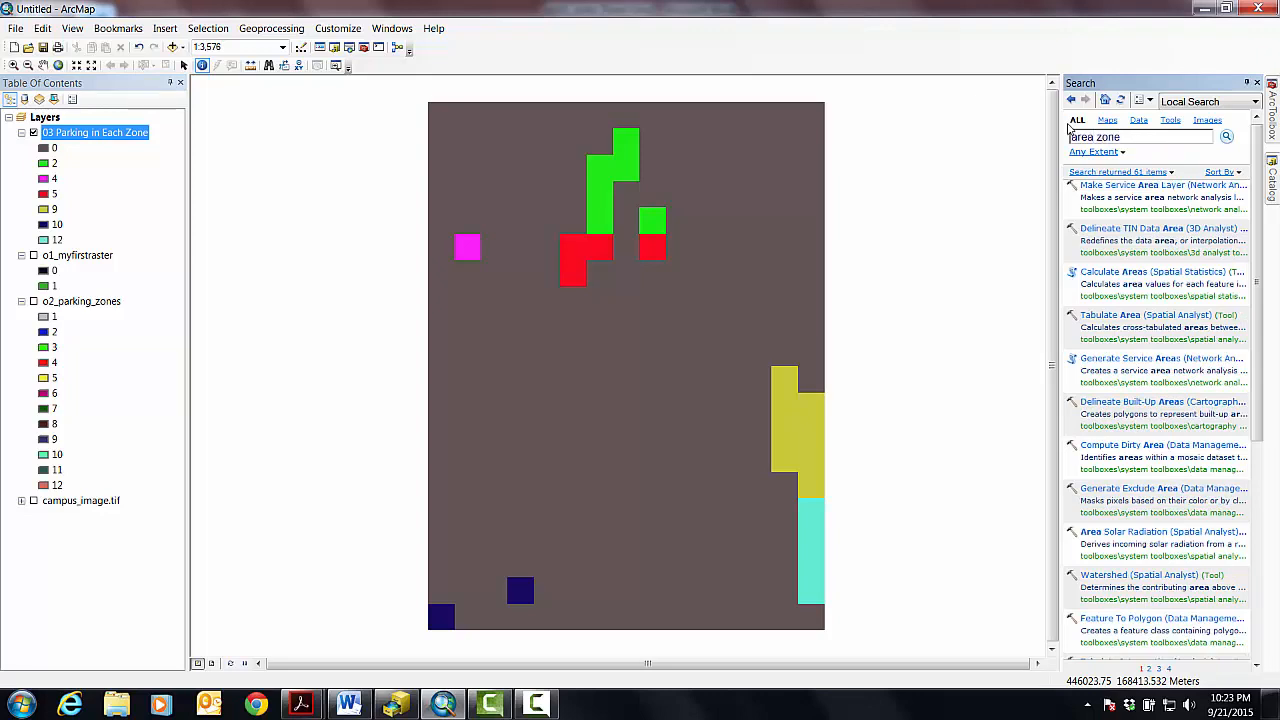
{"action": "left_click", "coordinate": [1226, 137]}
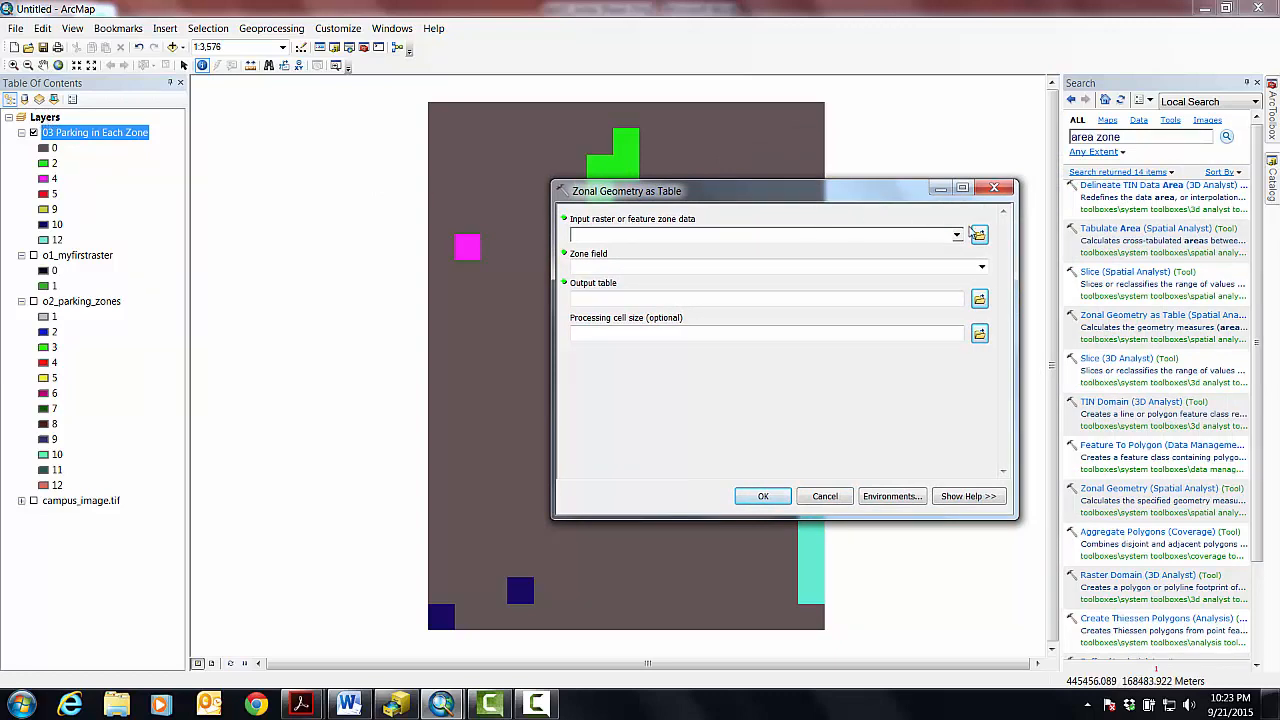
- Run Zonal Geometry as Table on 03 Parking in Each Zone (Value) into o4_area_parking_table, cell size 30
{"action": "left_click", "coordinate": [957, 235]}
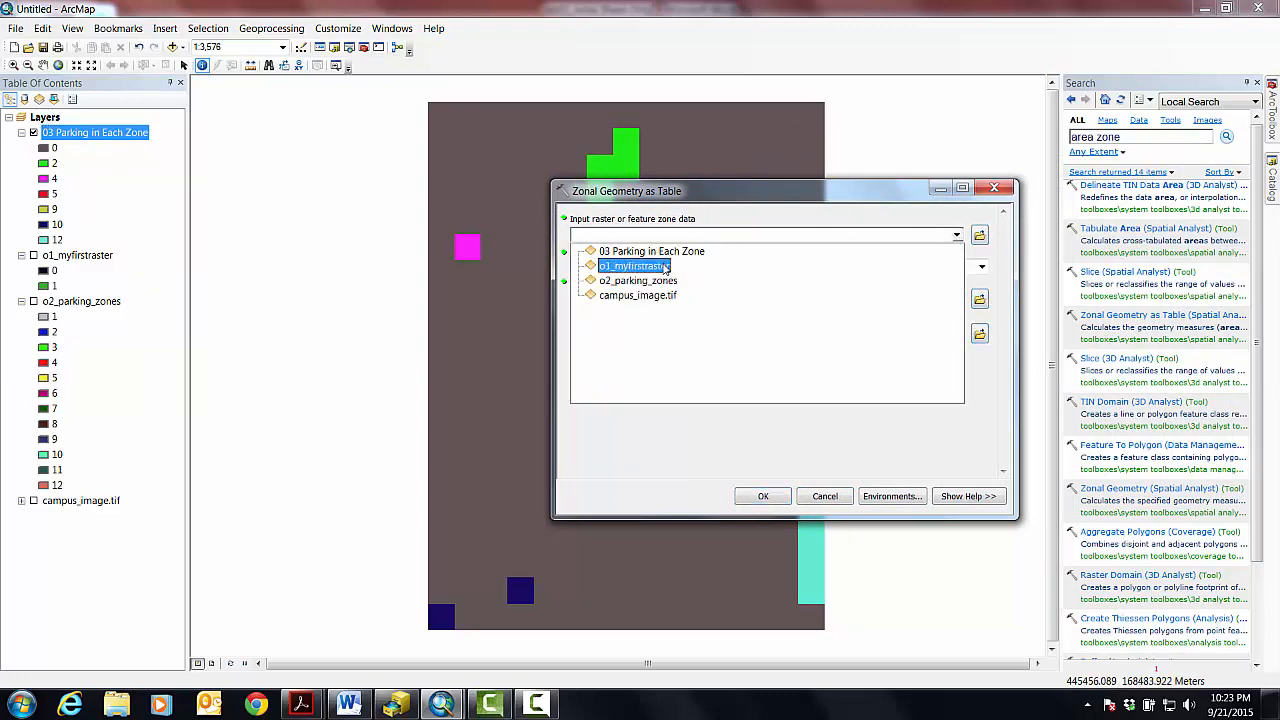
{"action": "left_click", "coordinate": [650, 251]}
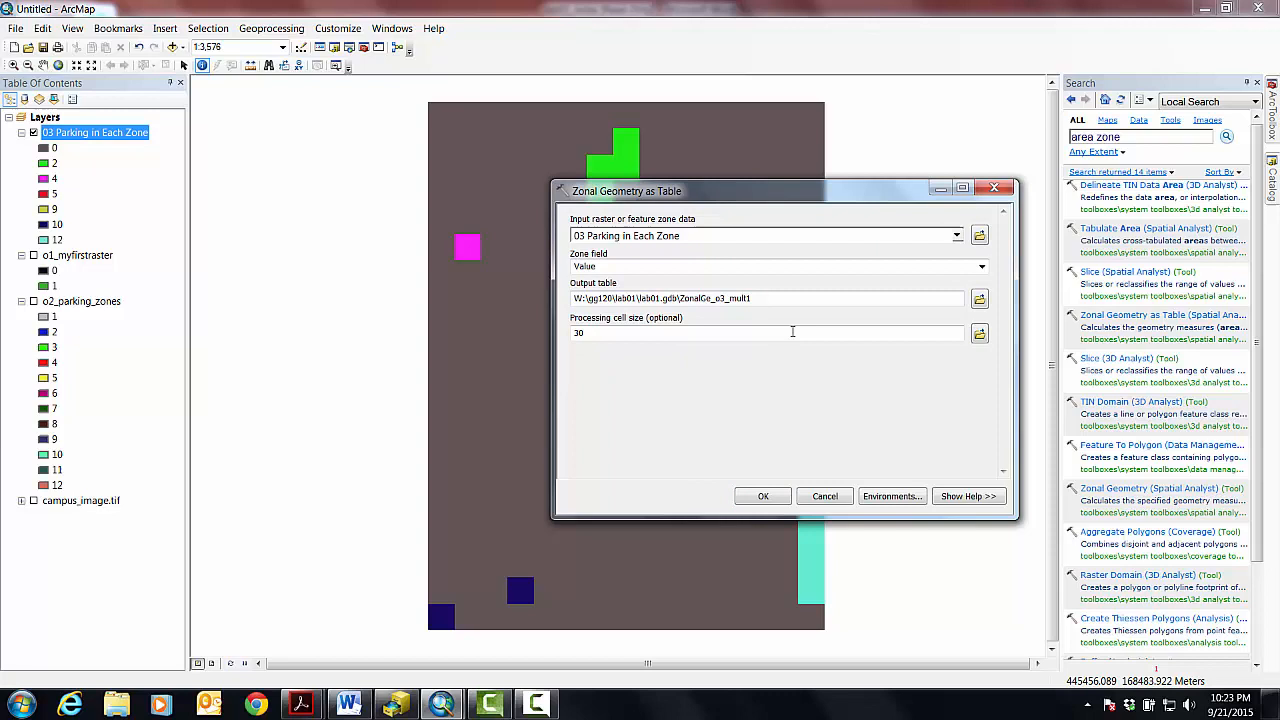
{"action": "mouse_move", "coordinate": [903, 265]}
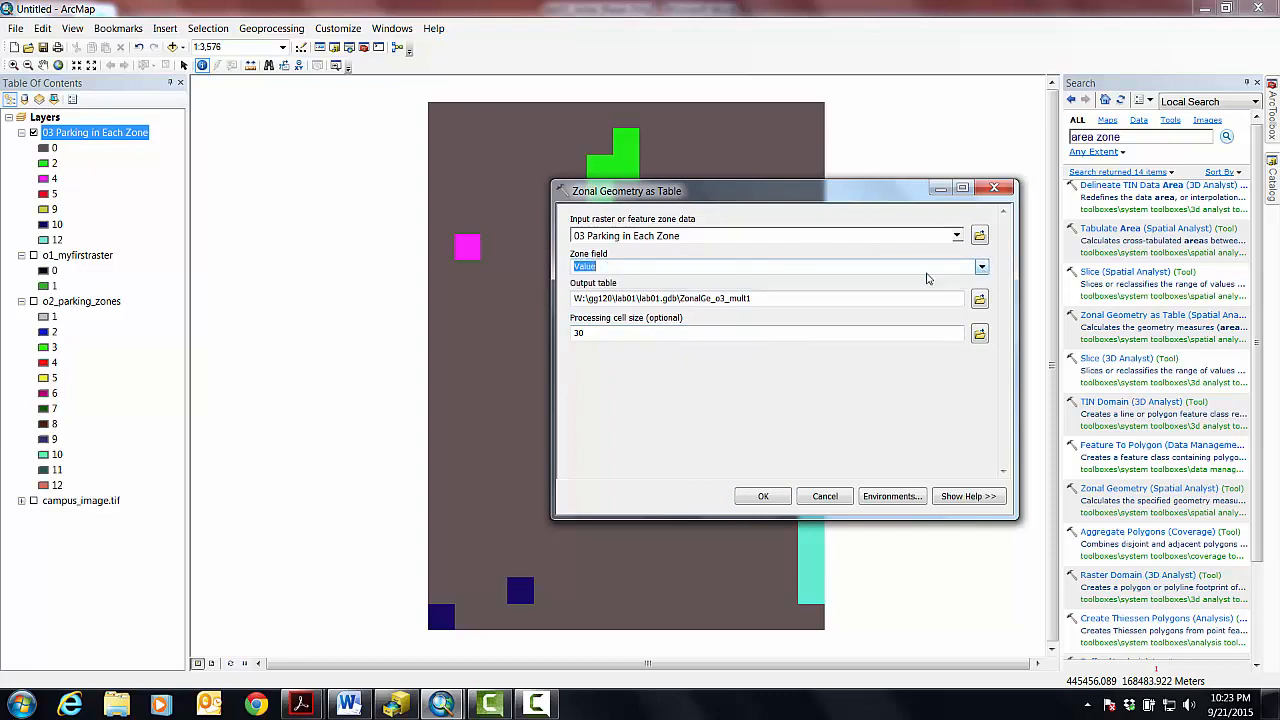
{"action": "left_click", "coordinate": [980, 267]}
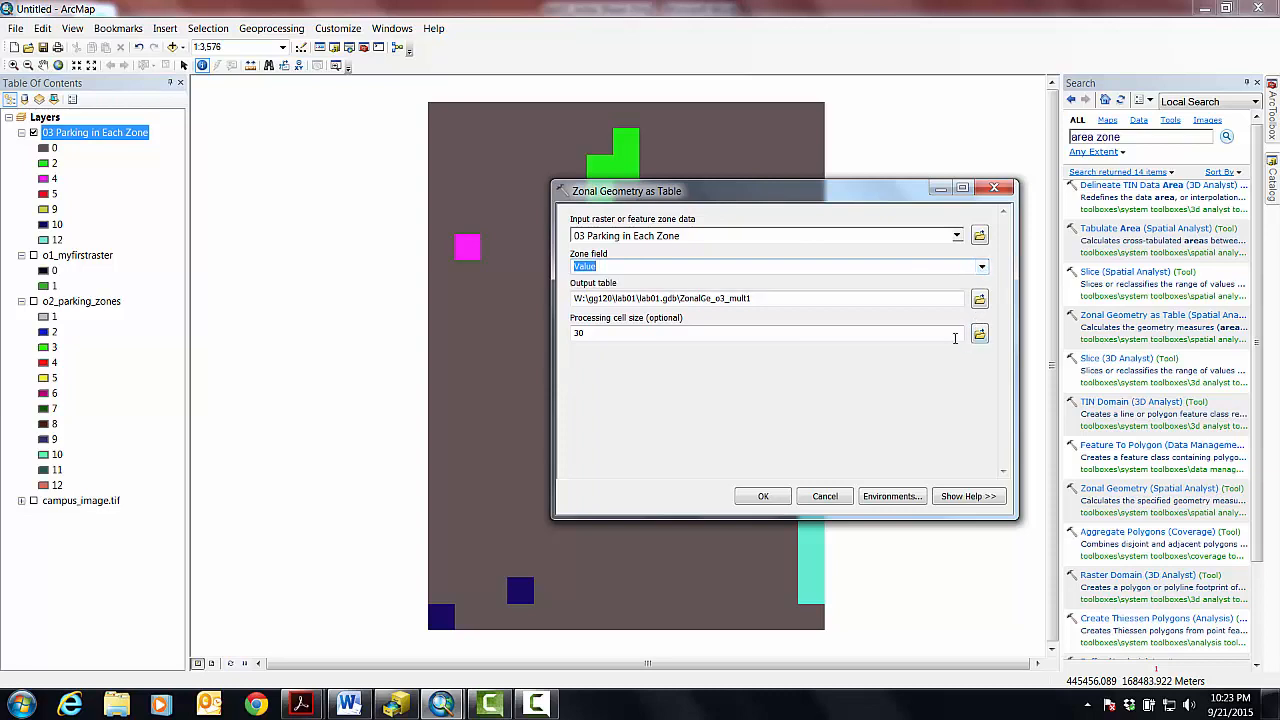
{"action": "mouse_move", "coordinate": [979, 299]}
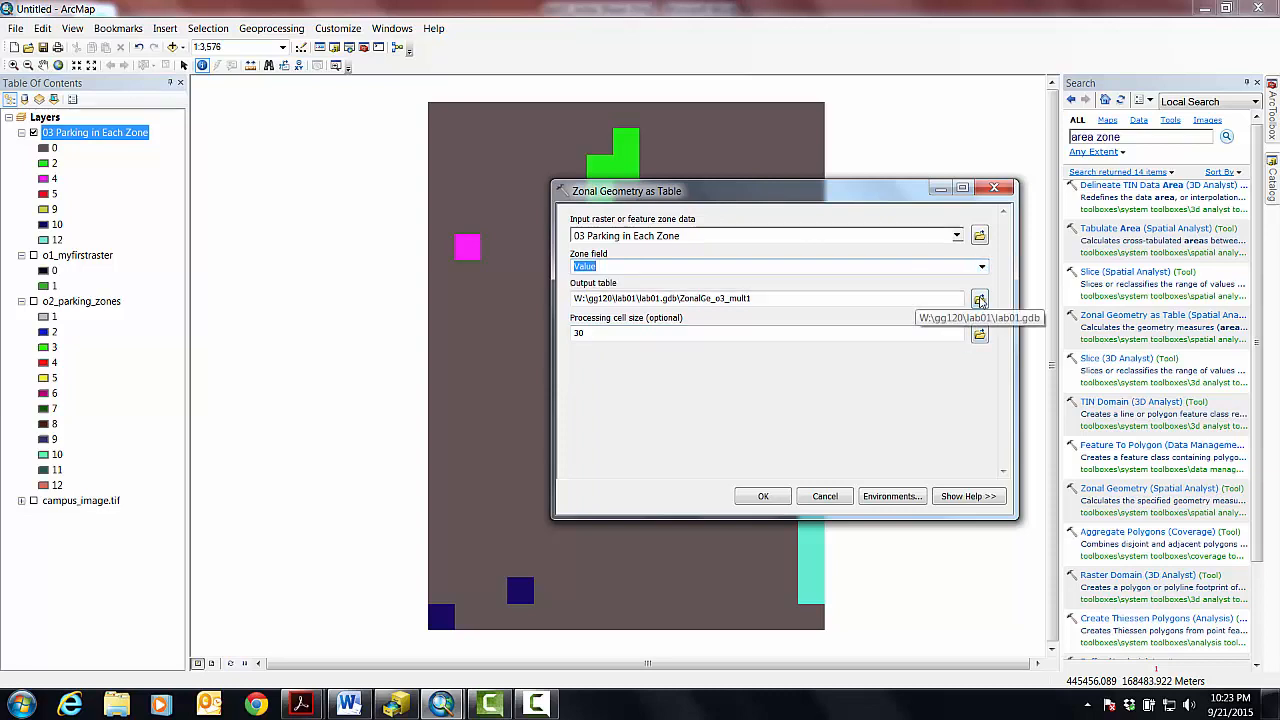
{"action": "left_click", "coordinate": [979, 298]}
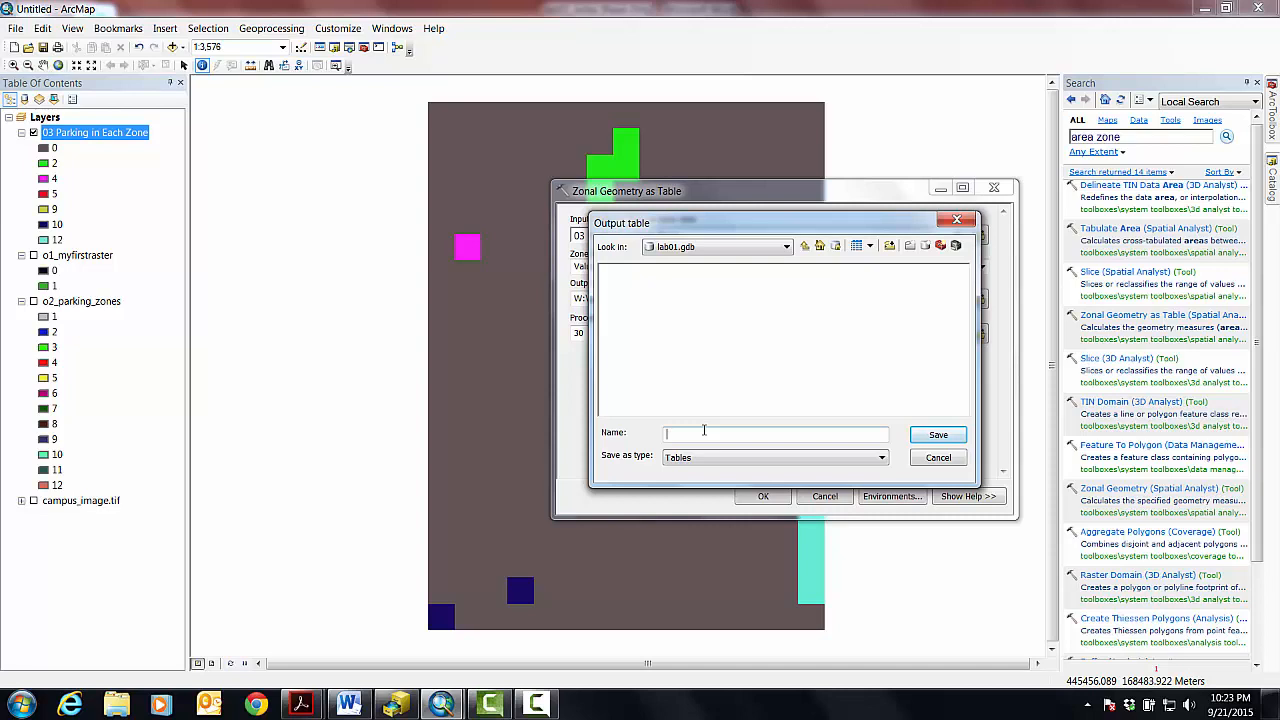
{"action": "type", "text": "o1"}
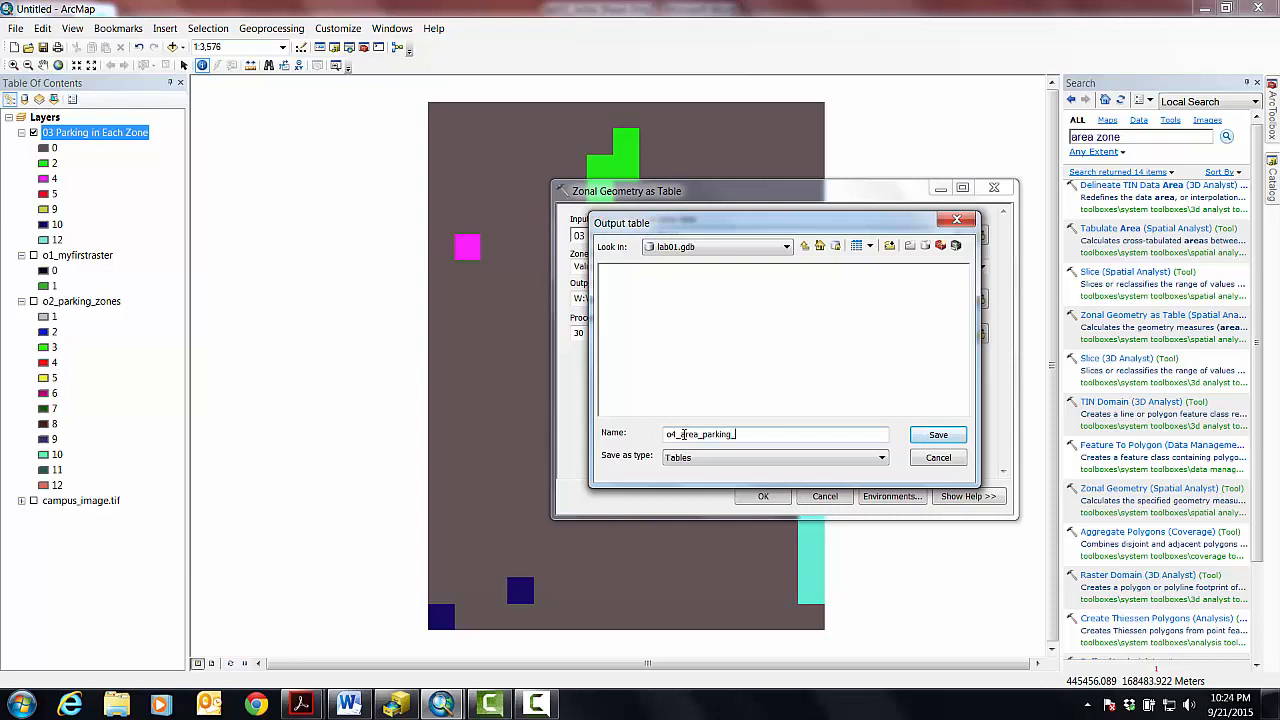
{"action": "left_click", "coordinate": [937, 434]}
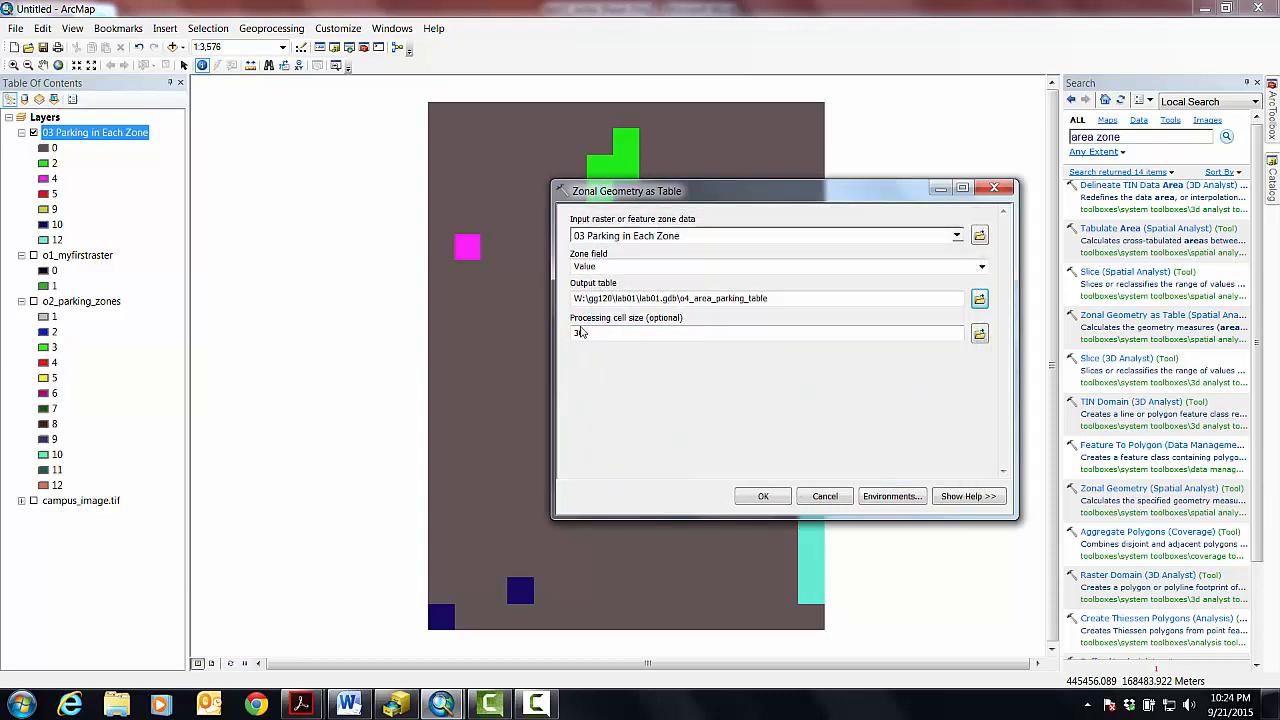
{"action": "type", "text": "30"}
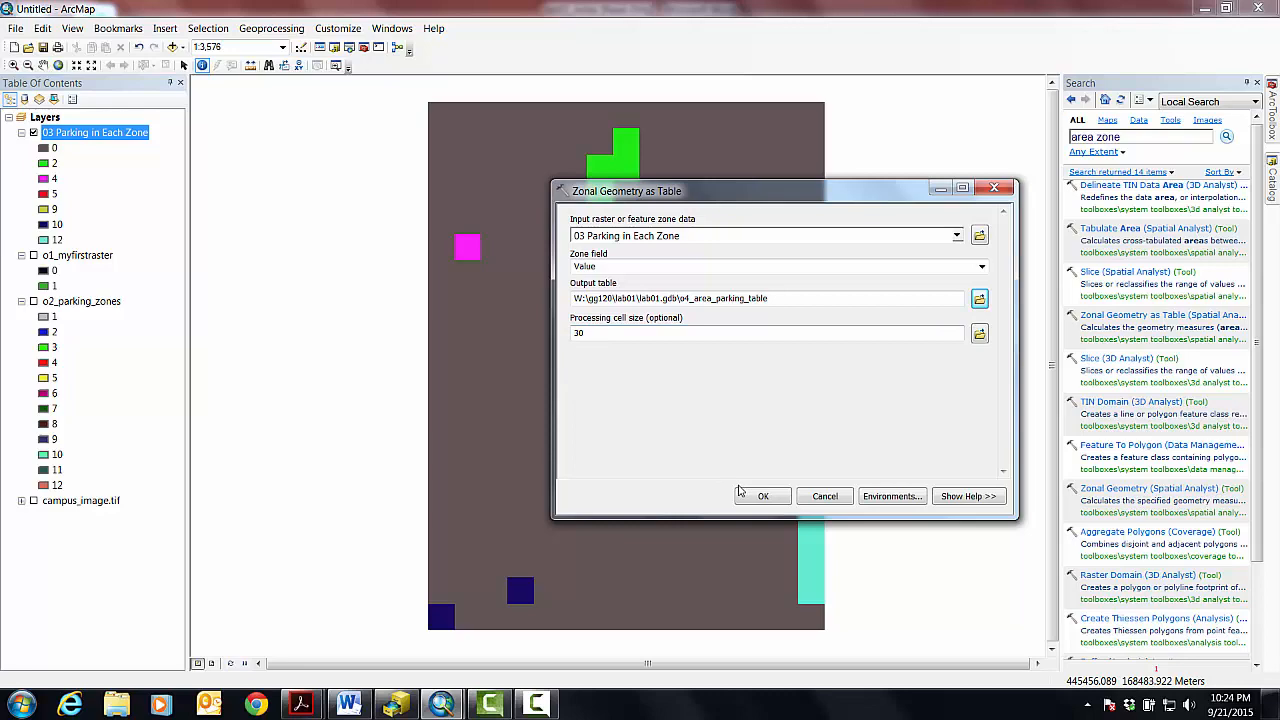
{"action": "left_click", "coordinate": [762, 496]}
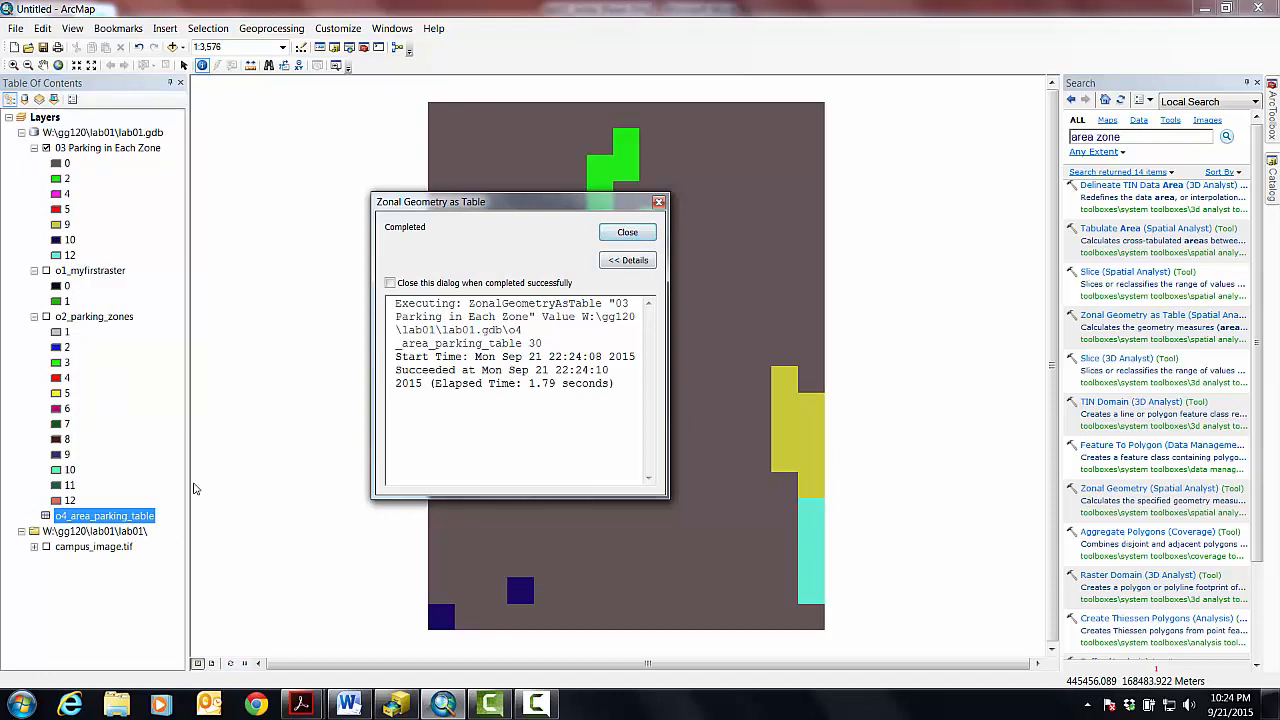
- Close the geoprocessing completion dialog
{"action": "left_click", "coordinate": [627, 231]}
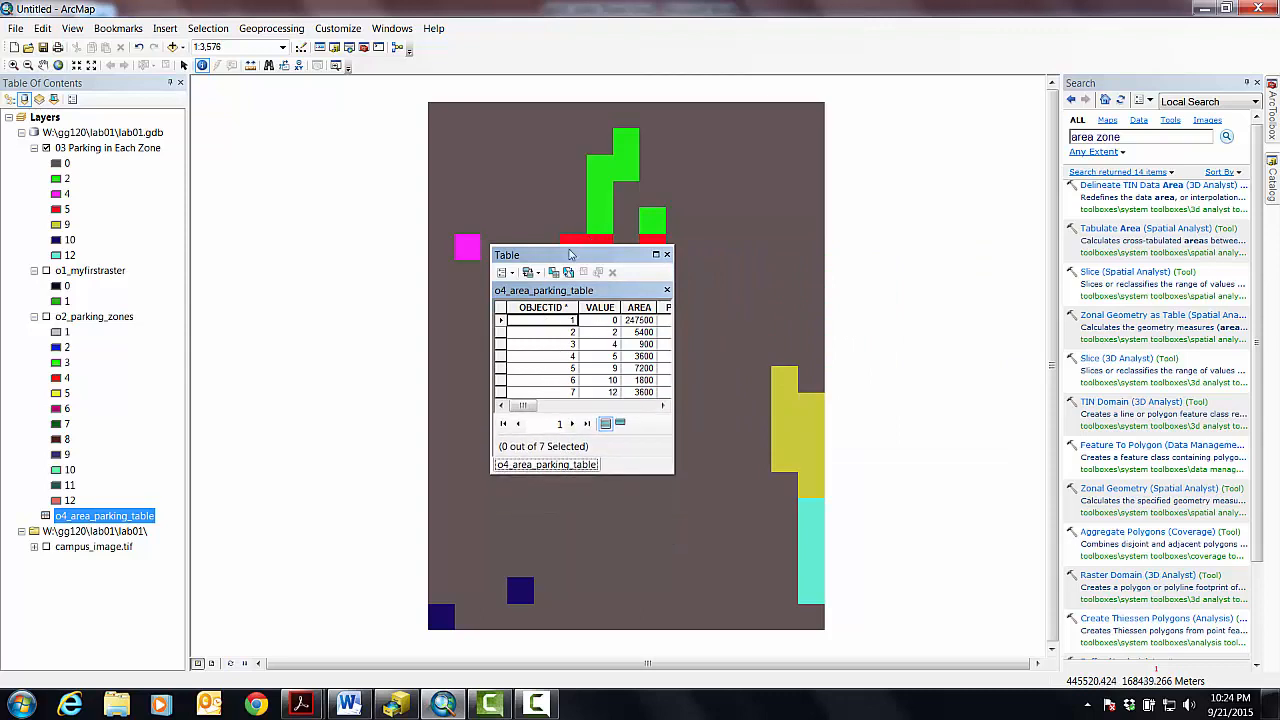
- Move the area table aside and identify the magenta cell: value 4, count 1
{"action": "left_click_drag", "start_coordinate": [570, 254], "coordinate": [315, 211]}
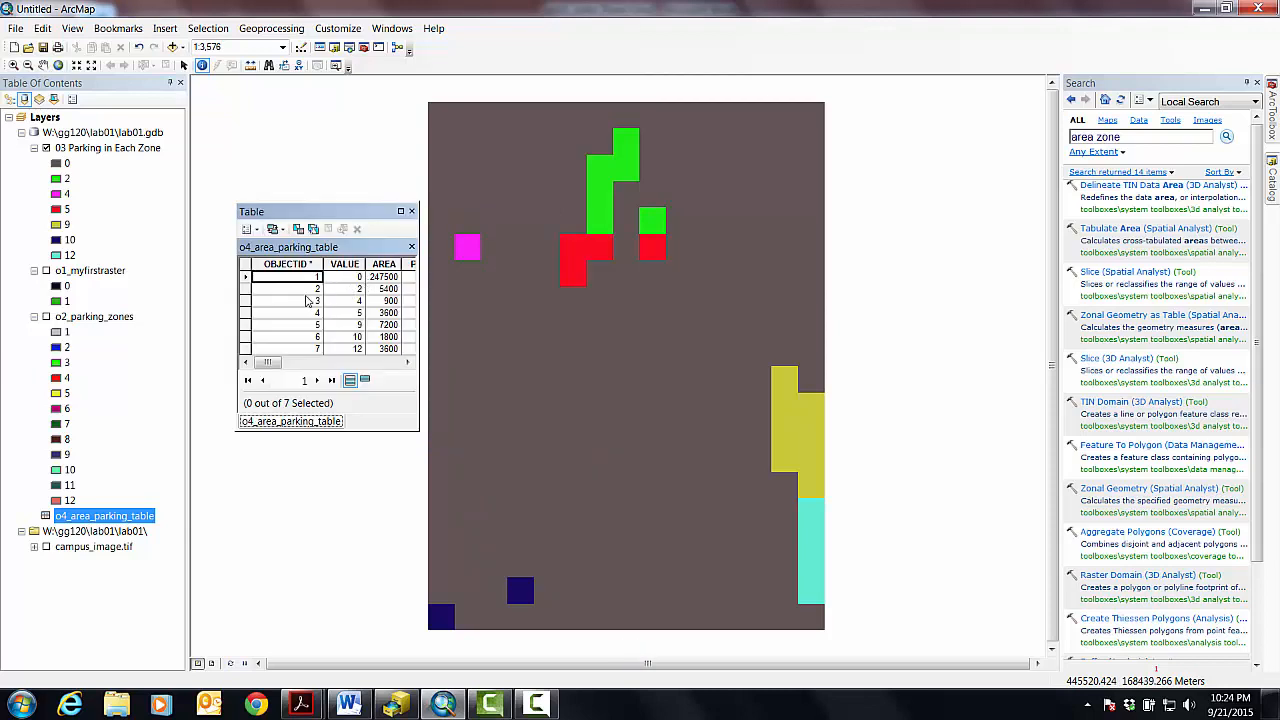
{"action": "mouse_move", "coordinate": [385, 288]}
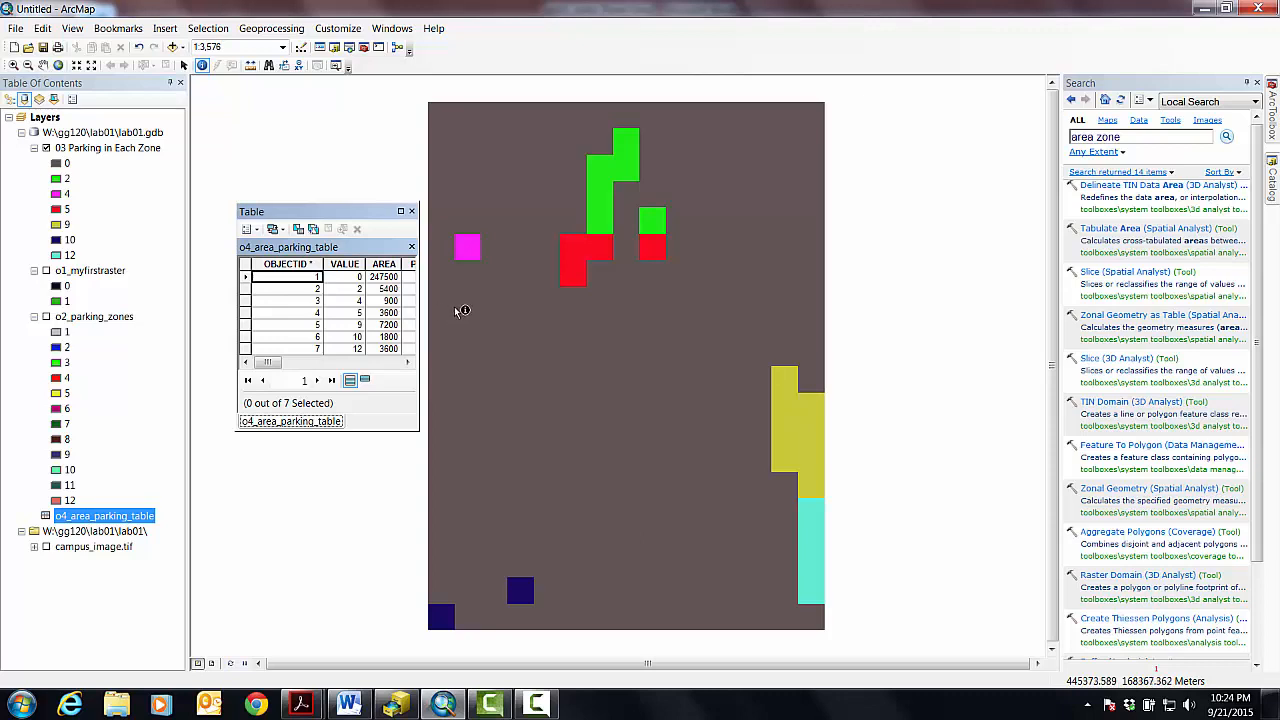
{"action": "mouse_move", "coordinate": [457, 267]}
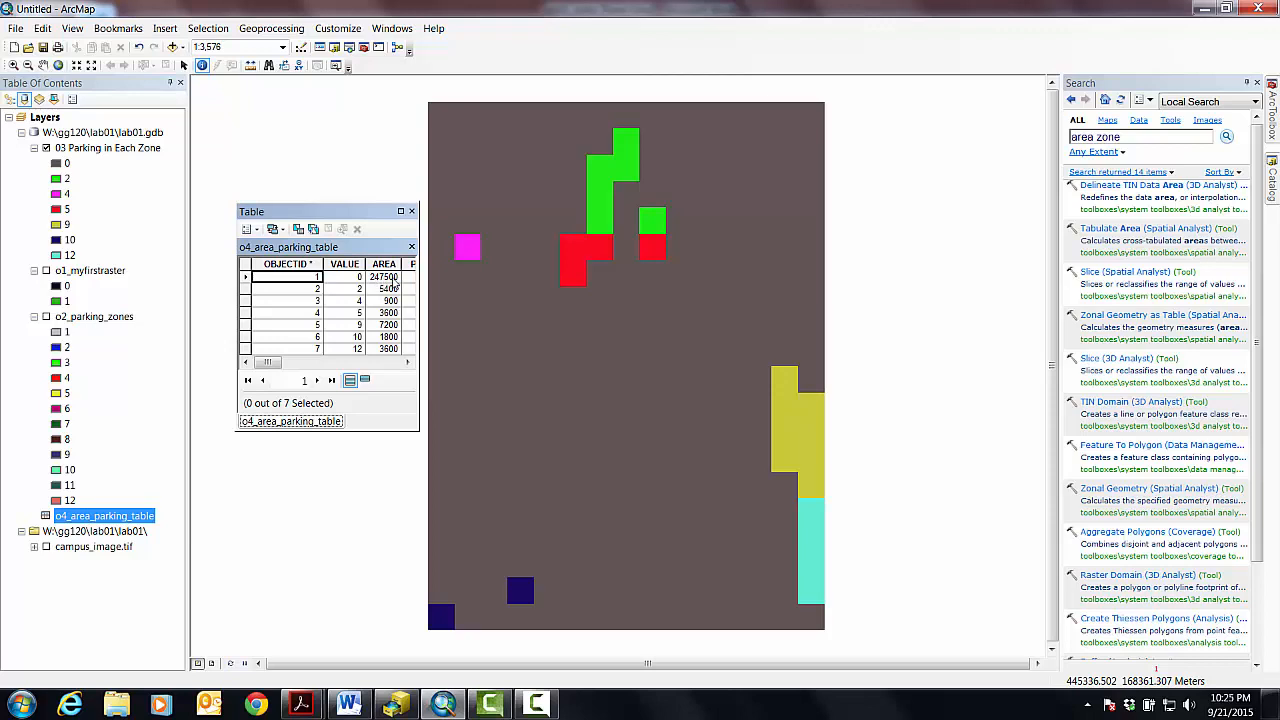
{"action": "mouse_move", "coordinate": [494, 334]}
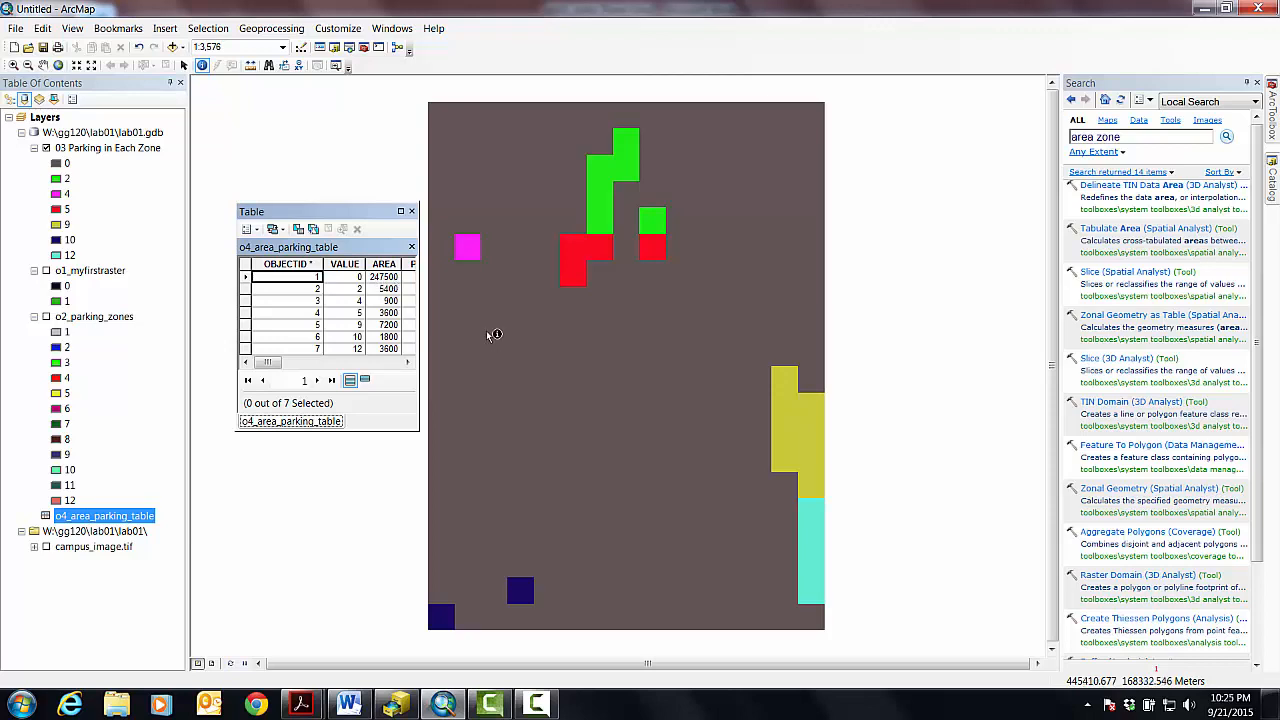
{"action": "left_click", "coordinate": [468, 248]}
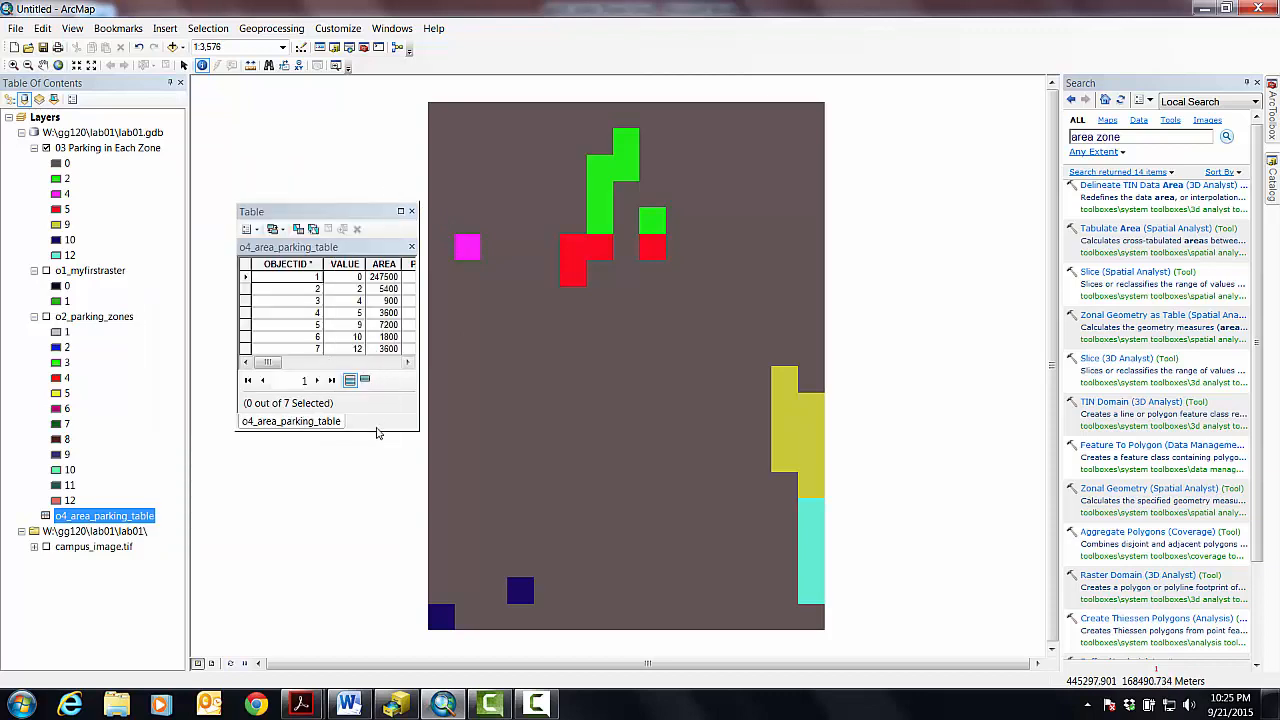
{"action": "mouse_move", "coordinate": [378, 434]}
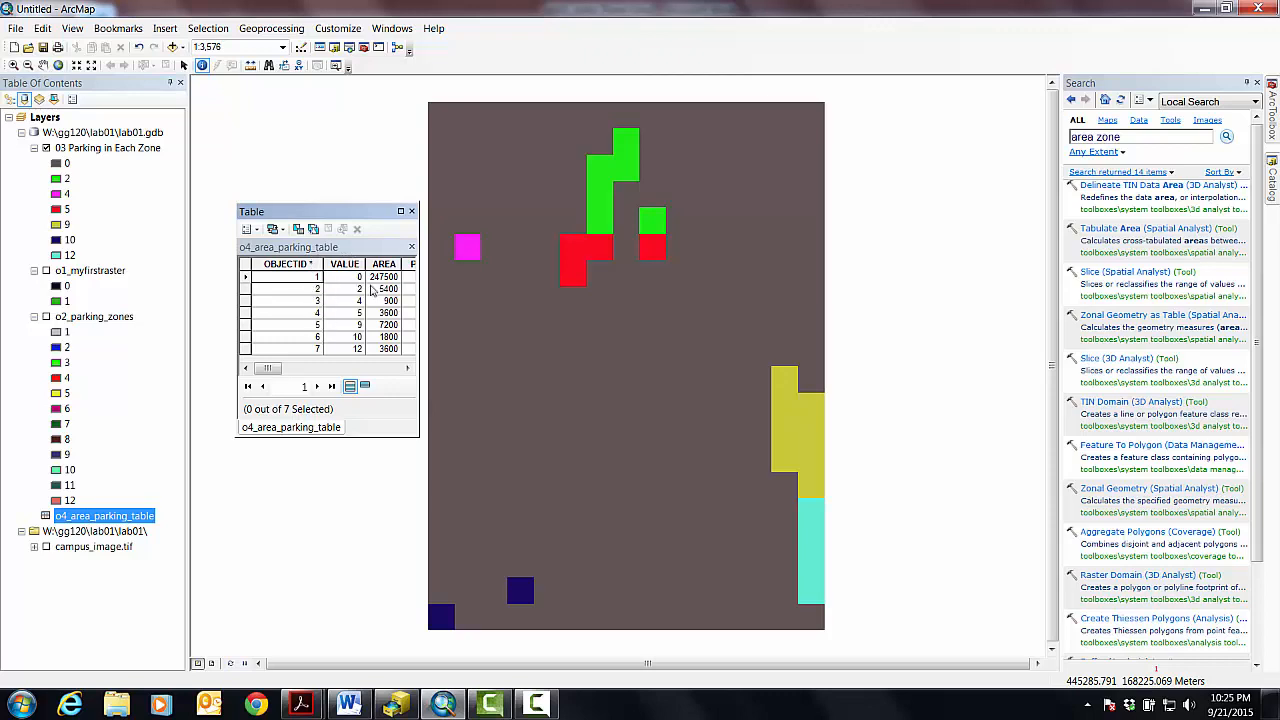
{"action": "left_click", "coordinate": [468, 248]}
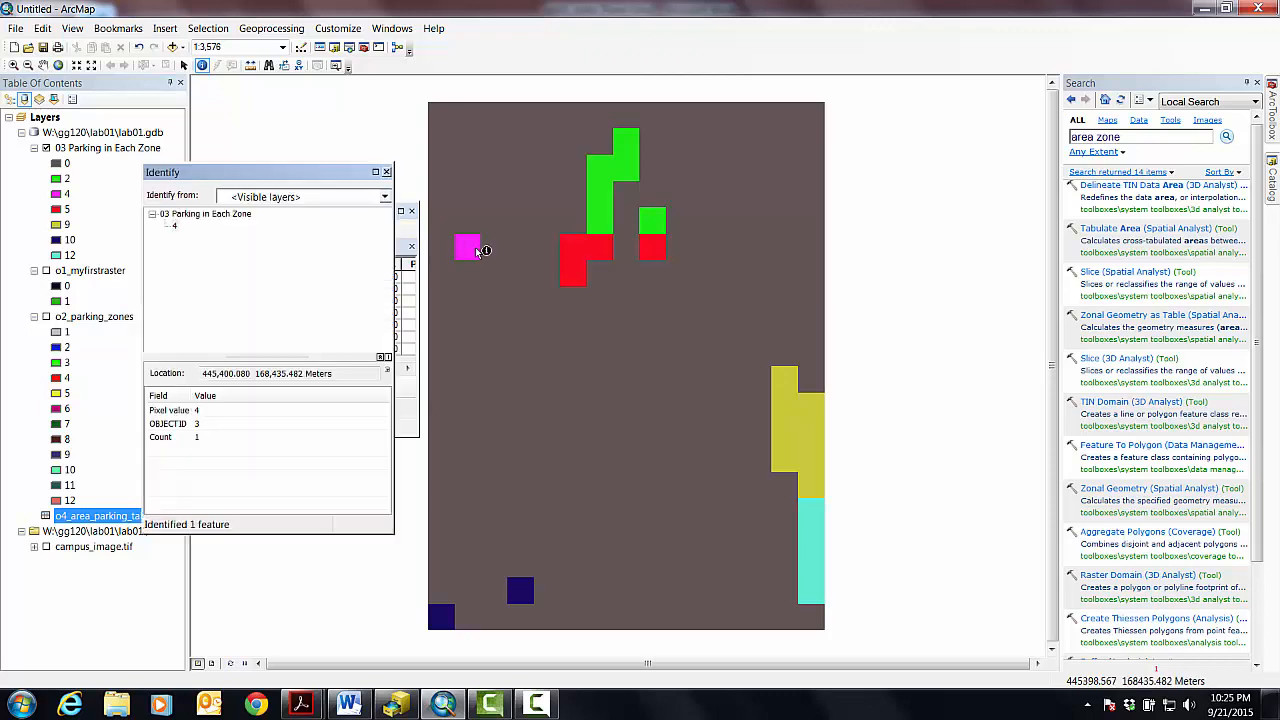
- Identify the two navy cells as zone 10 with count 2, then dismiss the results
{"action": "left_click", "coordinate": [173, 226]}
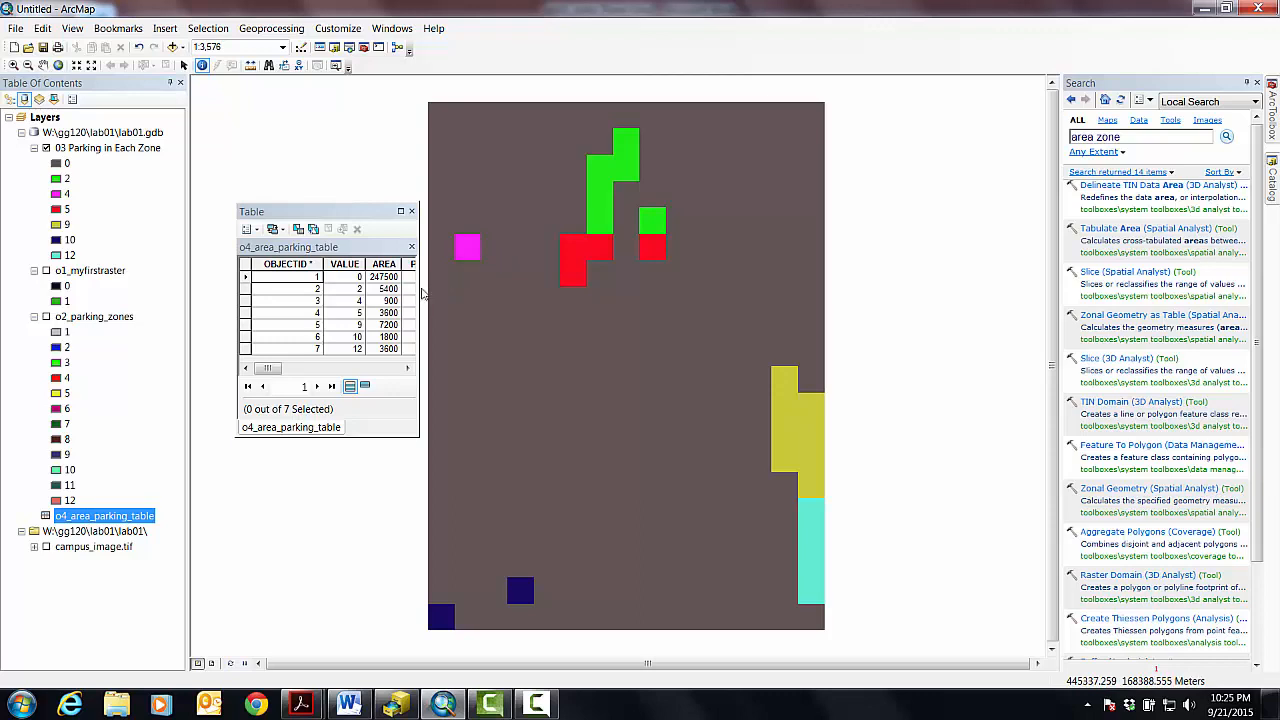
{"action": "mouse_move", "coordinate": [488, 233]}
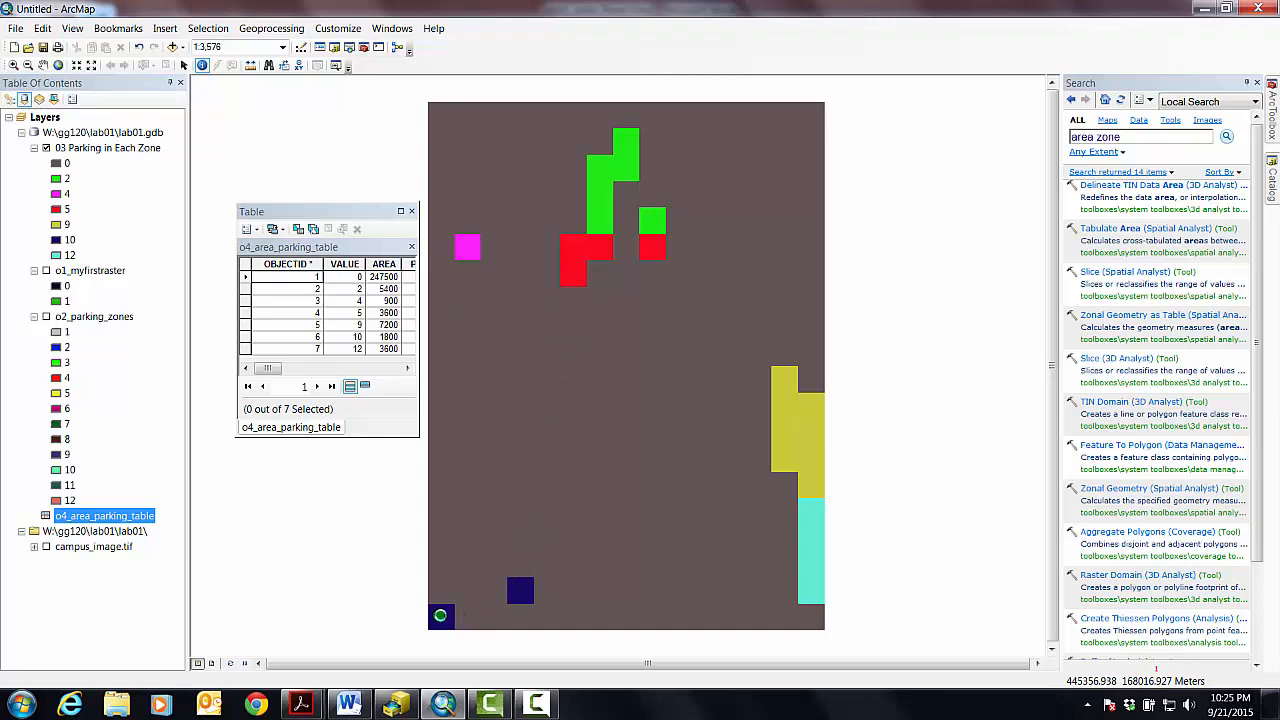
{"action": "left_click", "coordinate": [442, 616]}
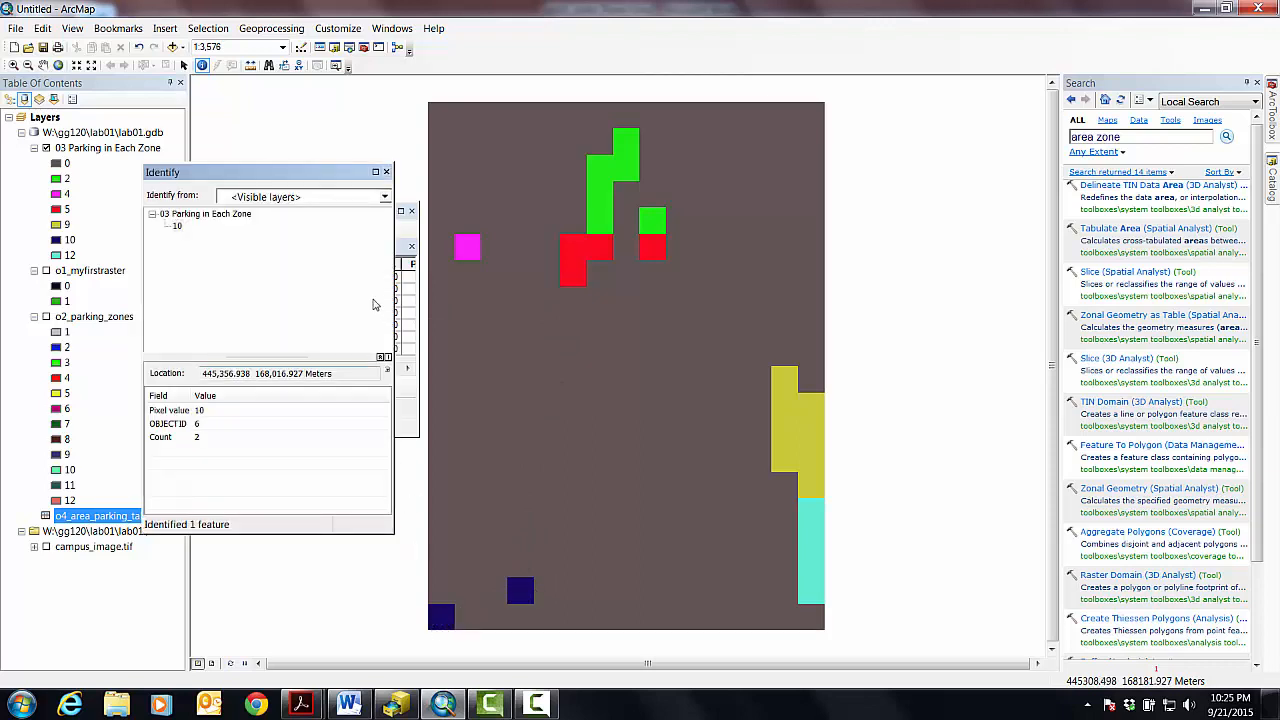
{"action": "left_click", "coordinate": [521, 589]}
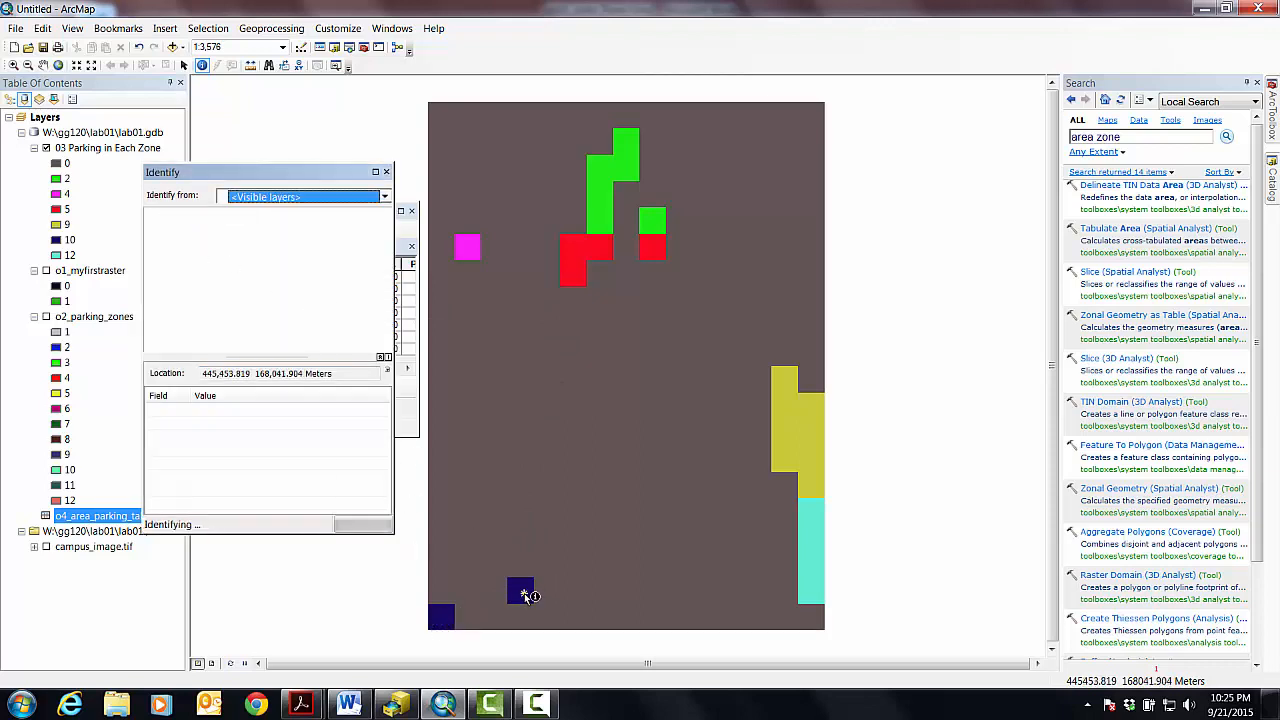
{"action": "left_click", "coordinate": [521, 590]}
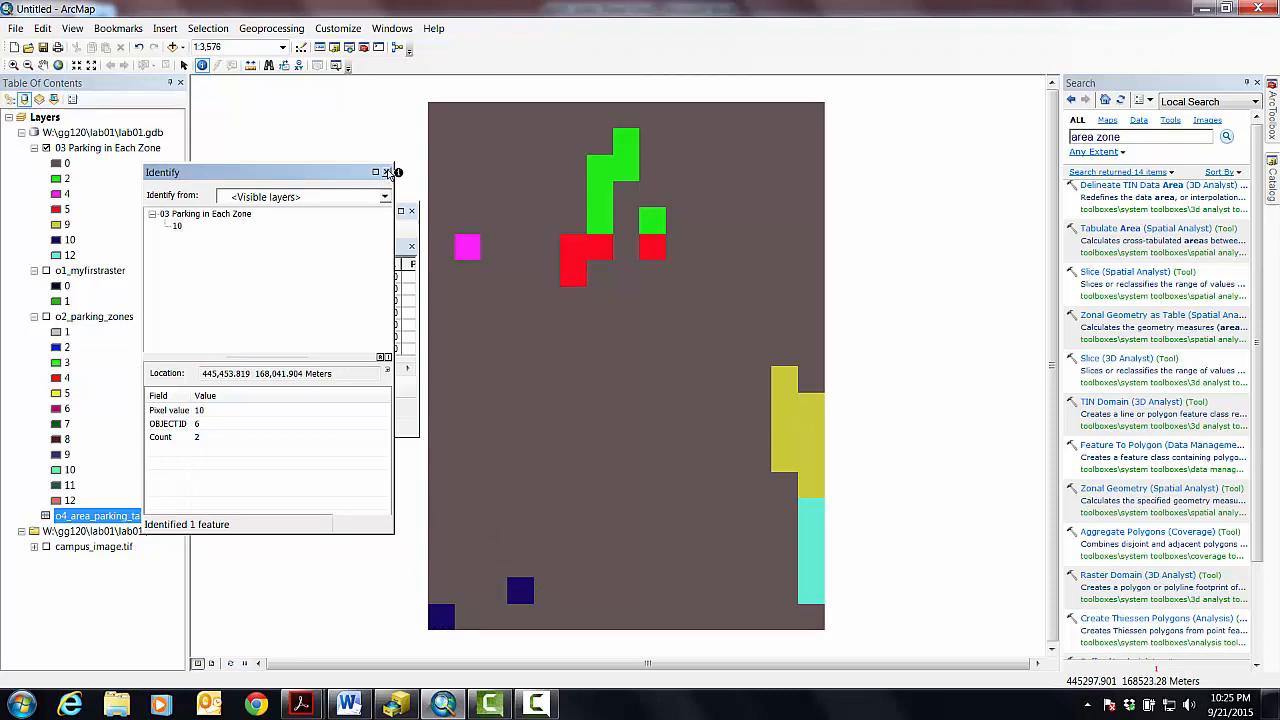
{"action": "left_click", "coordinate": [386, 172]}
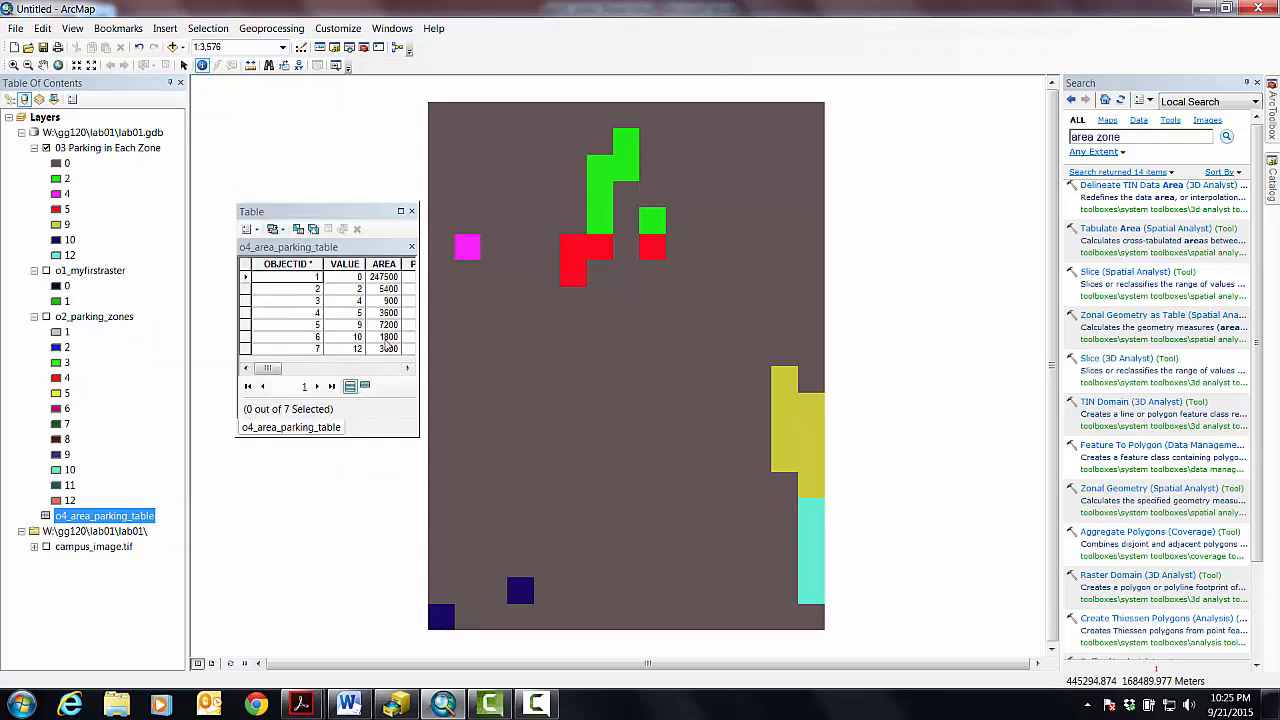
{"action": "mouse_move", "coordinate": [535, 595]}
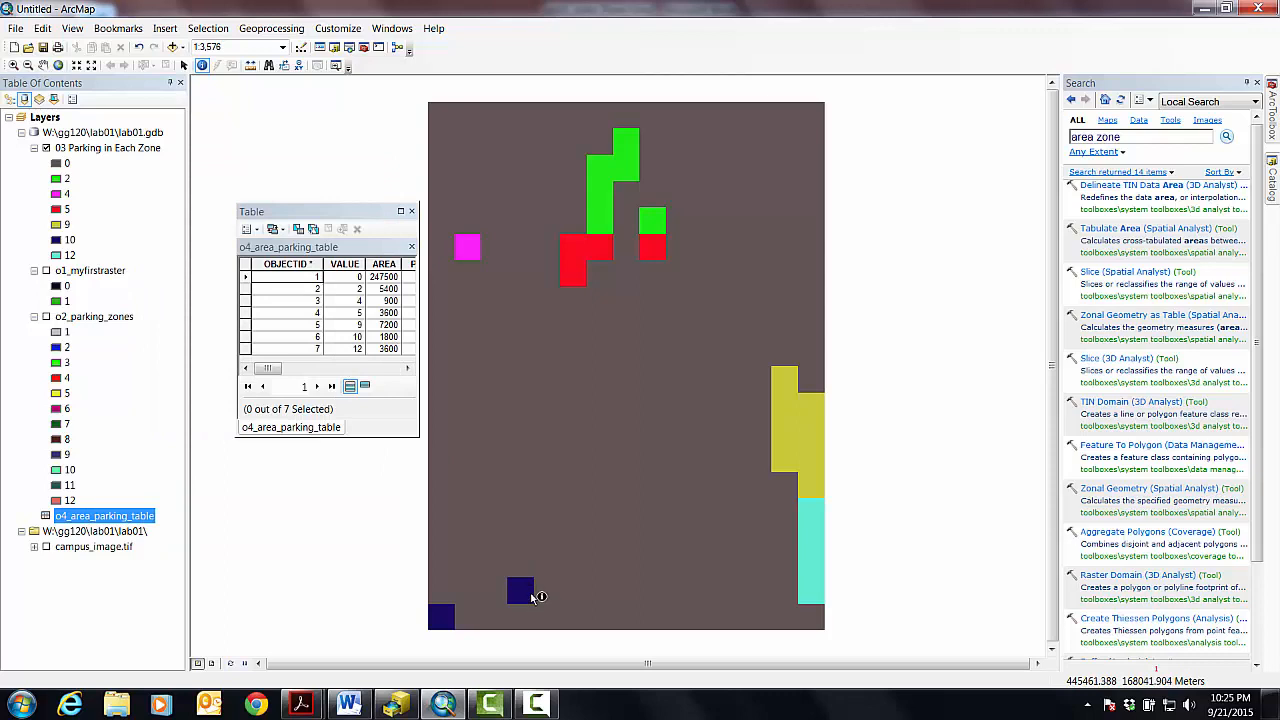
{"action": "mouse_move", "coordinate": [448, 615]}
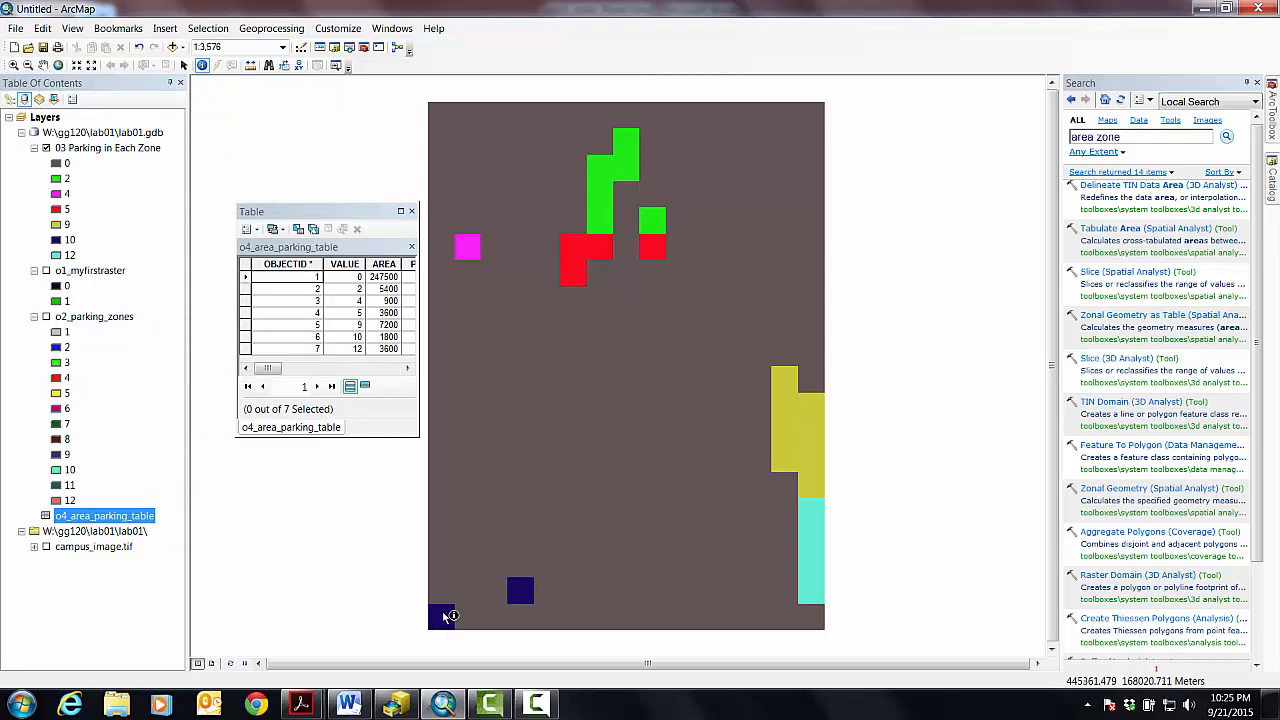
{"action": "mouse_move", "coordinate": [517, 597]}
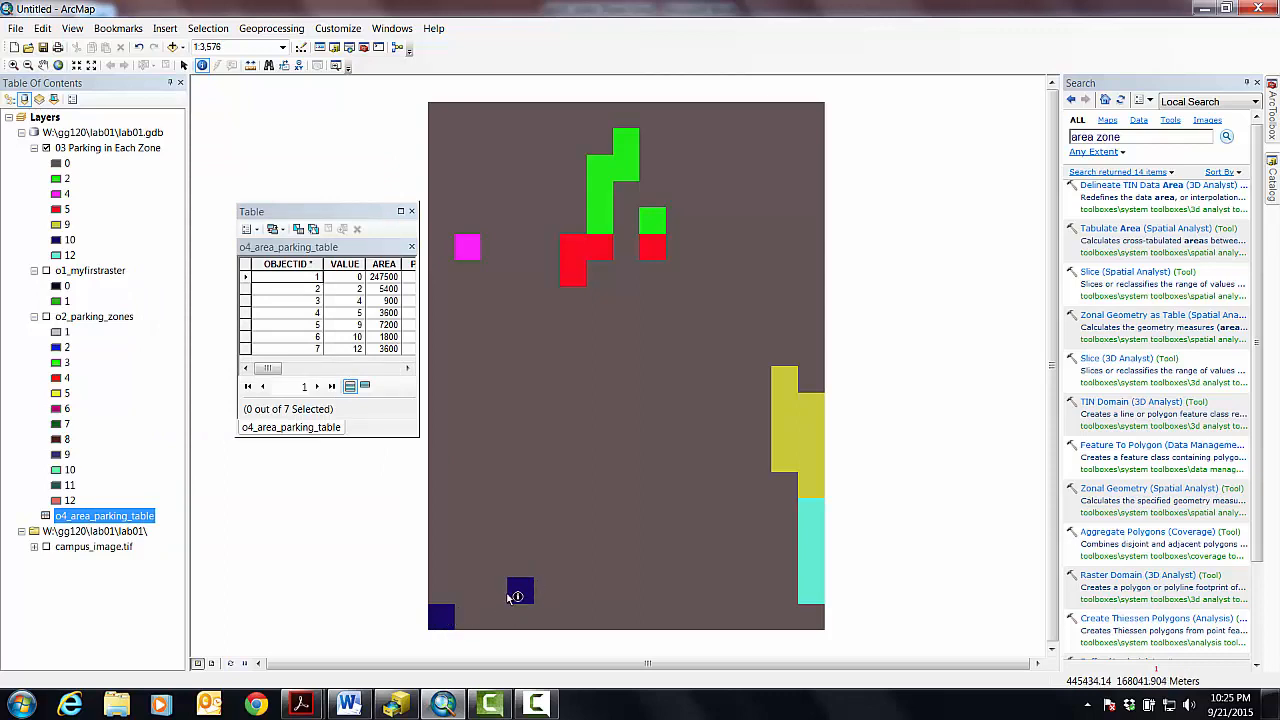
{"action": "mouse_move", "coordinate": [643, 178]}
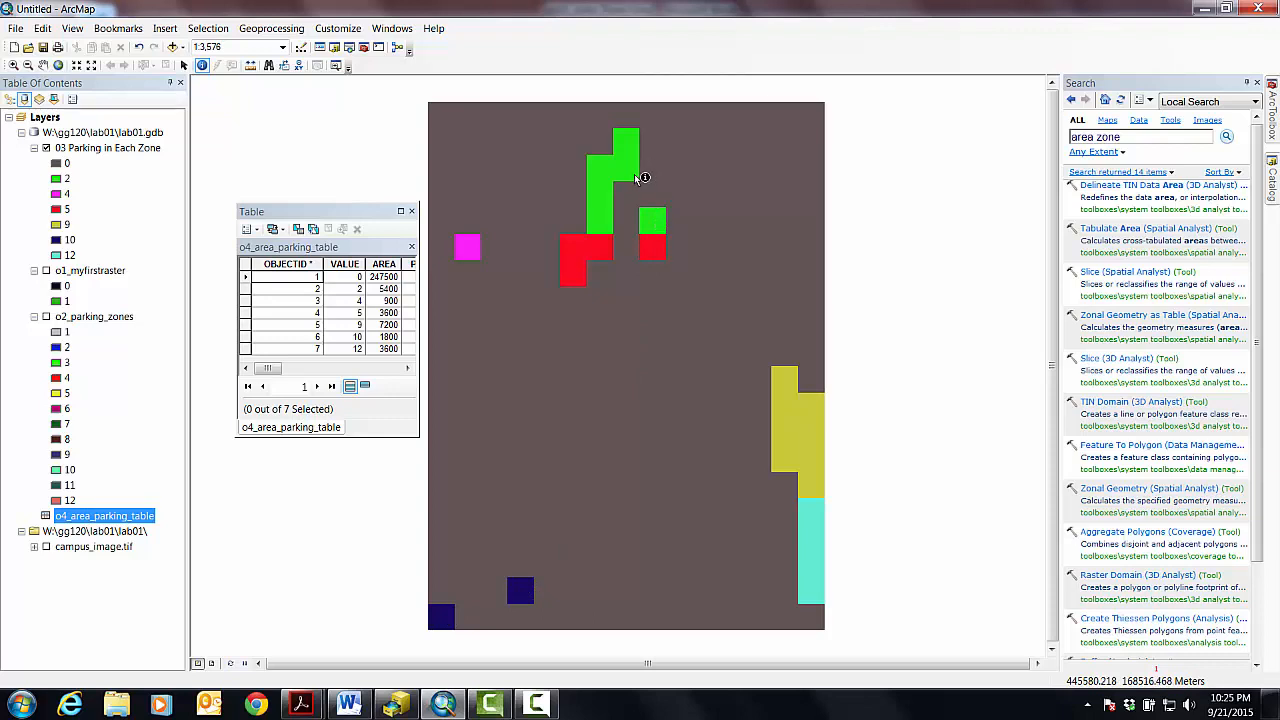
{"action": "mouse_move", "coordinate": [620, 166]}
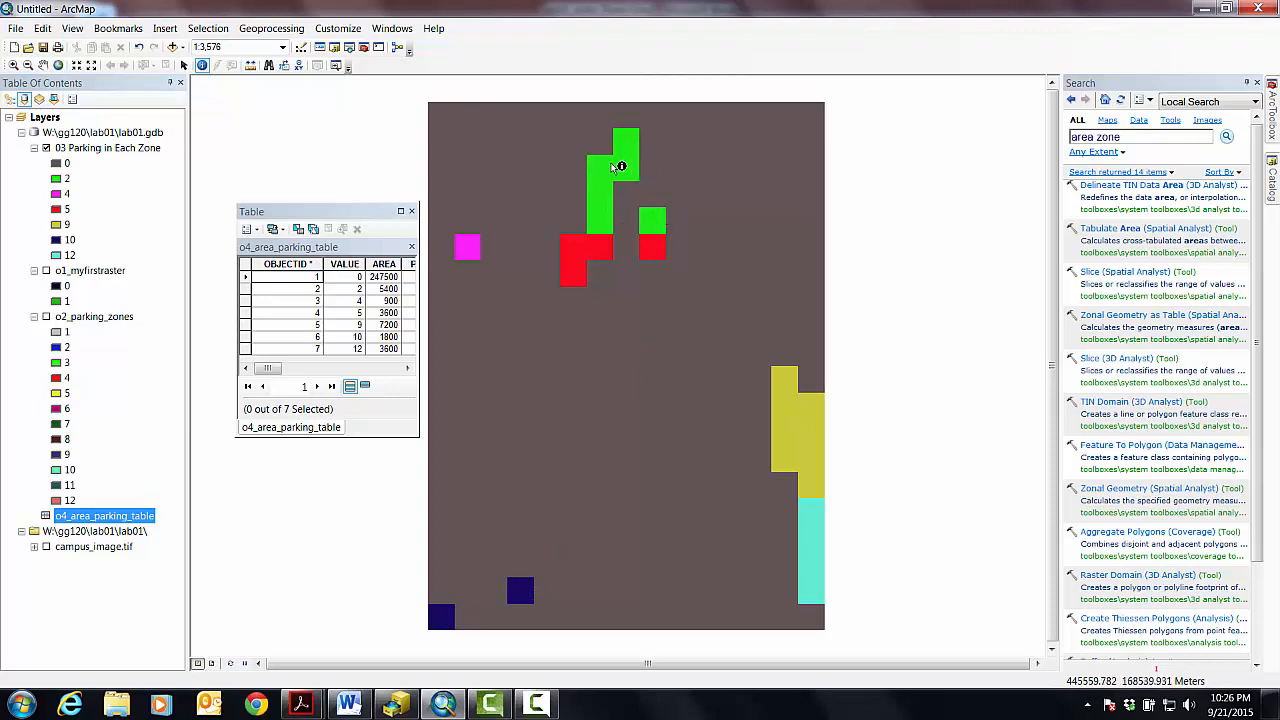
{"action": "mouse_move", "coordinate": [655, 224]}
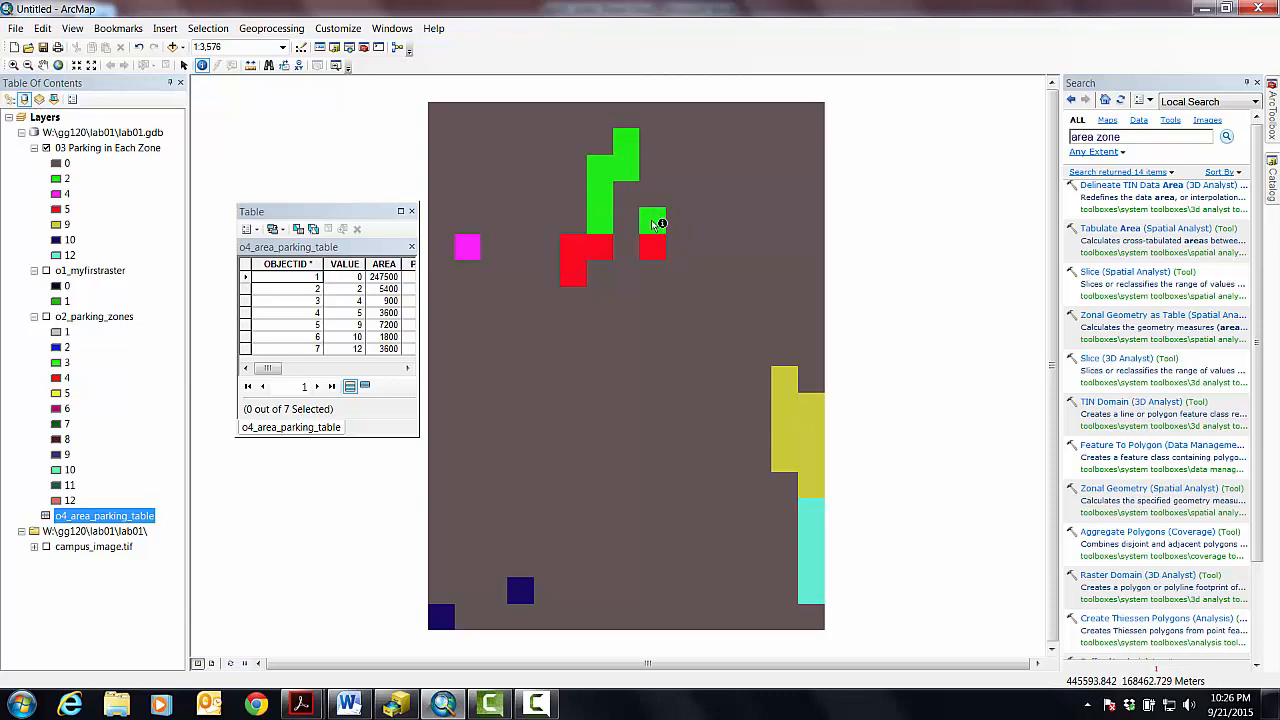
{"action": "mouse_move", "coordinate": [642, 216]}
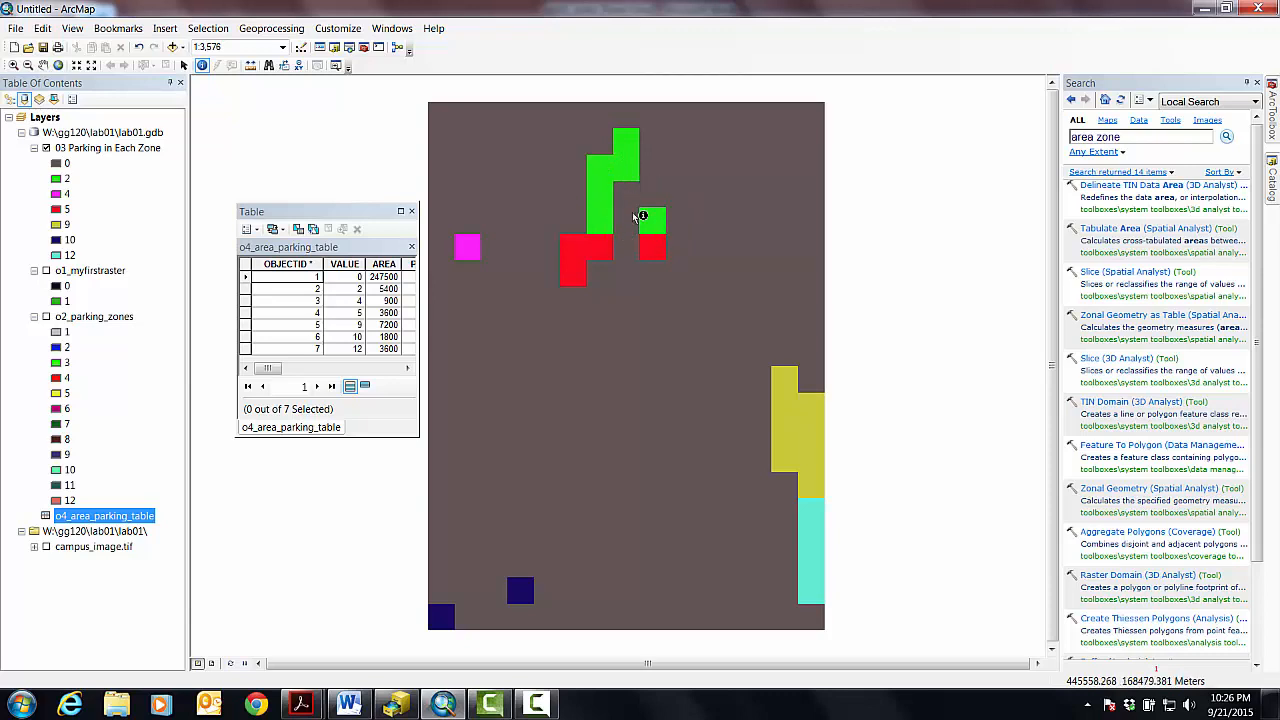
{"action": "mouse_move", "coordinate": [658, 222]}
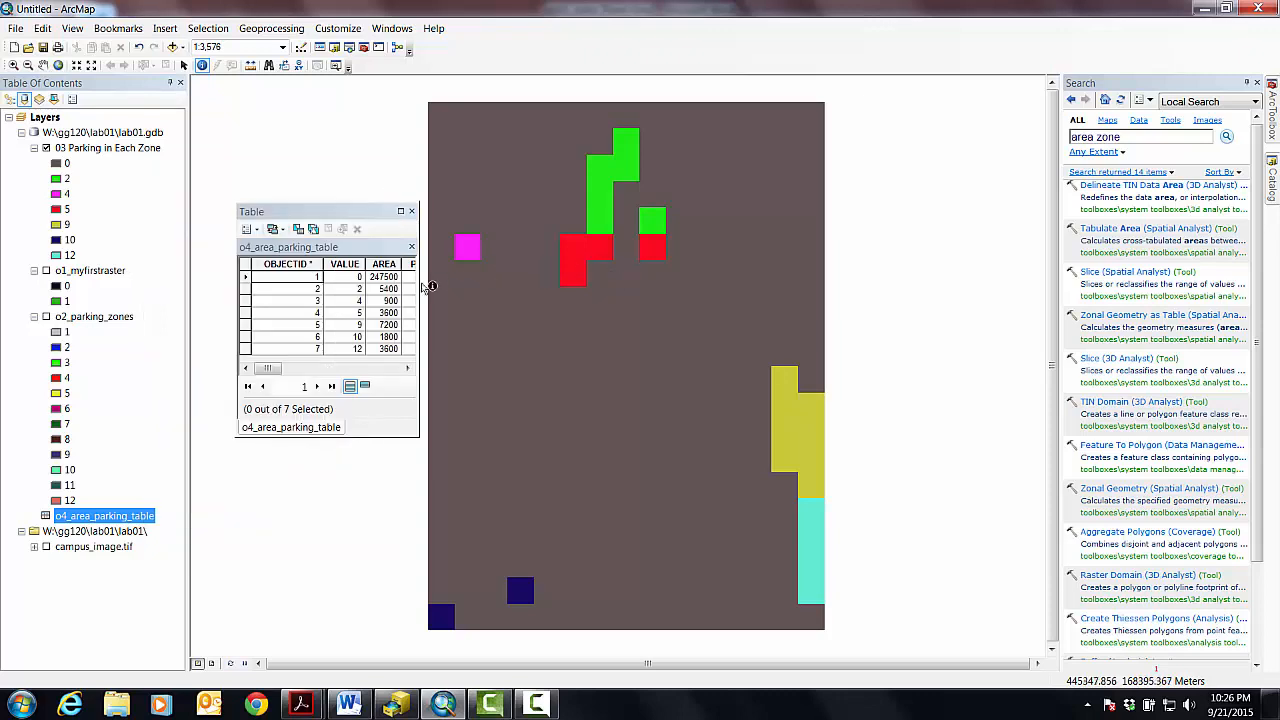
{"action": "mouse_move", "coordinate": [665, 227]}
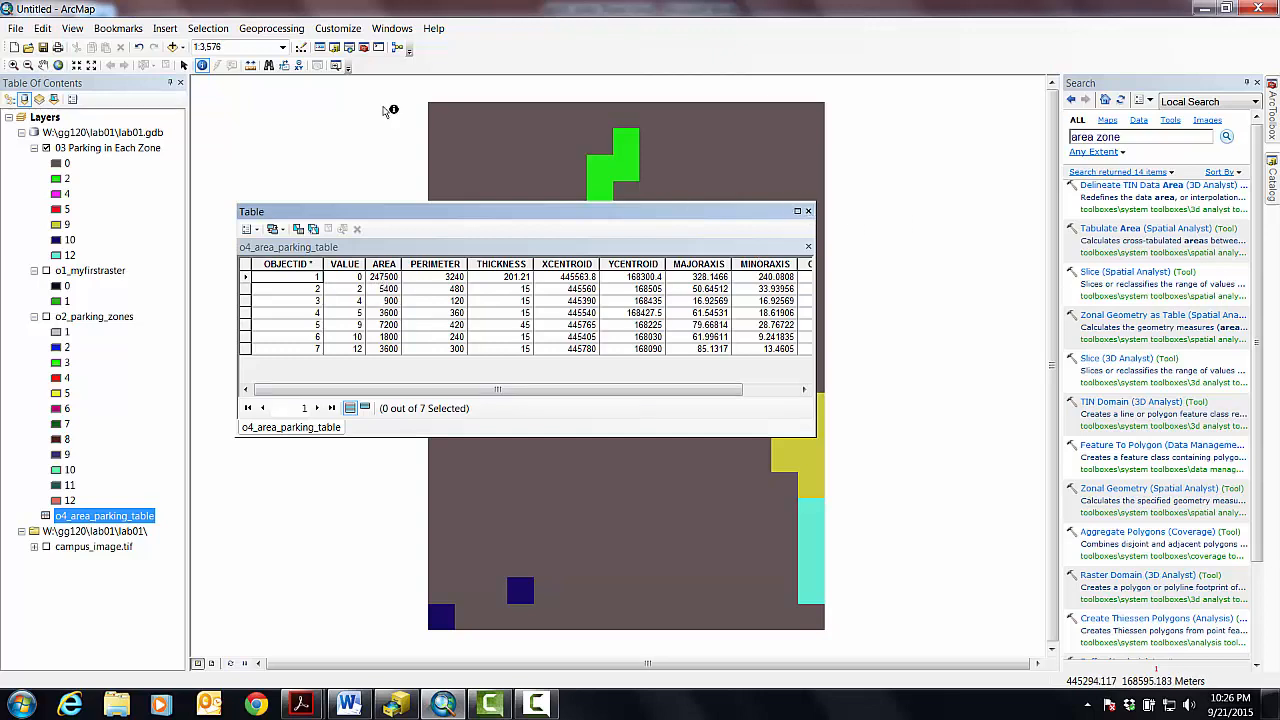
{"action": "mouse_move", "coordinate": [808, 211]}
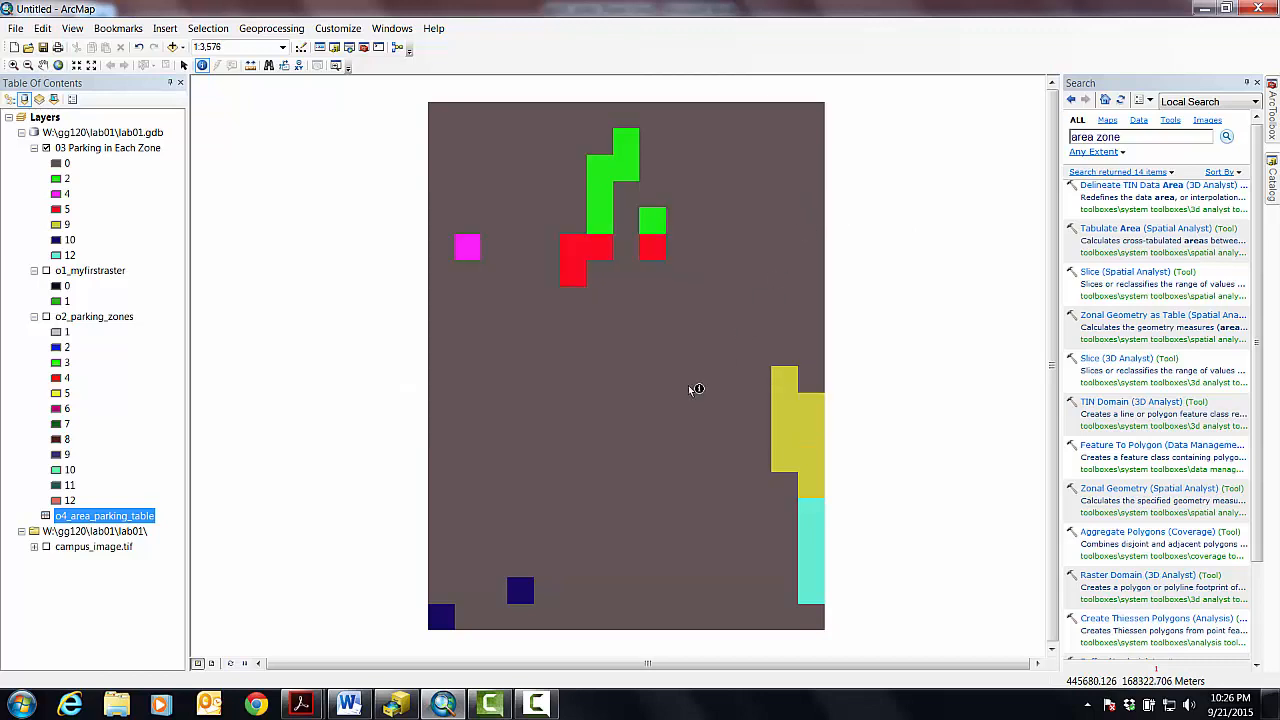
{"action": "mouse_move", "coordinate": [635, 251]}
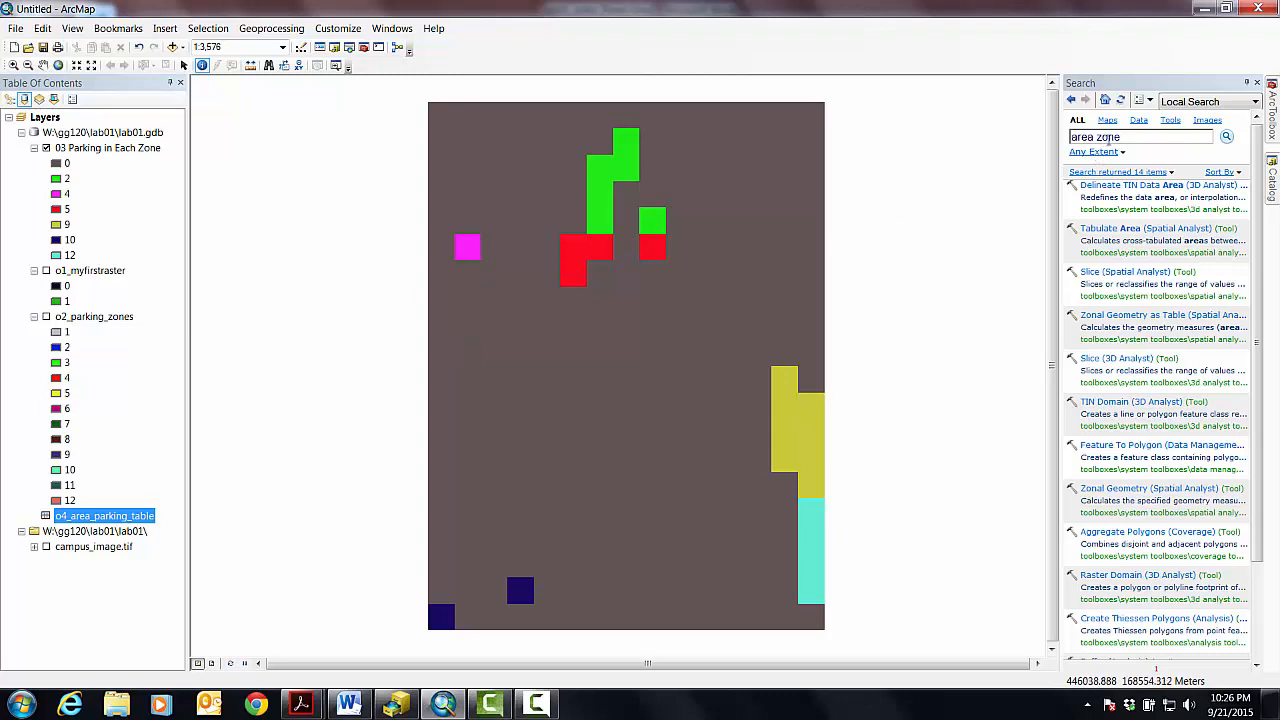
- Set the Zonal Geometry zone data to 03 Parking in Each Zone
{"action": "double_click", "coordinate": [1109, 137]}
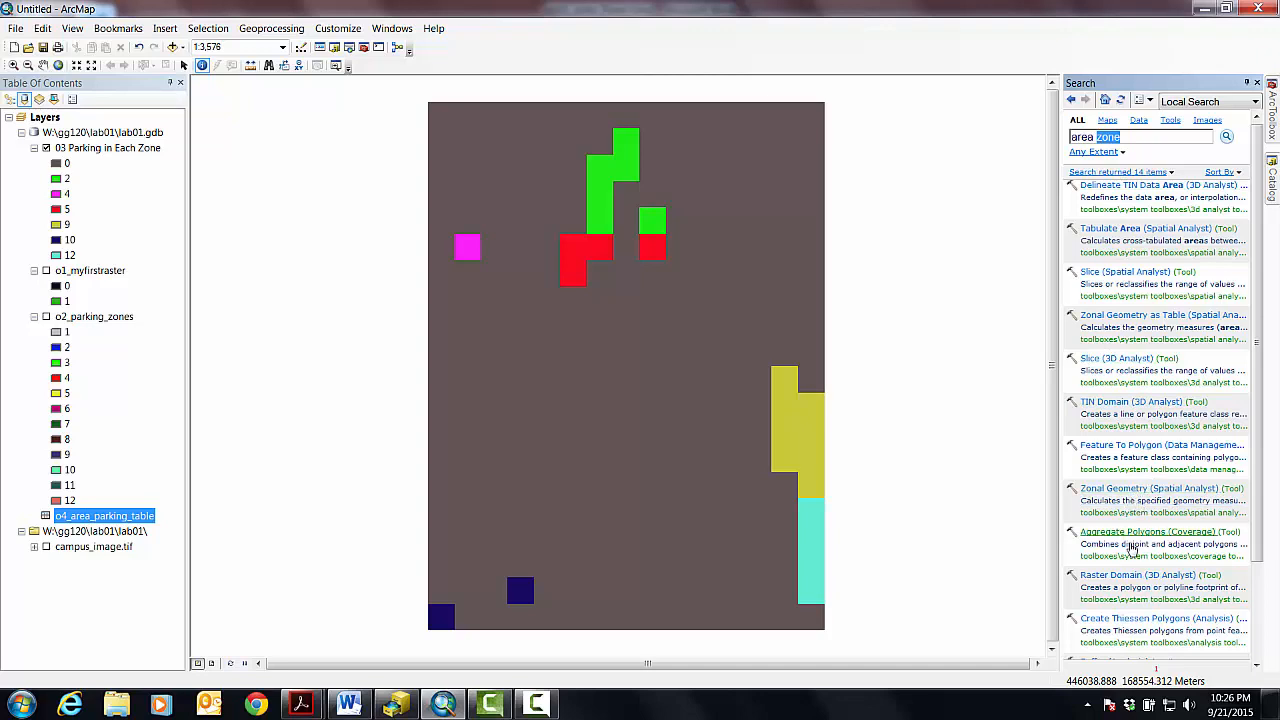
{"action": "mouse_move", "coordinate": [1127, 498]}
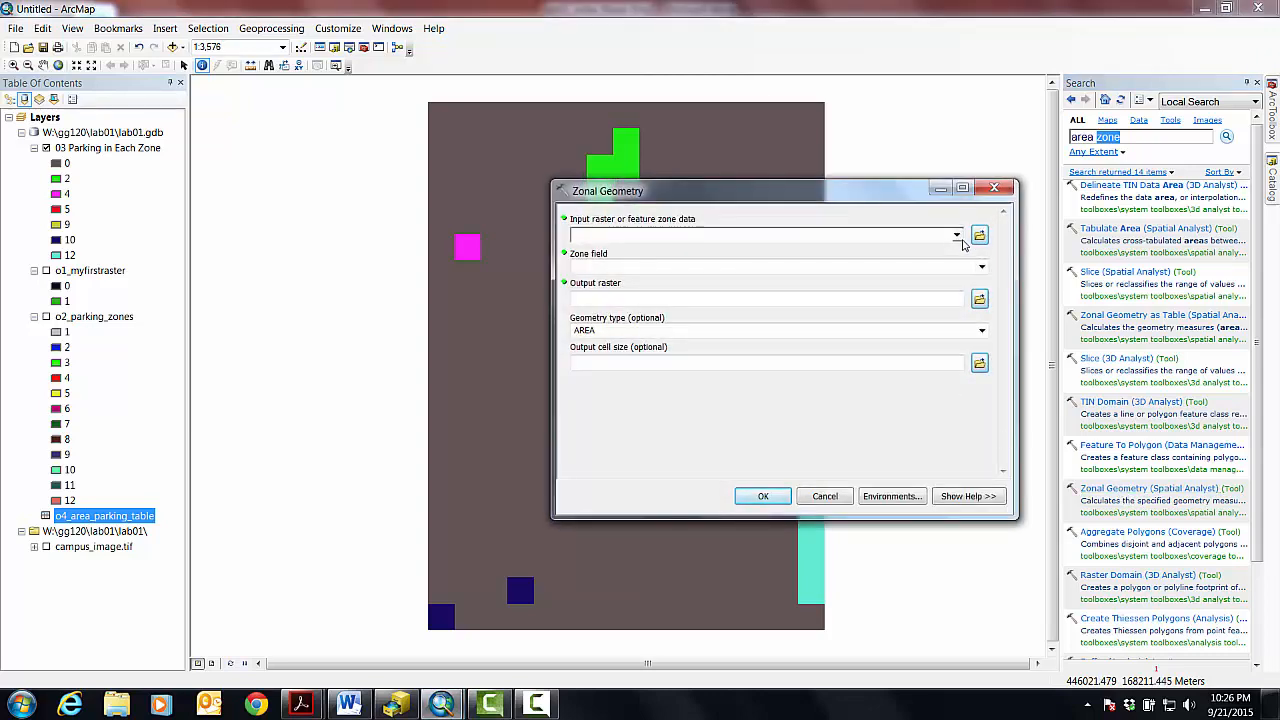
{"action": "left_click", "coordinate": [957, 235]}
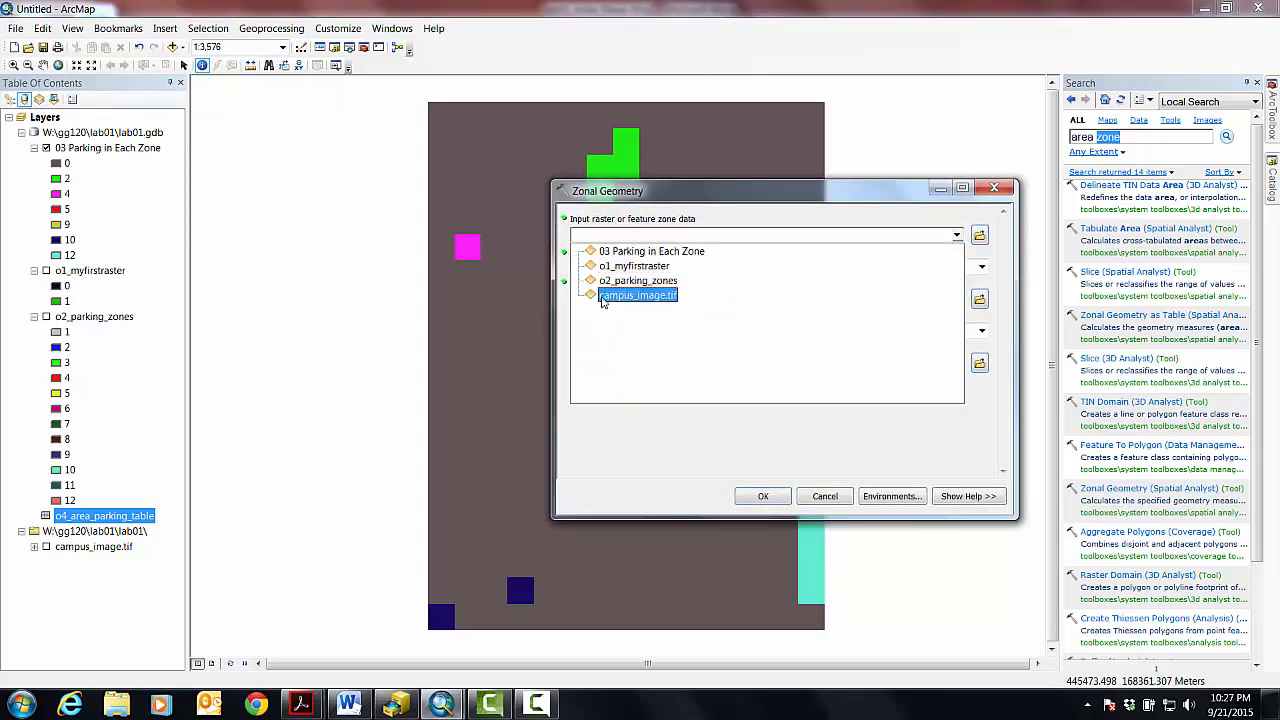
{"action": "left_click", "coordinate": [651, 251]}
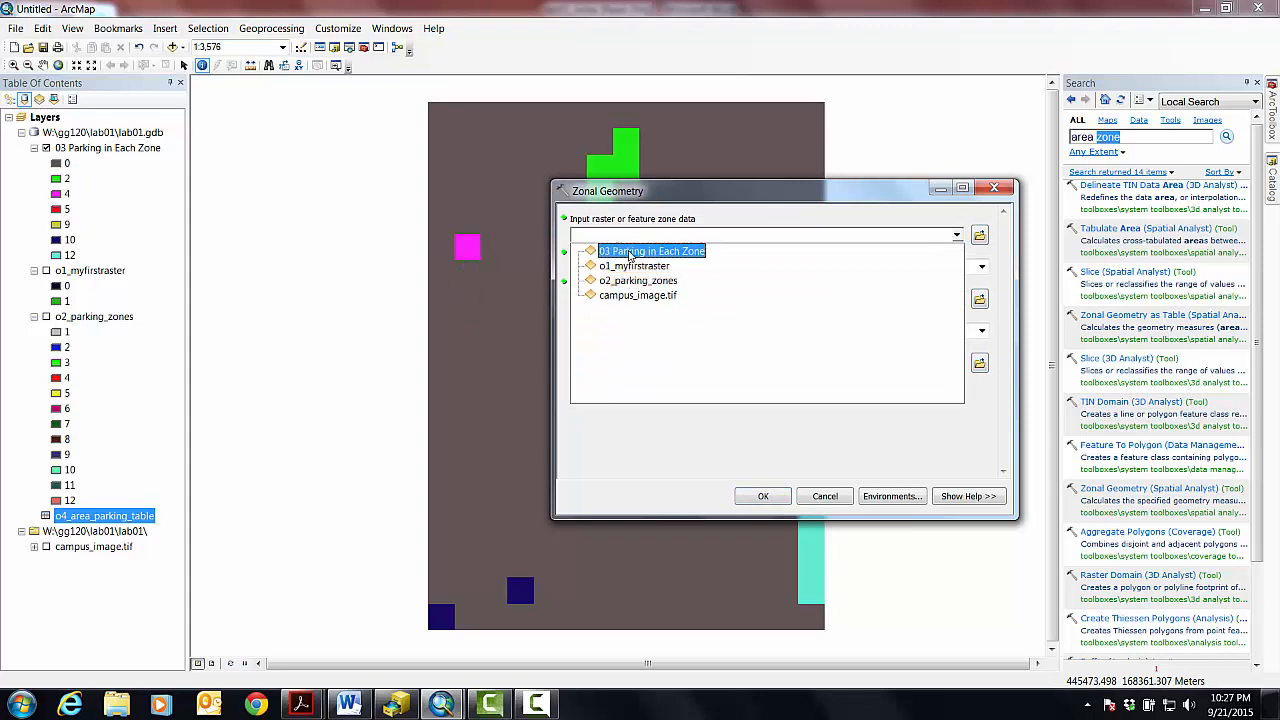
{"action": "left_click", "coordinate": [651, 251]}
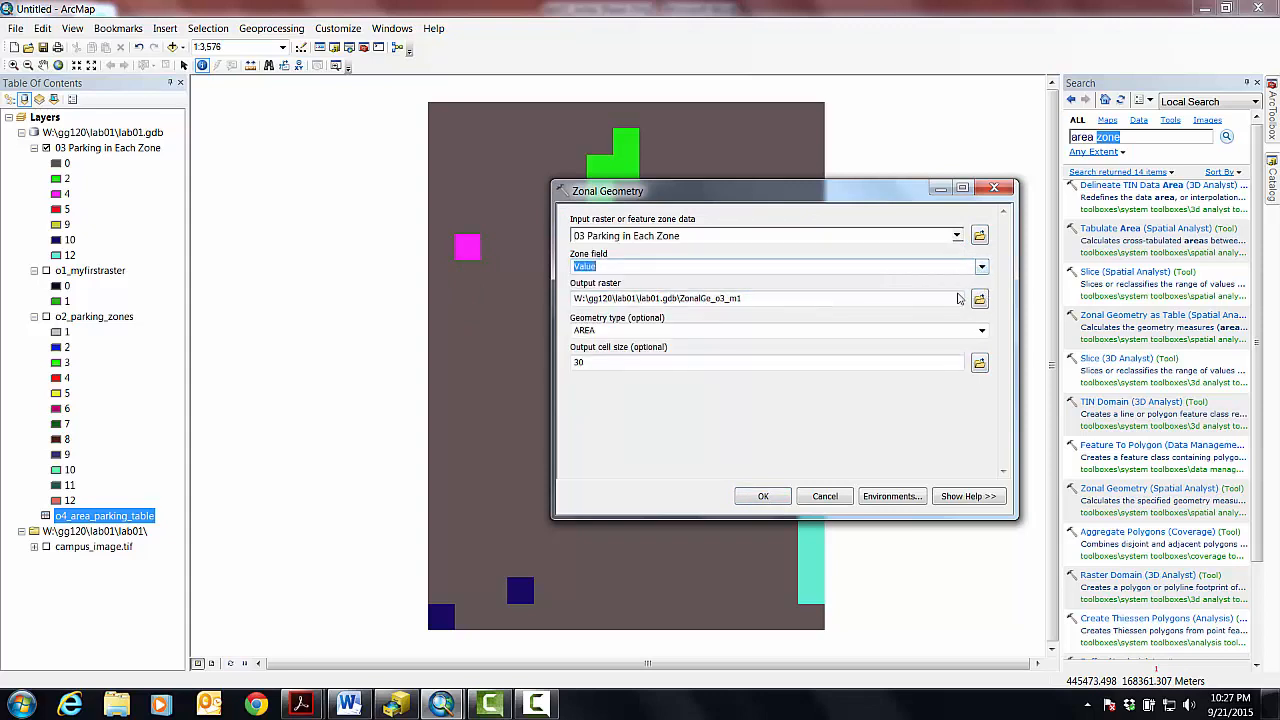
- Name the output raster o4_area_parking_in_each_zone
{"action": "left_click", "coordinate": [979, 298]}
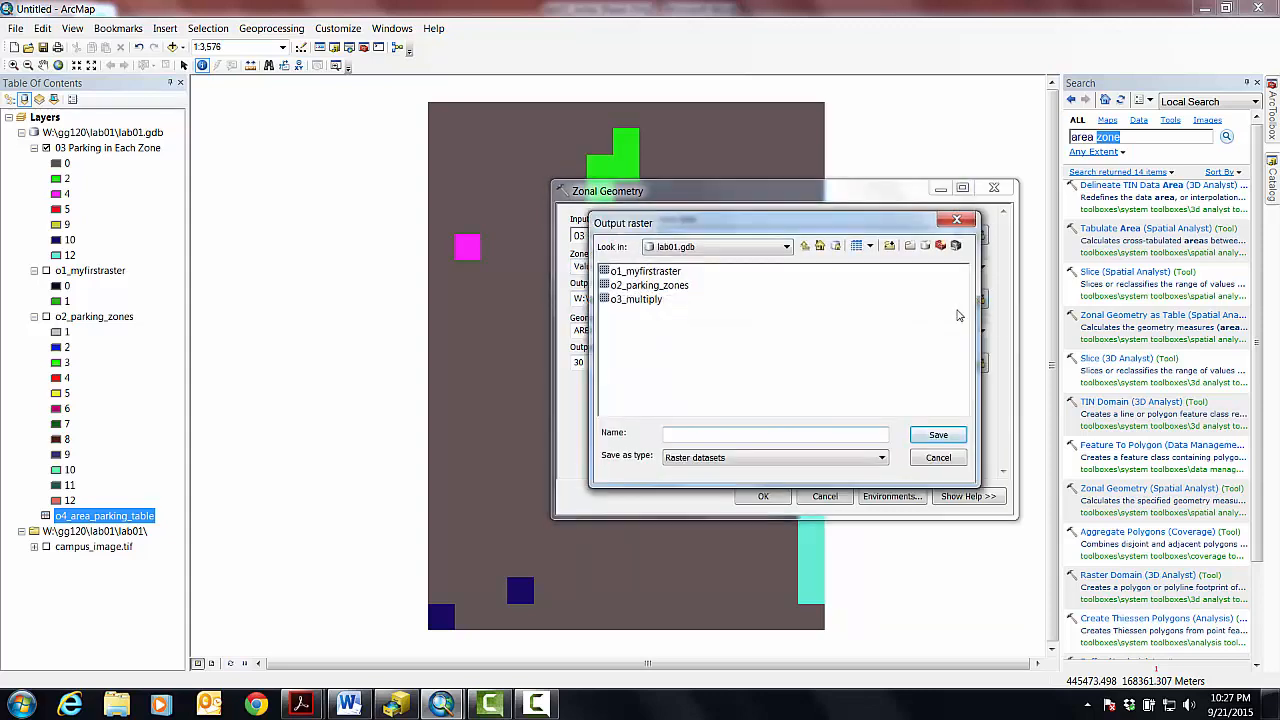
{"action": "type", "text": "o"}
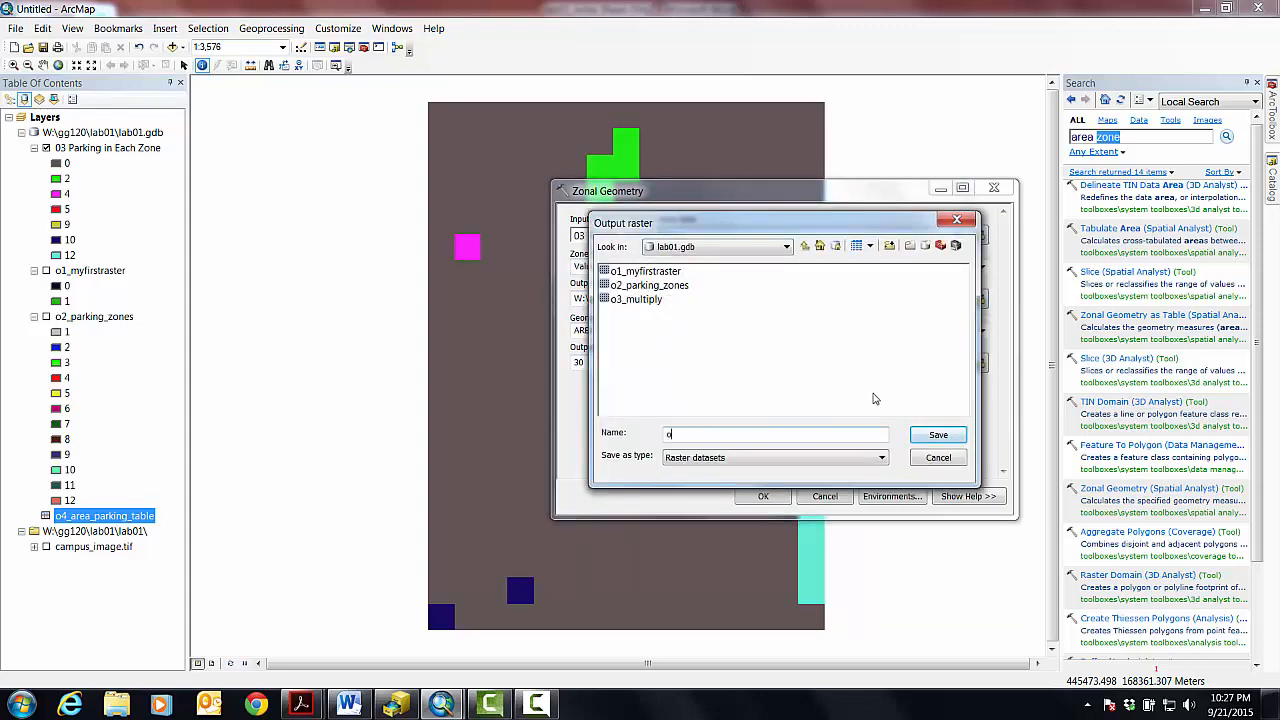
{"action": "type", "text": "4"}
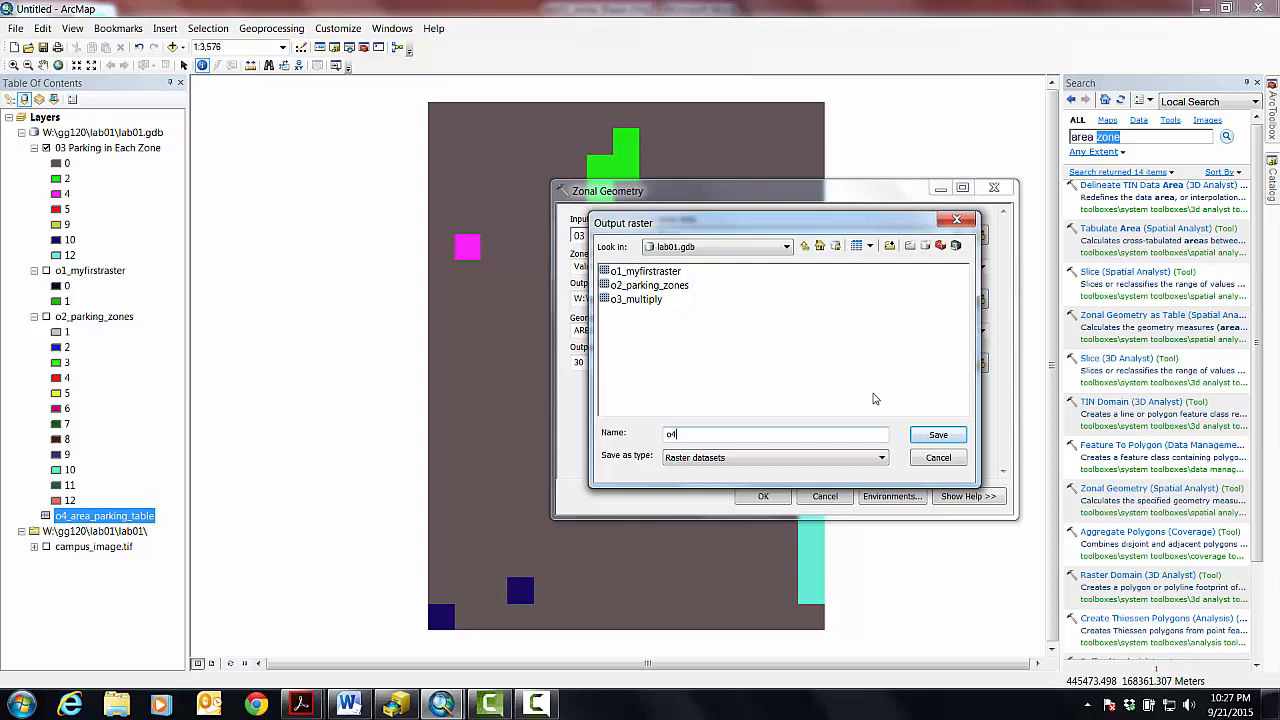
{"action": "type", "text": "_area_par"}
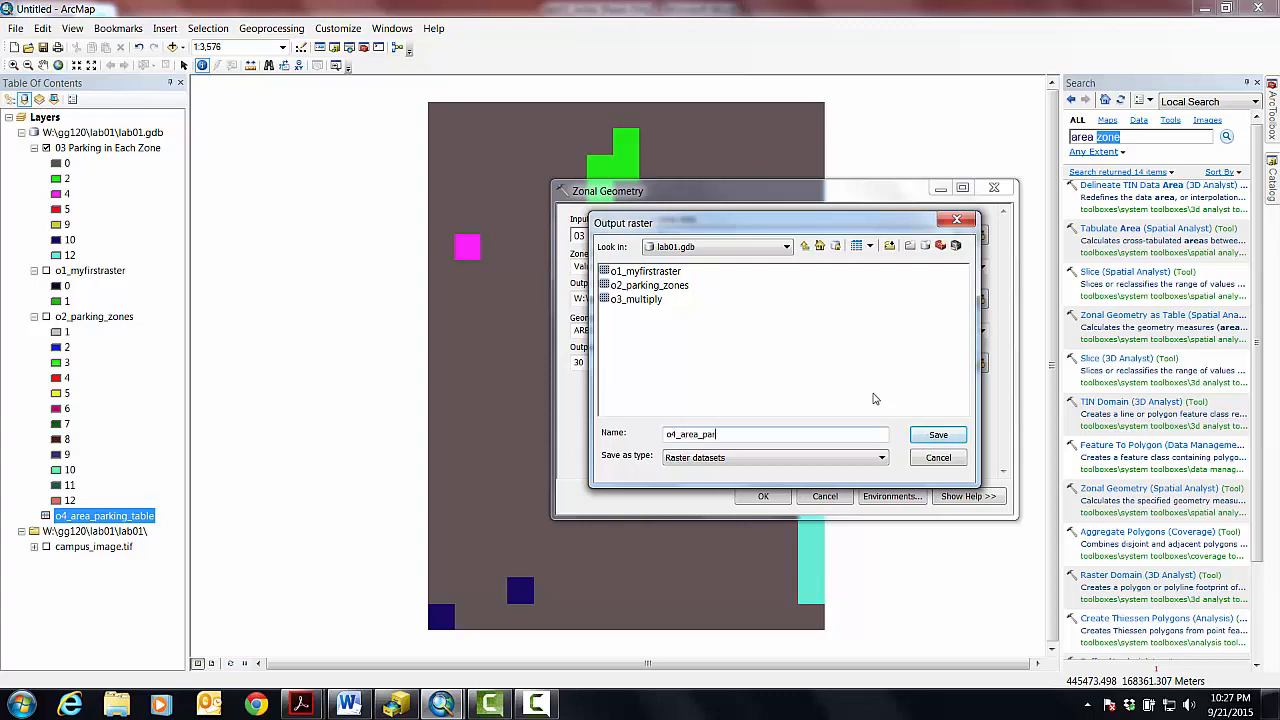
{"action": "type", "text": "king_in"}
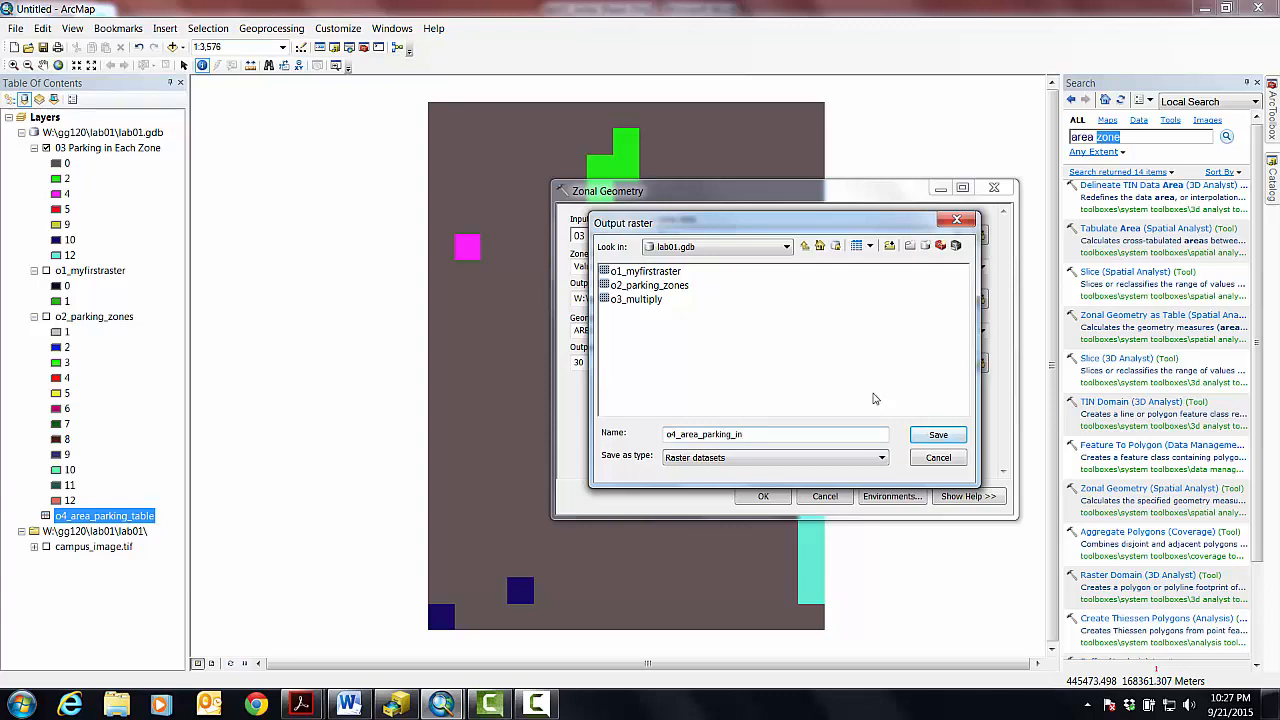
{"action": "type", "text": "_each_zone"}
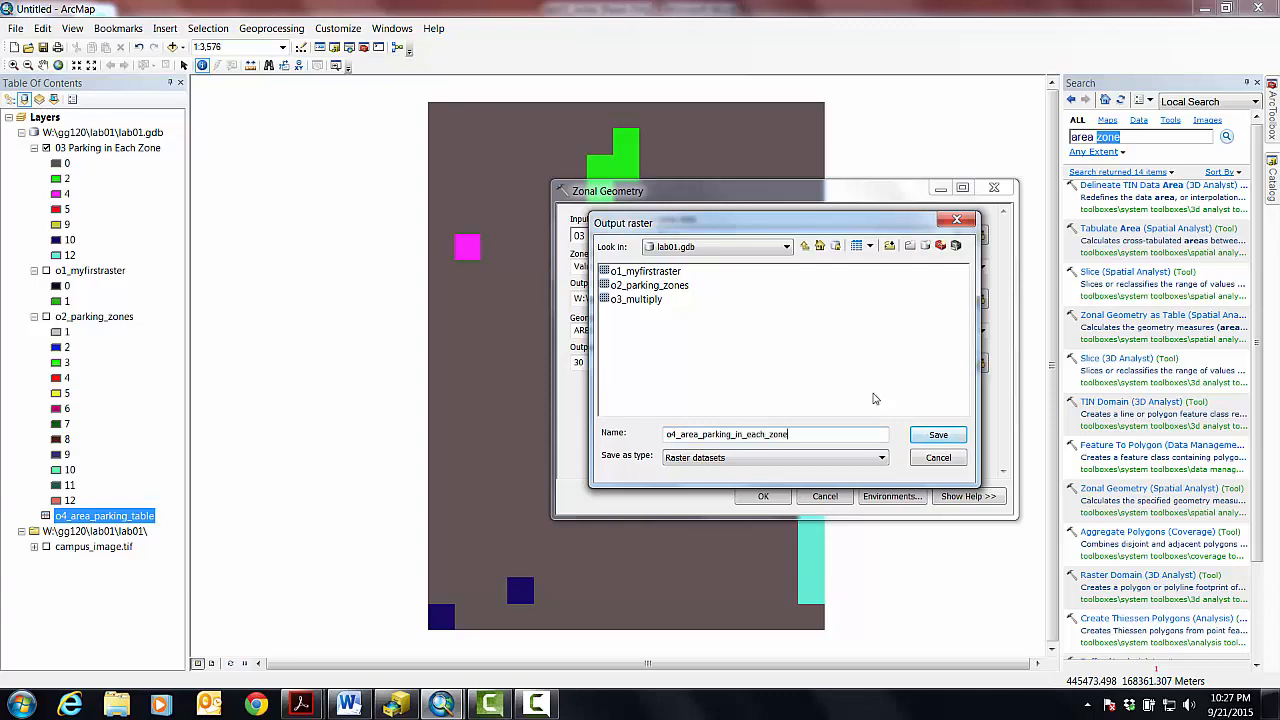
{"action": "left_click", "coordinate": [937, 433]}
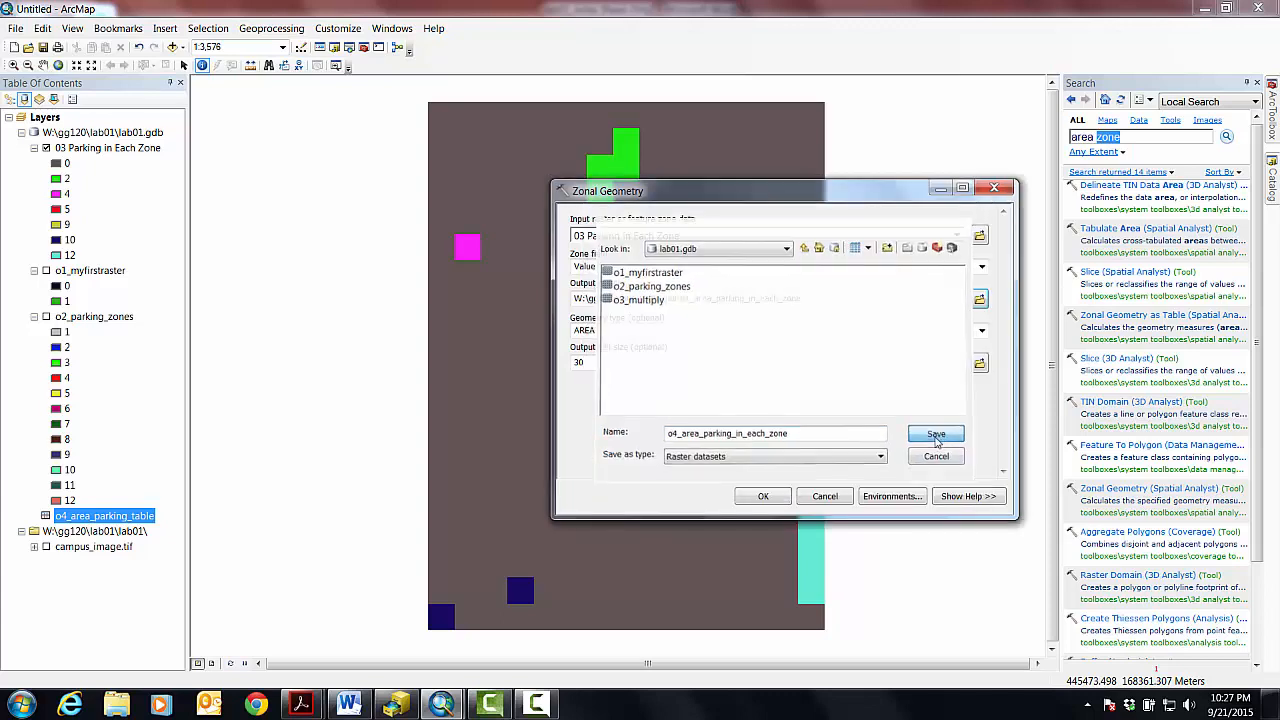
{"action": "left_click", "coordinate": [935, 433]}
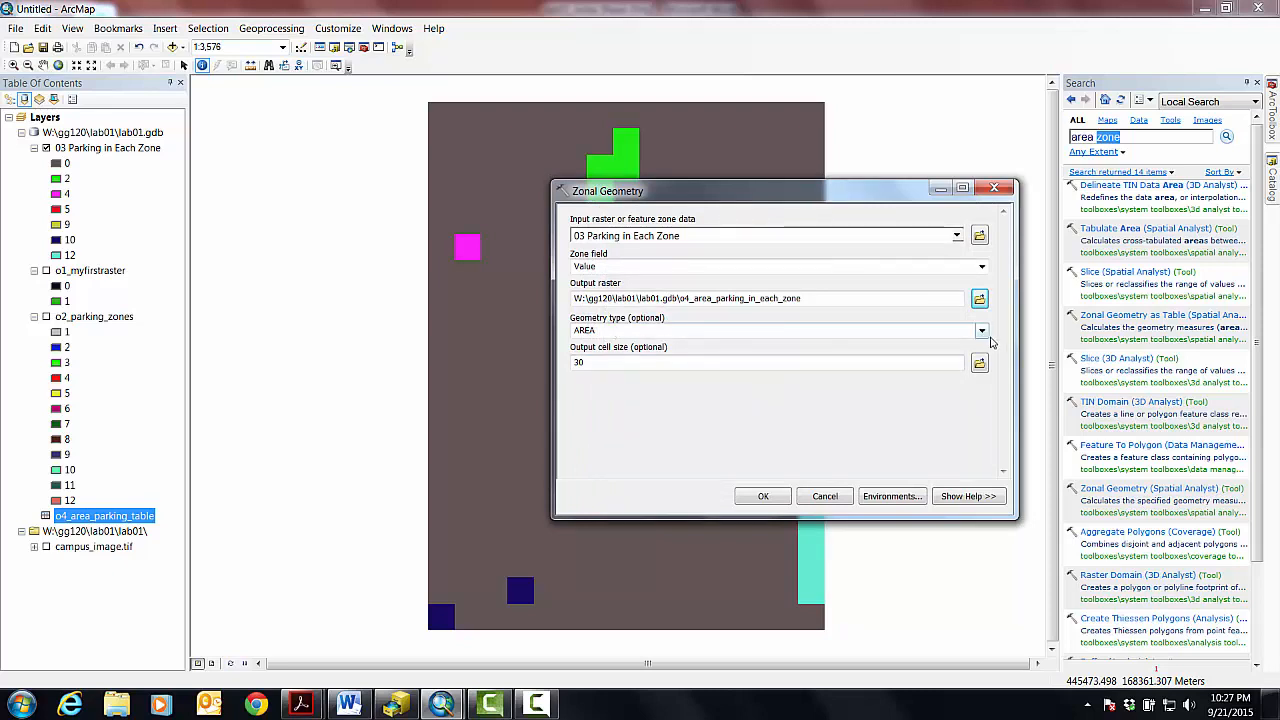
- Keep AREA as the geometry type and run the tool
{"action": "left_click", "coordinate": [980, 330]}
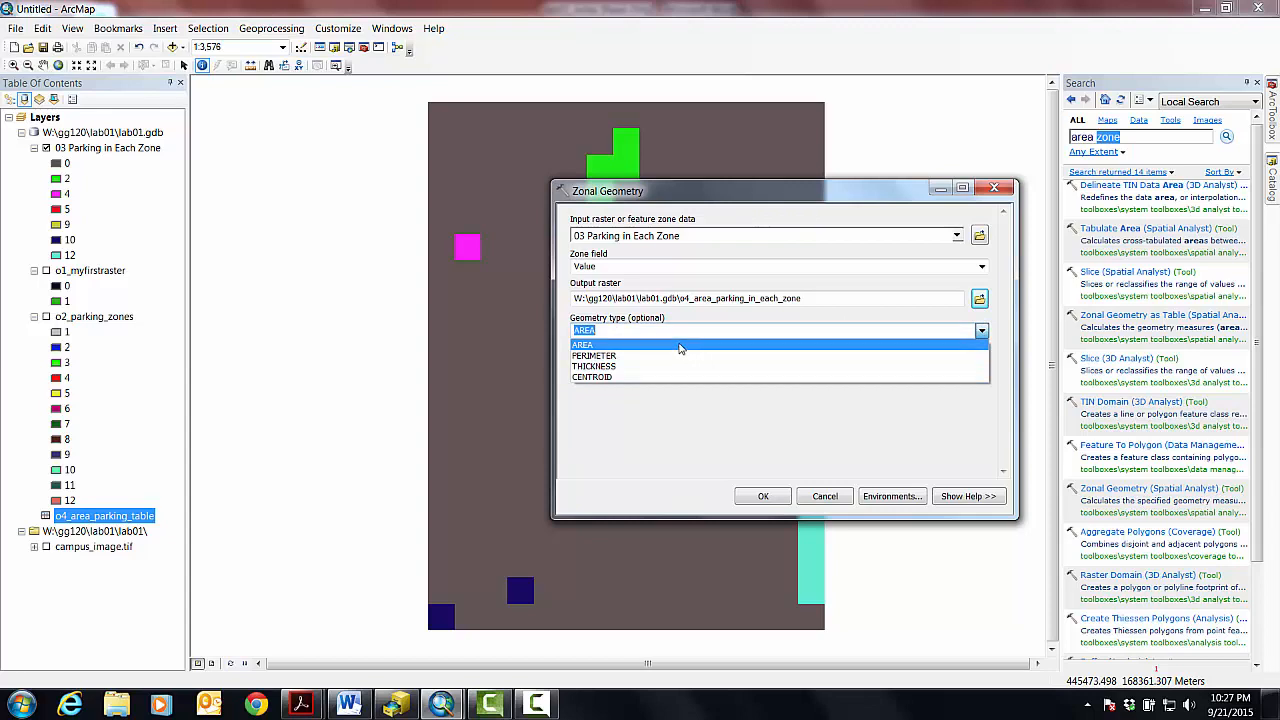
{"action": "mouse_move", "coordinate": [594, 356]}
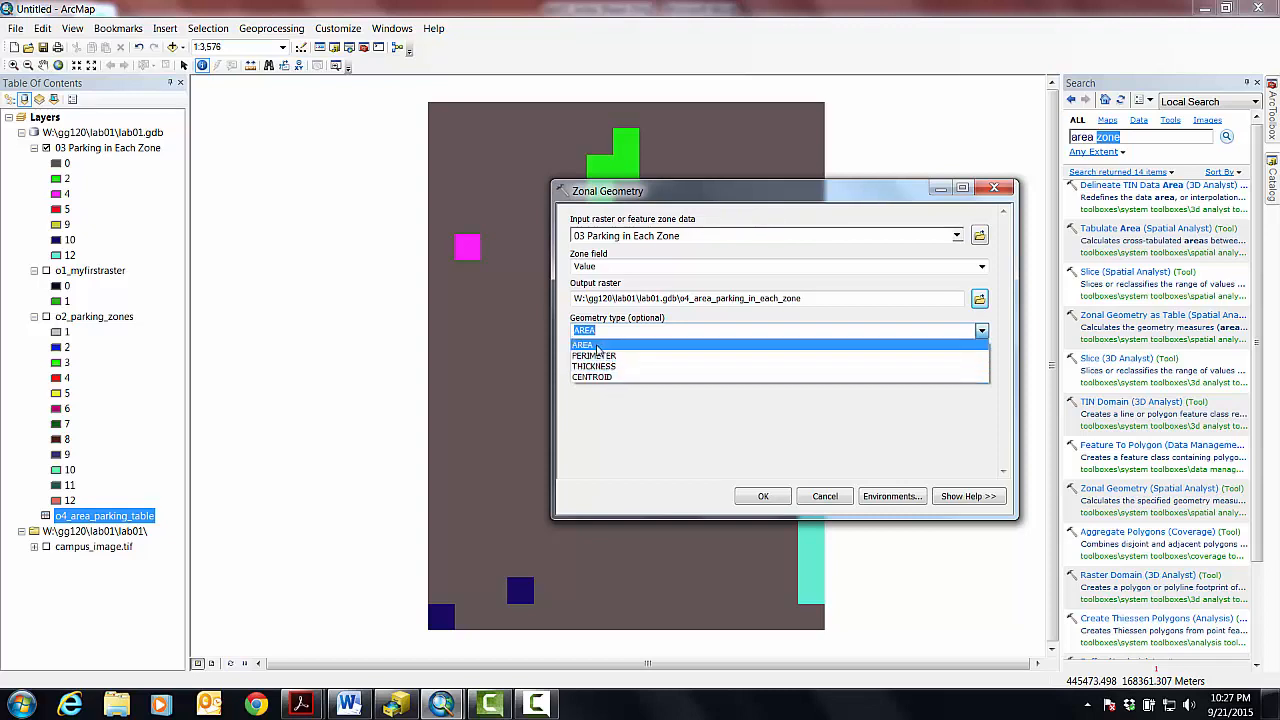
{"action": "left_click", "coordinate": [583, 330]}
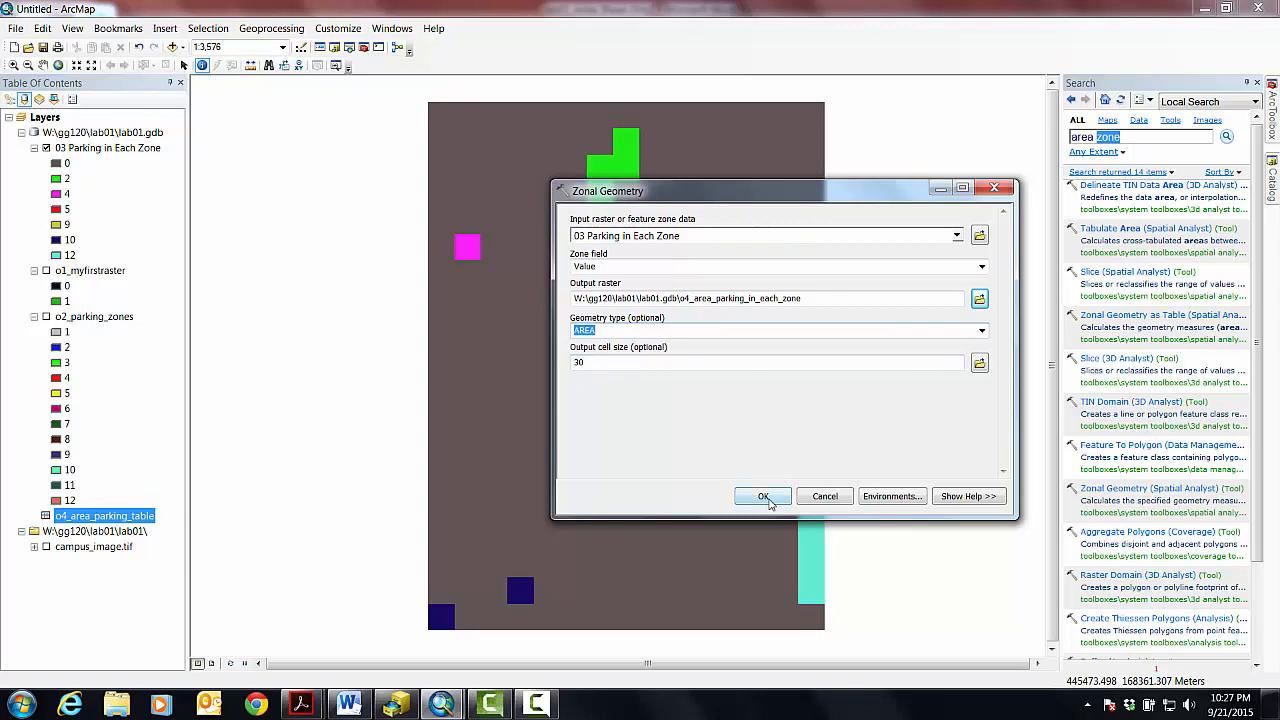
{"action": "left_click", "coordinate": [763, 496]}
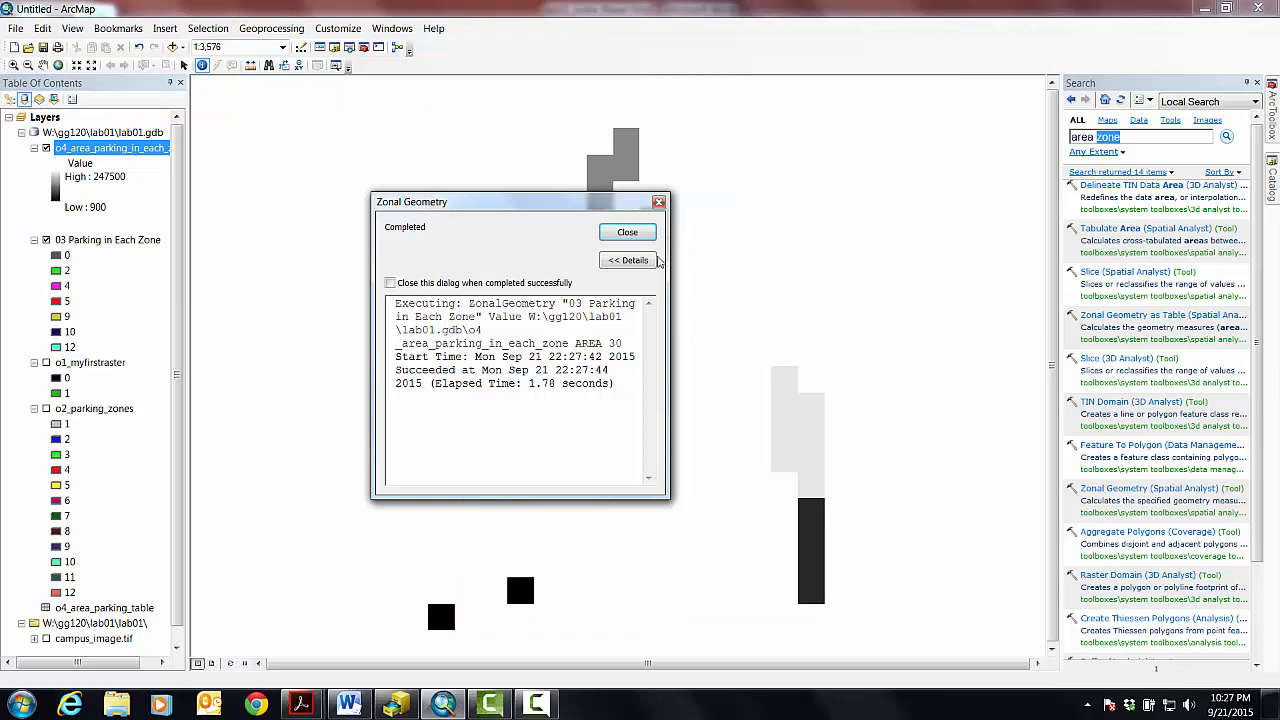
- Close the completion notice, identify a large-zone cell (247500), and open o4_area_parking_table
{"action": "left_click", "coordinate": [627, 231]}
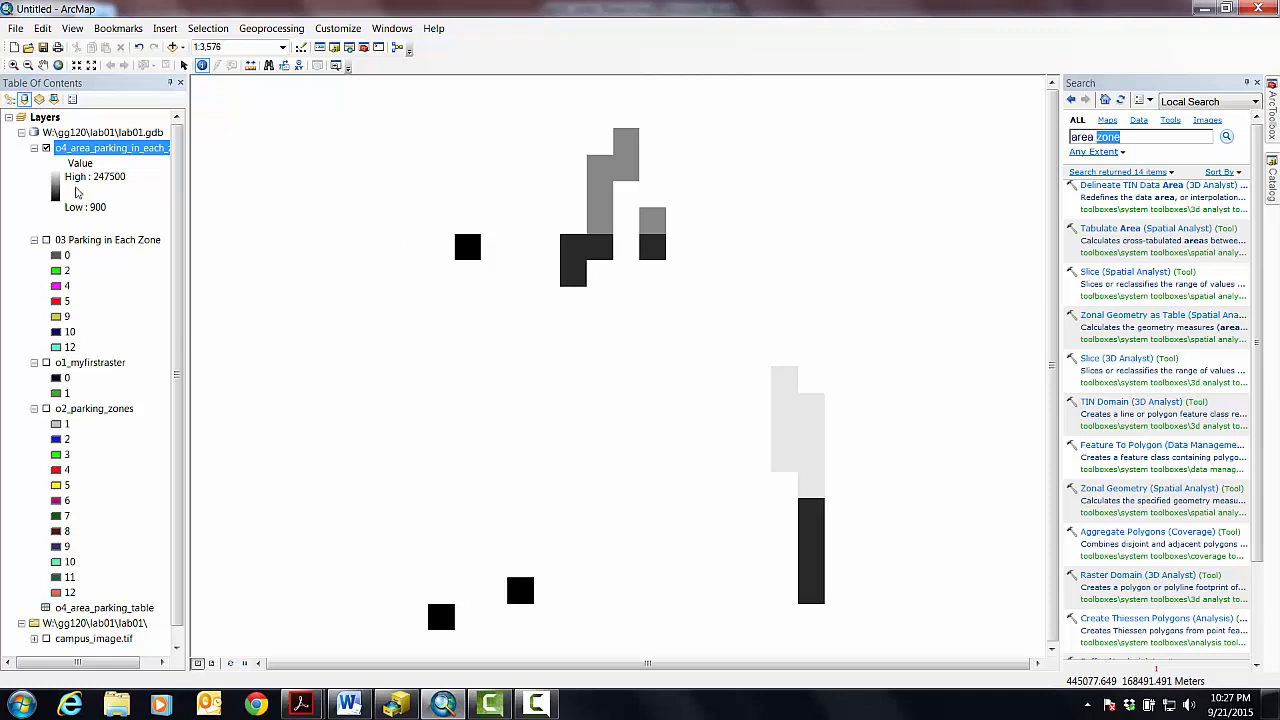
{"action": "mouse_move", "coordinate": [500, 184]}
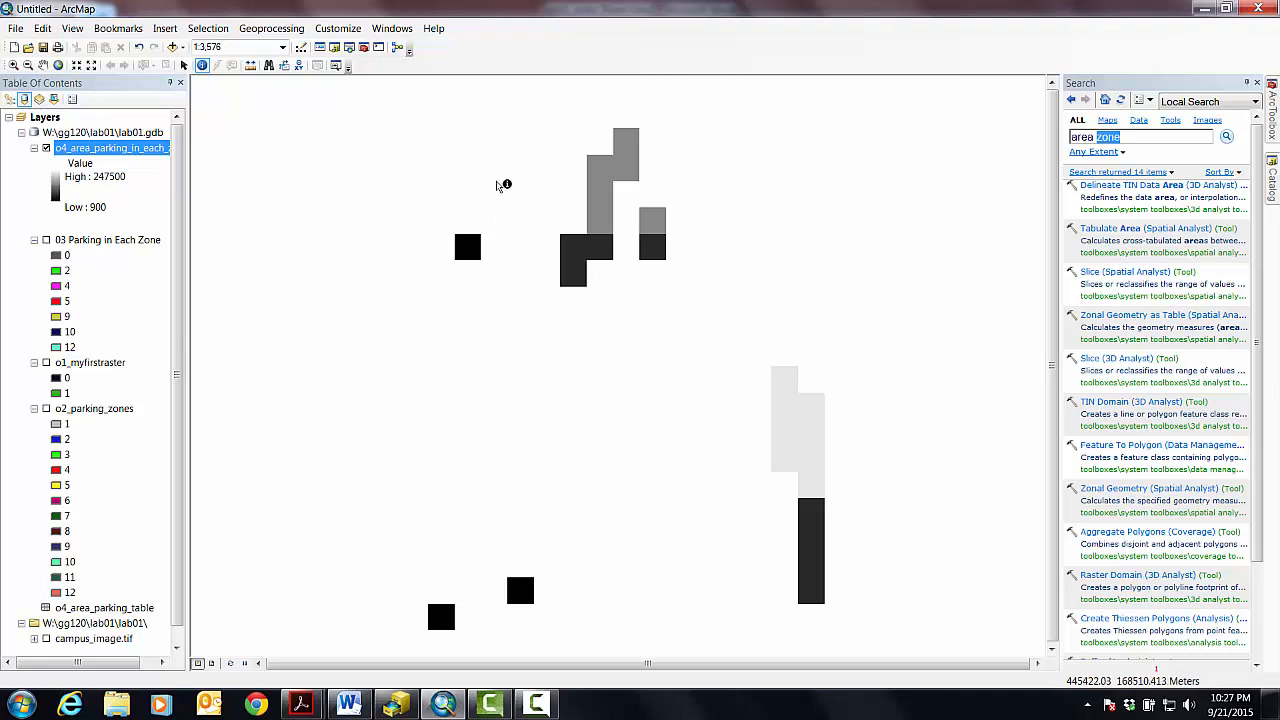
{"action": "left_click", "coordinate": [506, 184]}
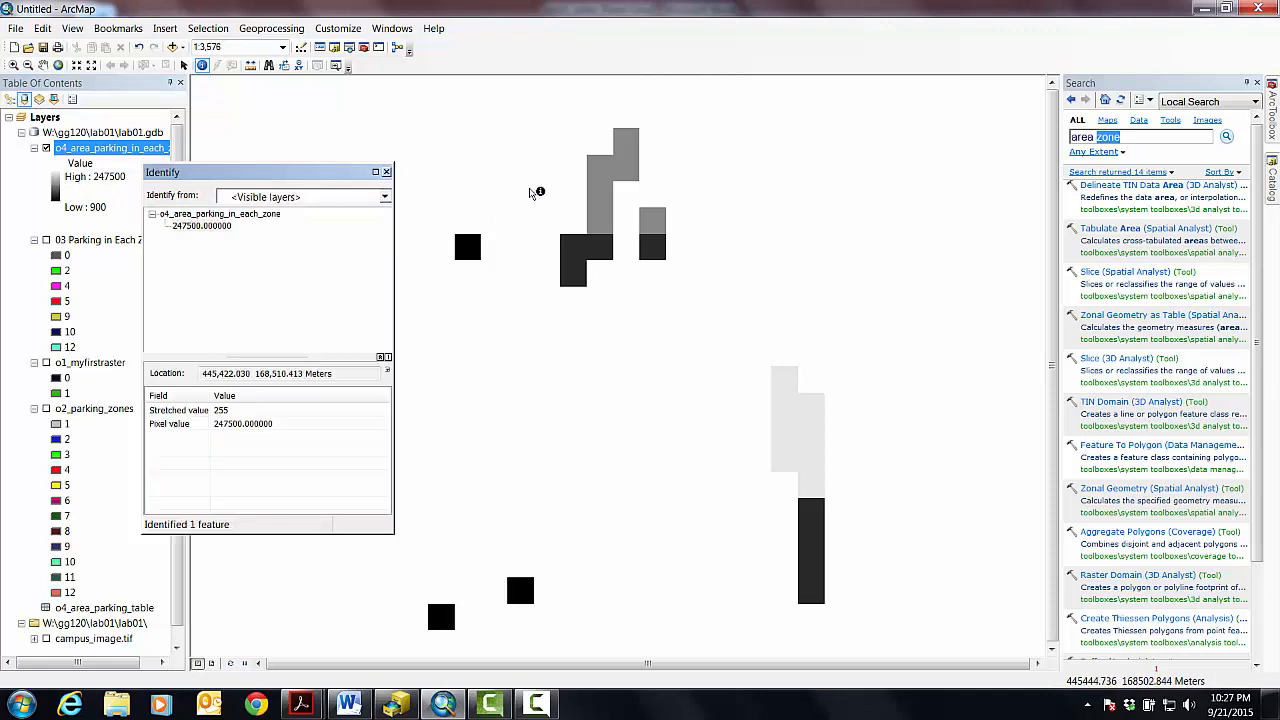
{"action": "left_click", "coordinate": [513, 232]}
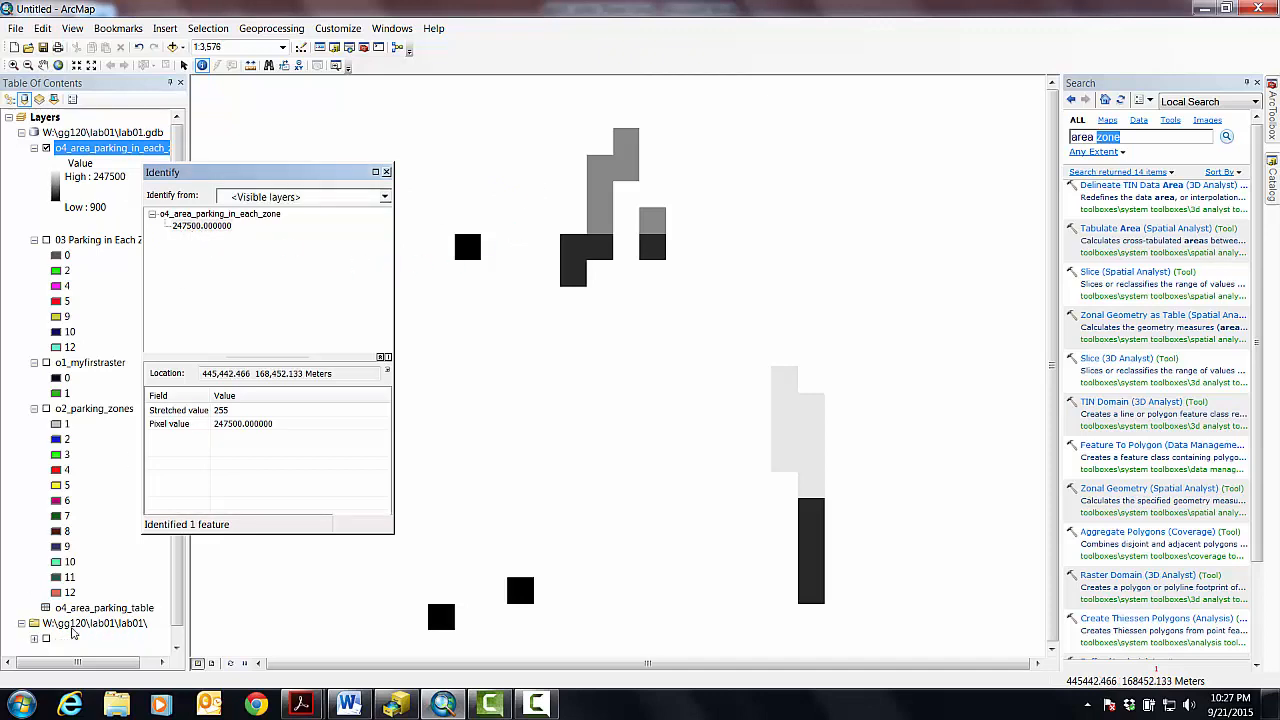
{"action": "left_click", "coordinate": [105, 608]}
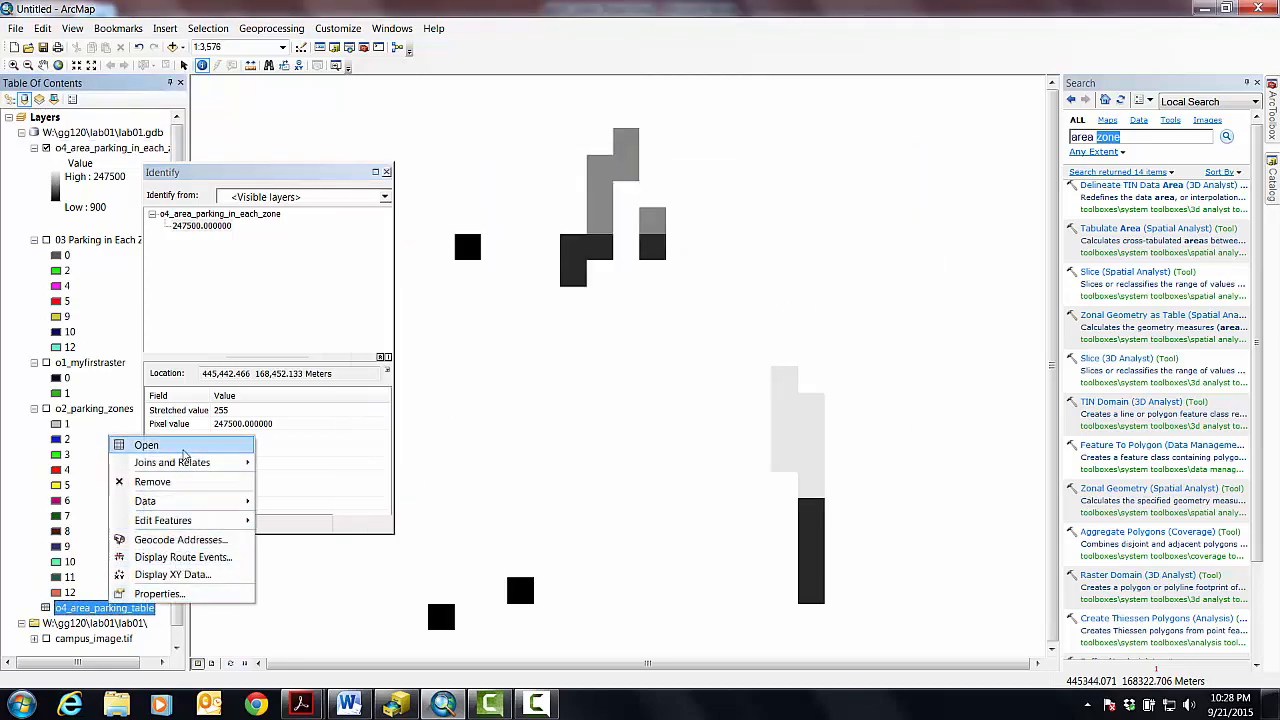
{"action": "left_click", "coordinate": [146, 445]}
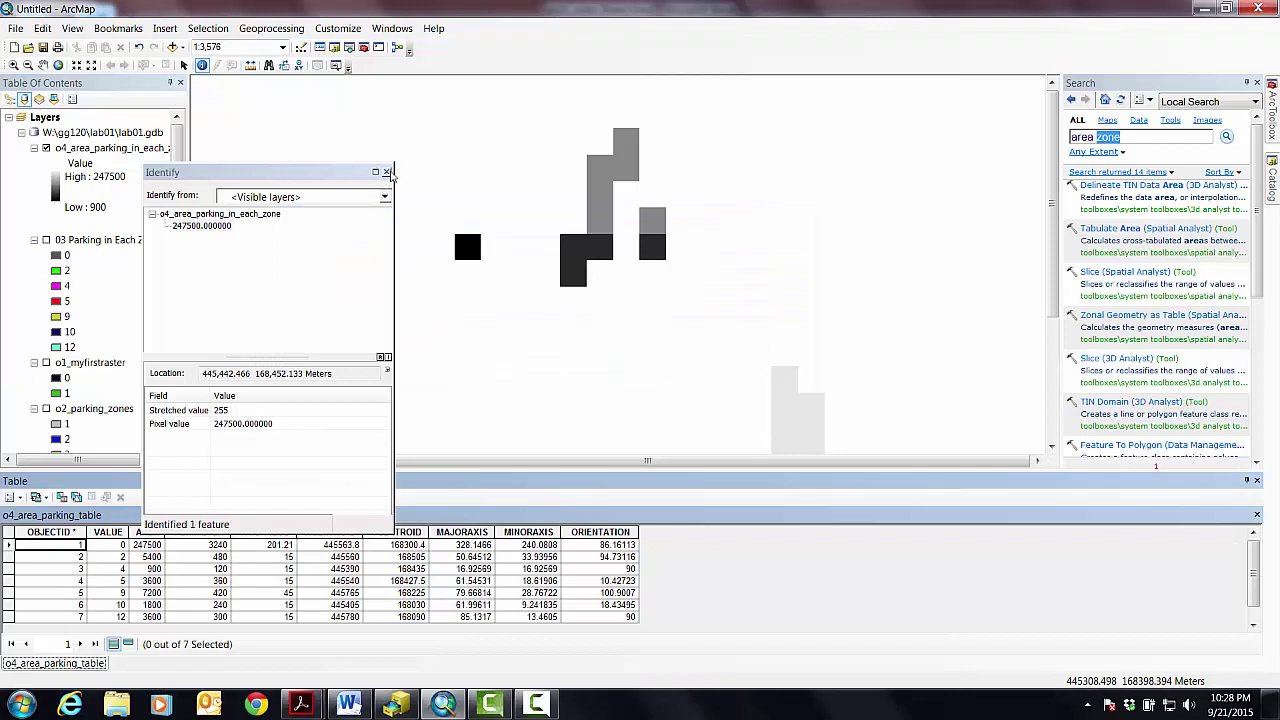
- Identify area raster cells reading 900 and 5400 against the table, then close Identify
{"action": "left_click_drag", "start_coordinate": [263, 172], "coordinate": [312, 95]}
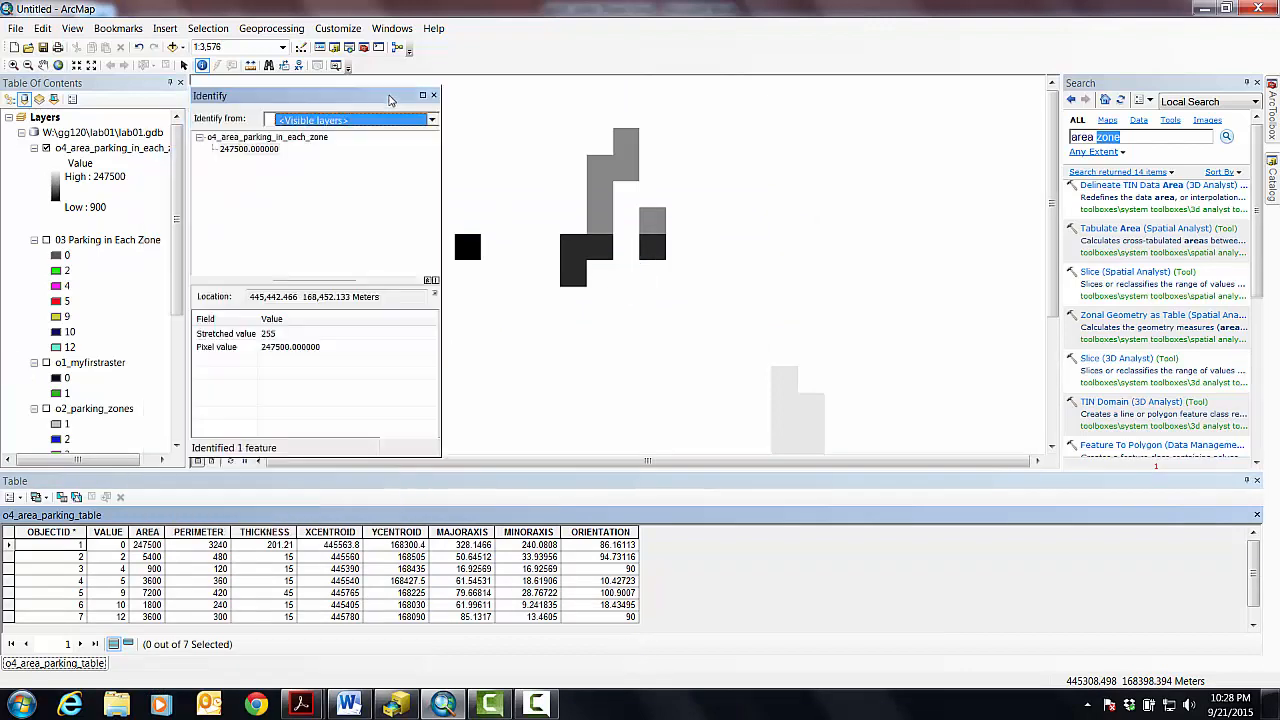
{"action": "mouse_move", "coordinate": [467, 248]}
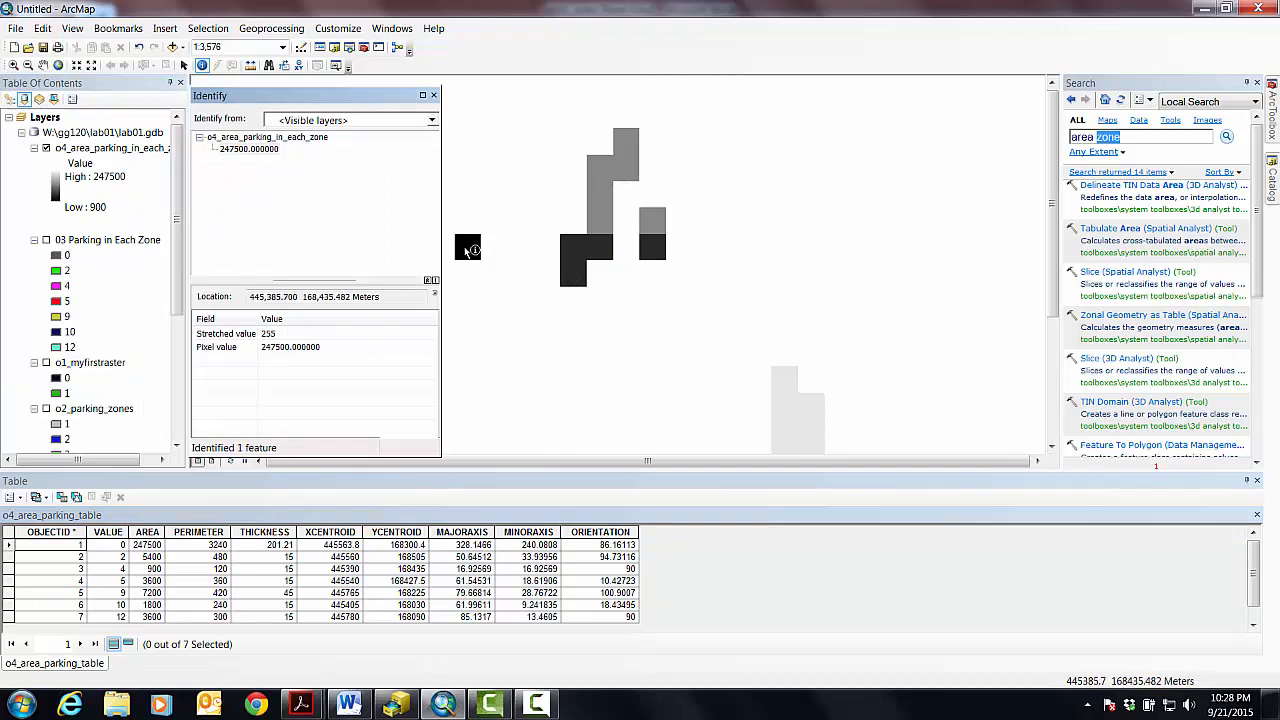
{"action": "left_click", "coordinate": [467, 247]}
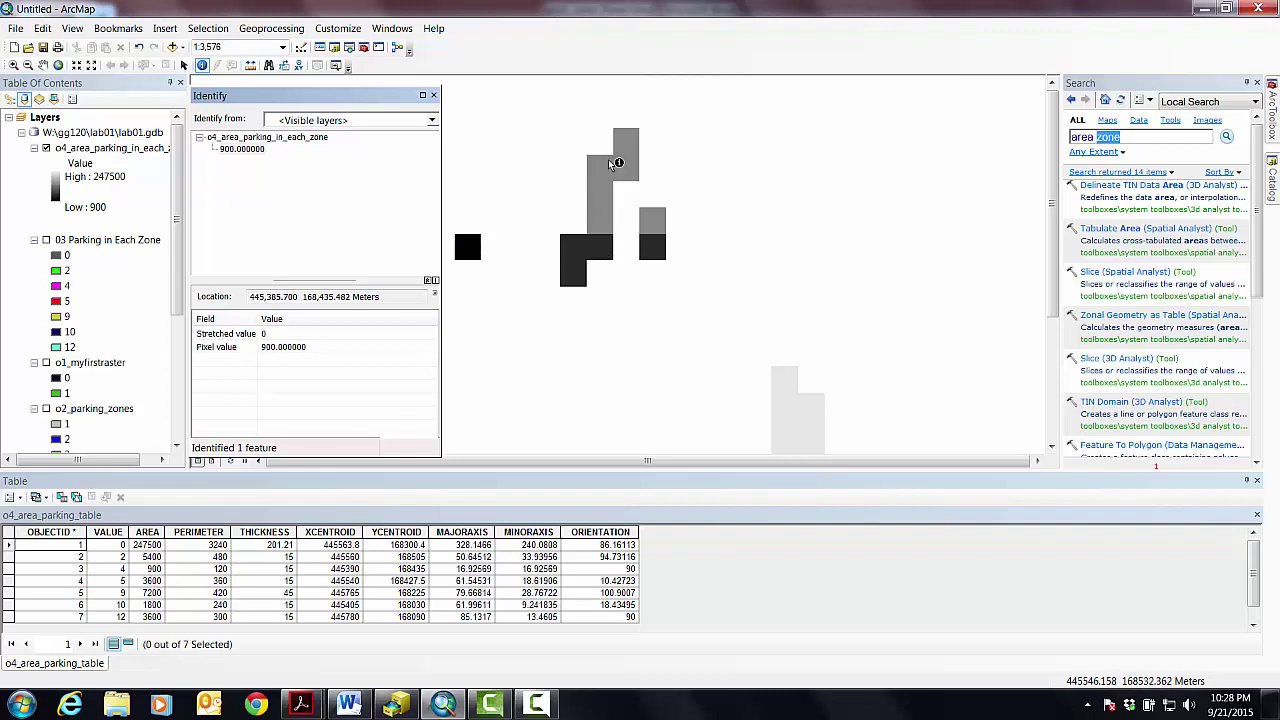
{"action": "left_click", "coordinate": [628, 140]}
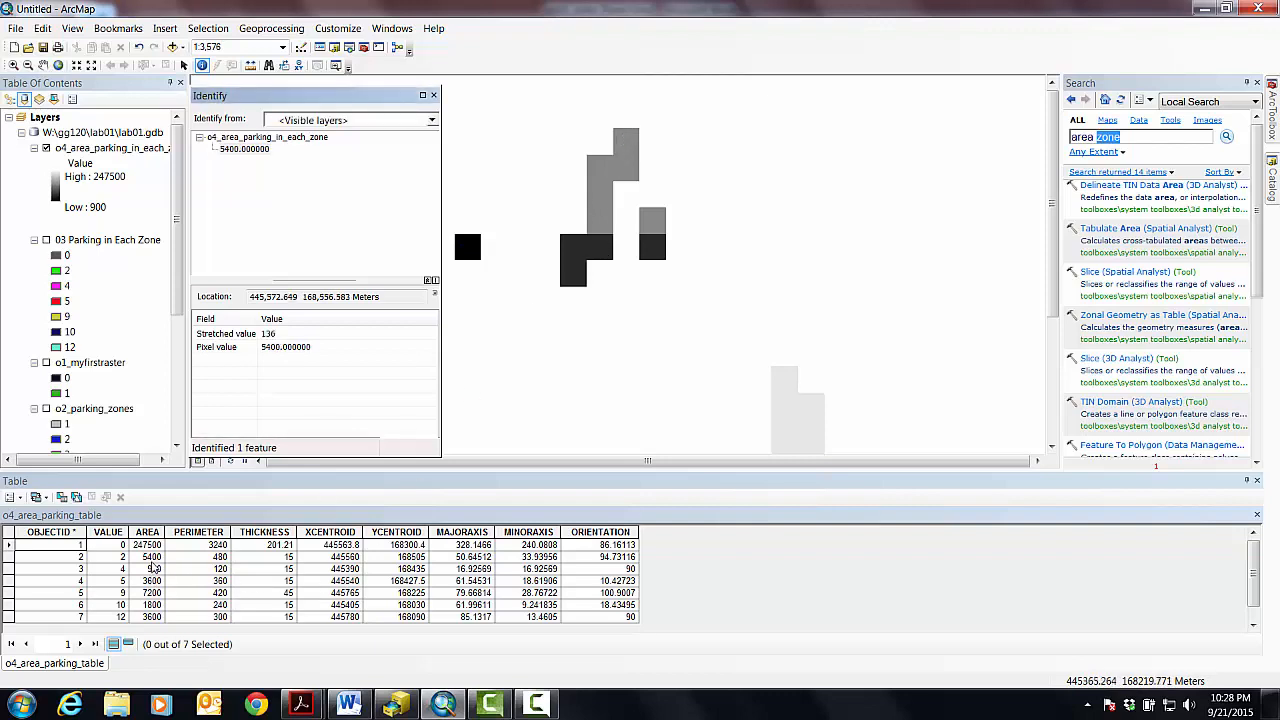
{"action": "mouse_move", "coordinate": [608, 223]}
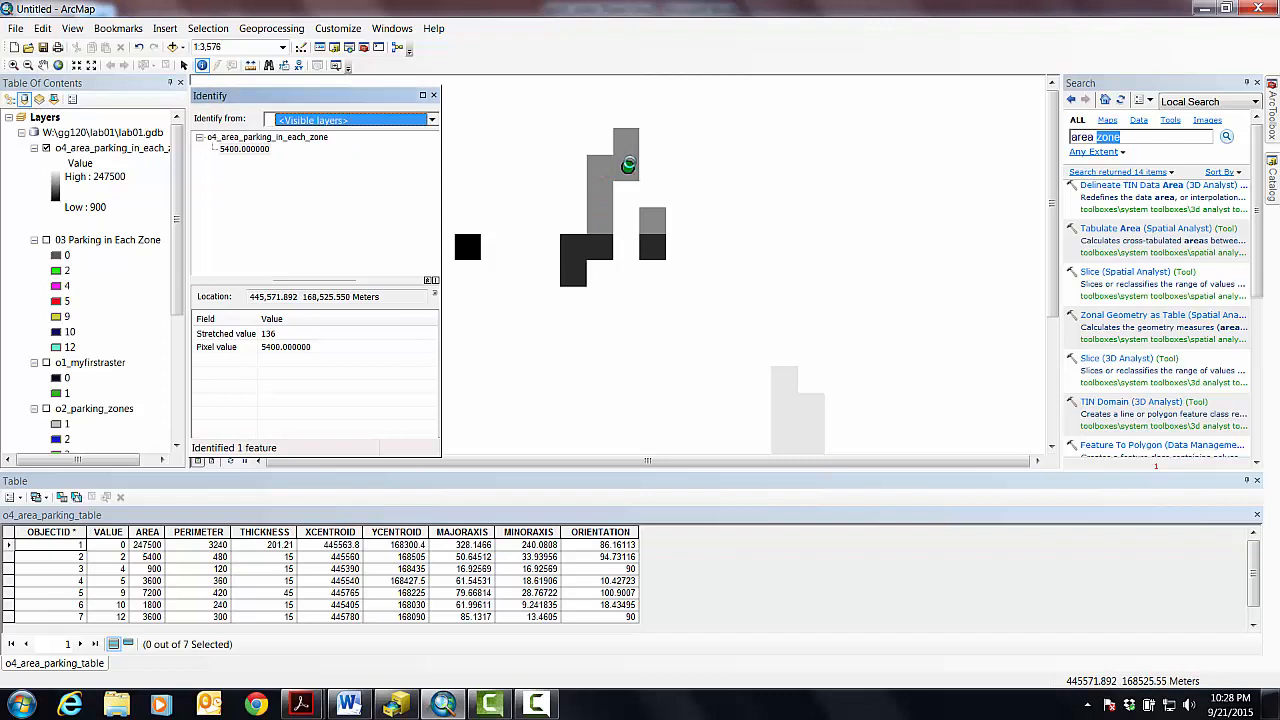
{"action": "mouse_move", "coordinate": [505, 234]}
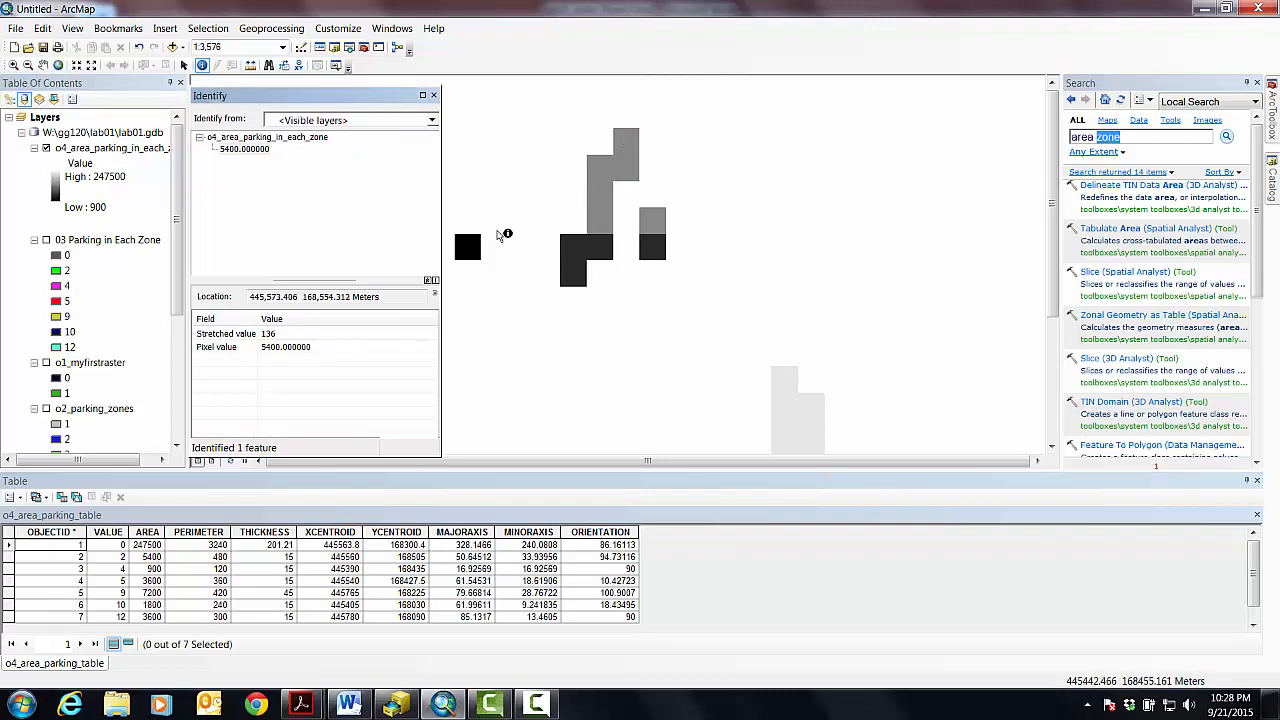
{"action": "mouse_move", "coordinate": [703, 229]}
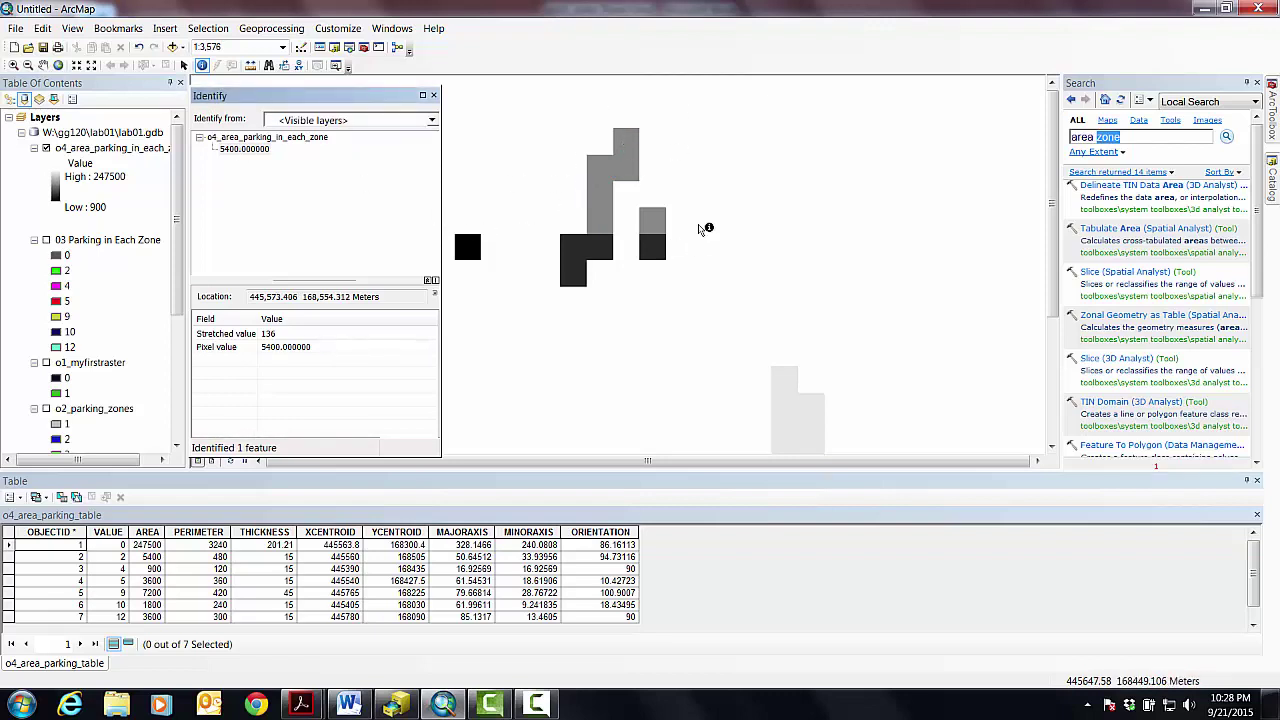
{"action": "mouse_move", "coordinate": [660, 313]}
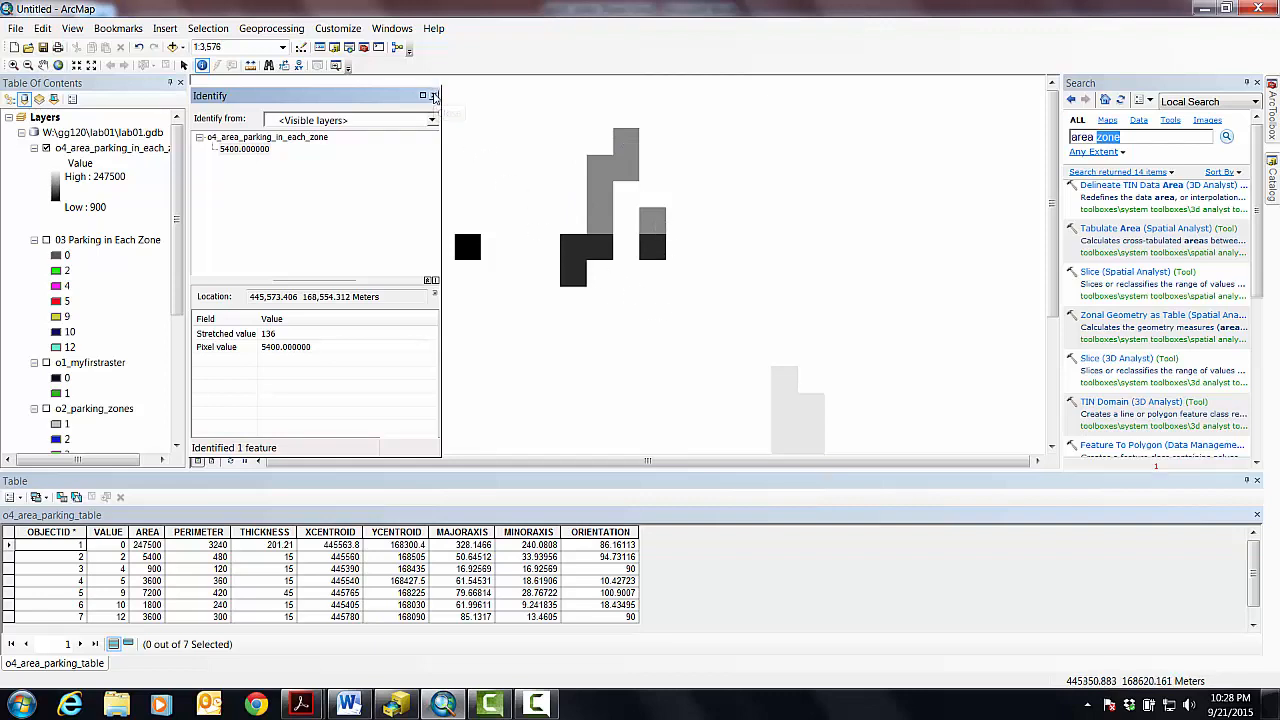
{"action": "left_click", "coordinate": [435, 95]}
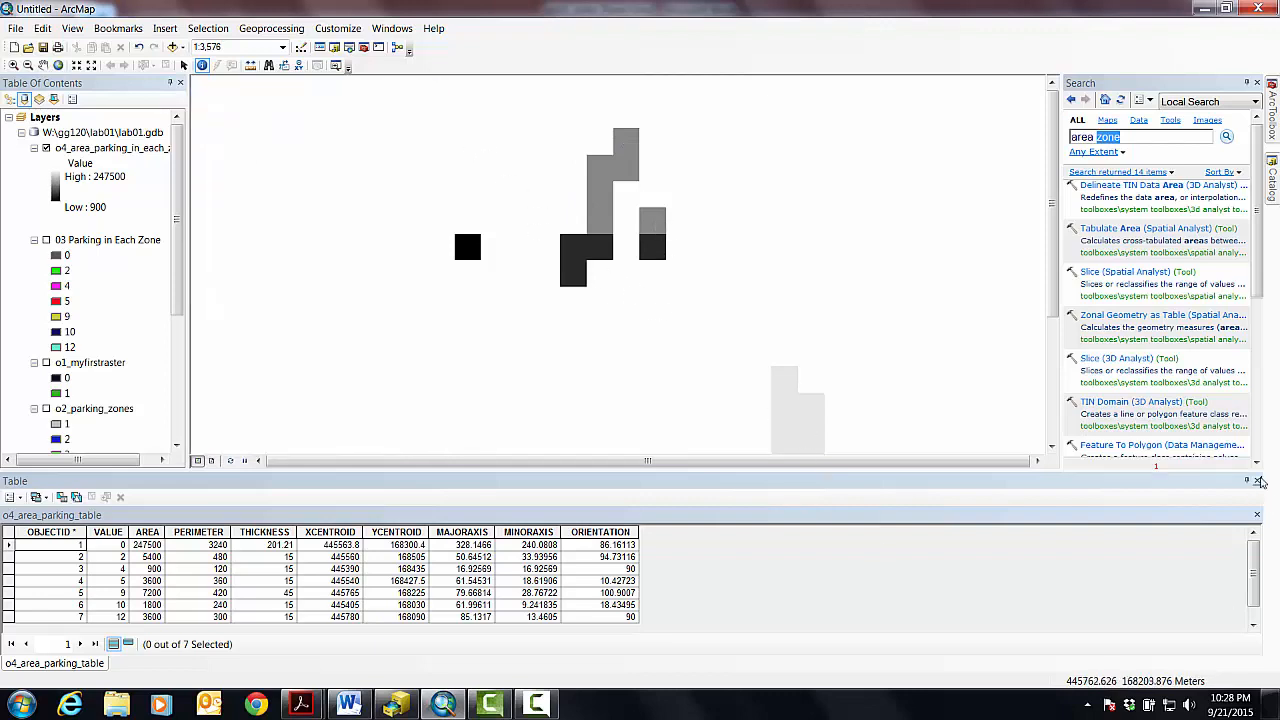